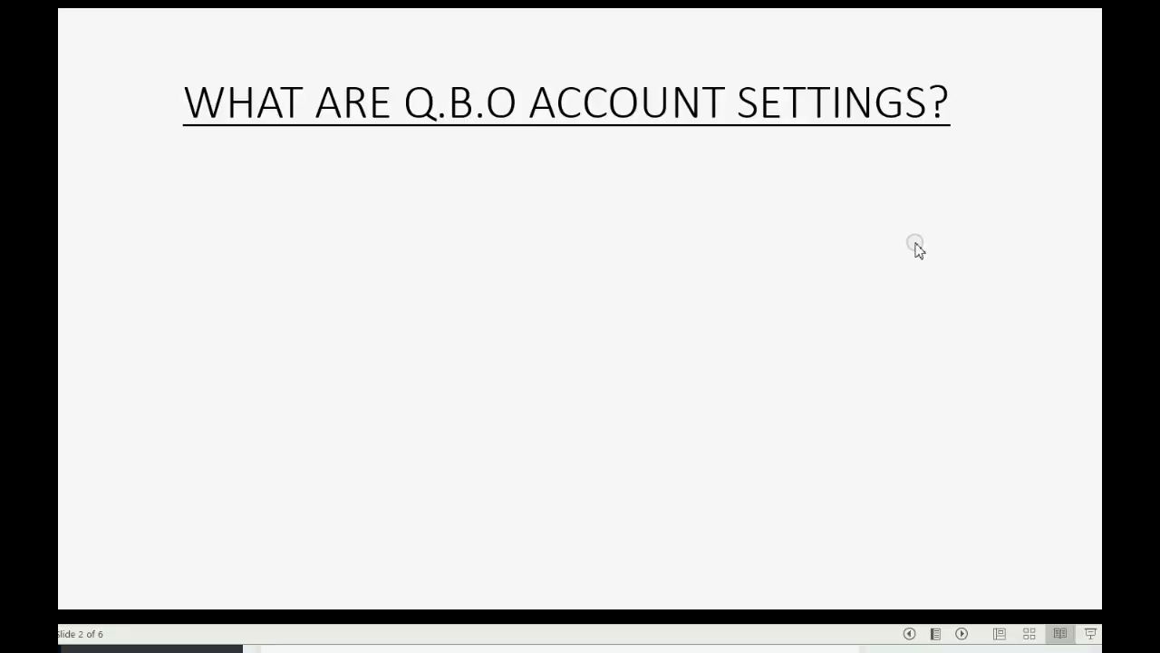
pyautogui.moveTo(963, 225)
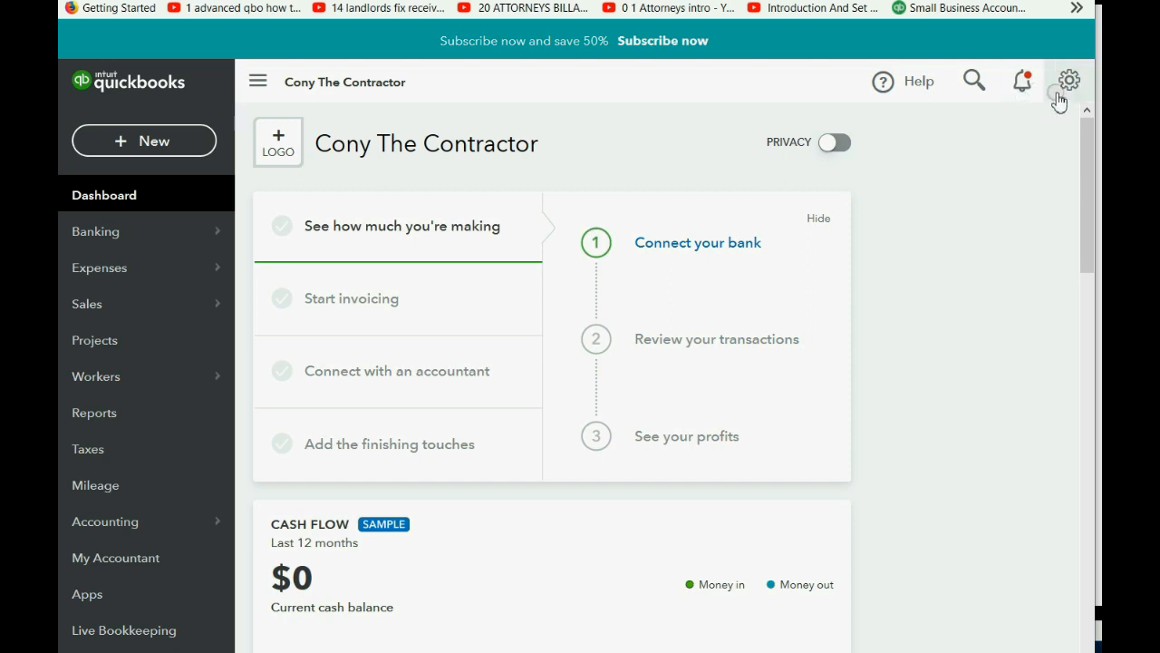
# Reach Account and Settings for Cony The Contractor from the gear menu.
pyautogui.click(1068, 80)
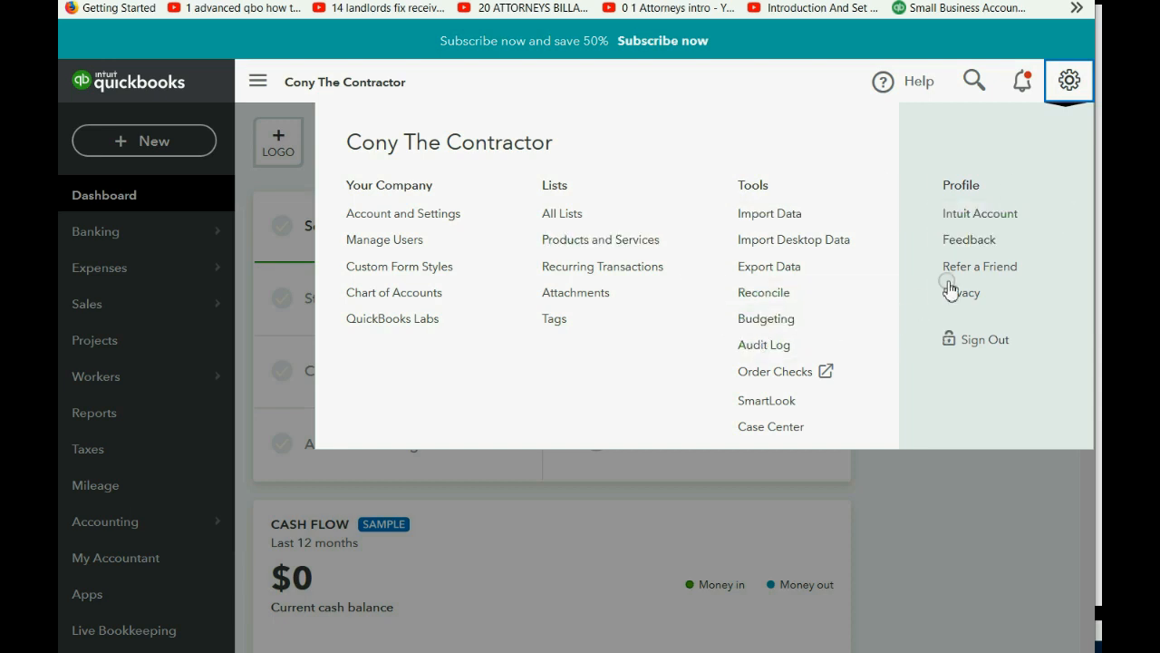
pyautogui.moveTo(663, 196)
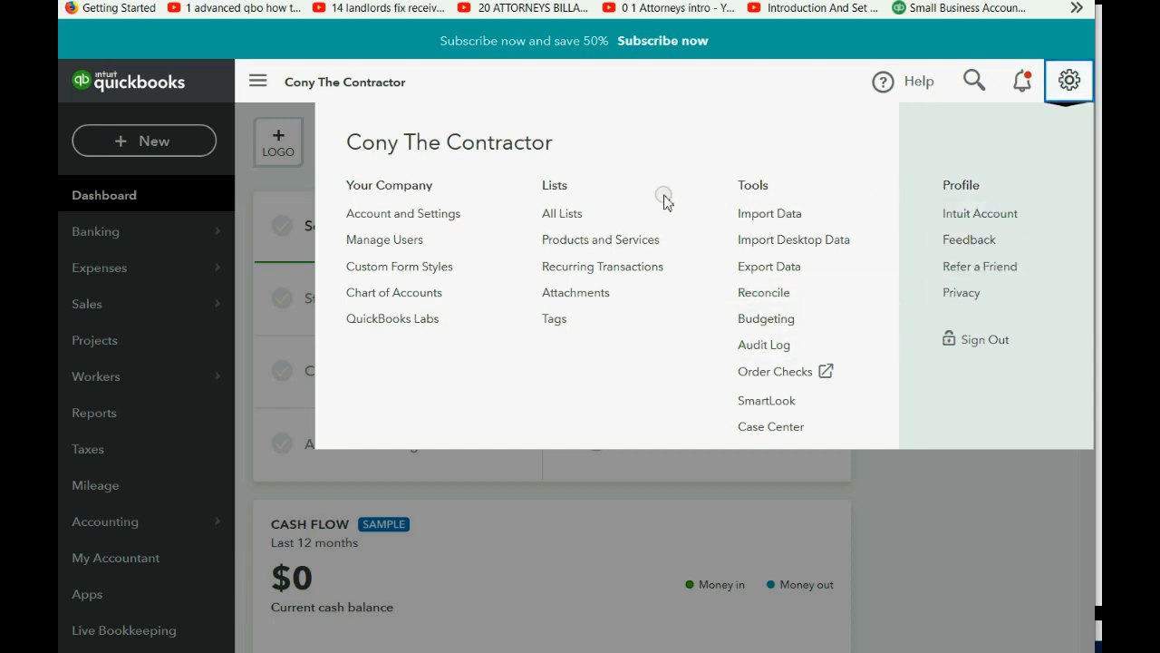
pyautogui.moveTo(961, 292)
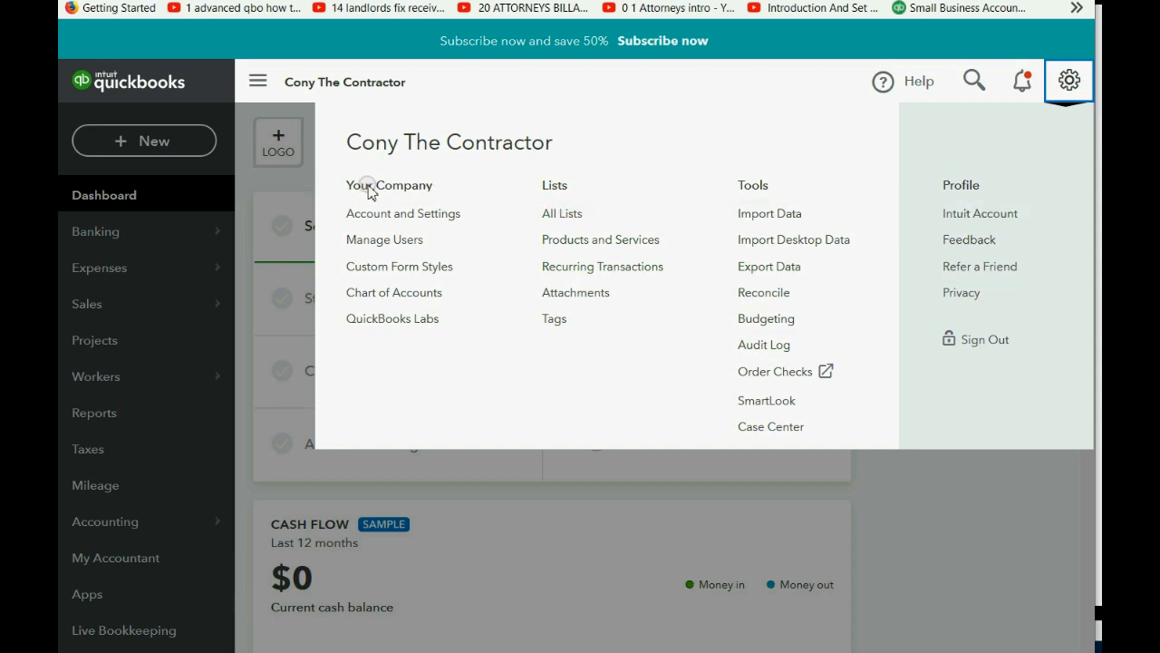
pyautogui.moveTo(402, 214)
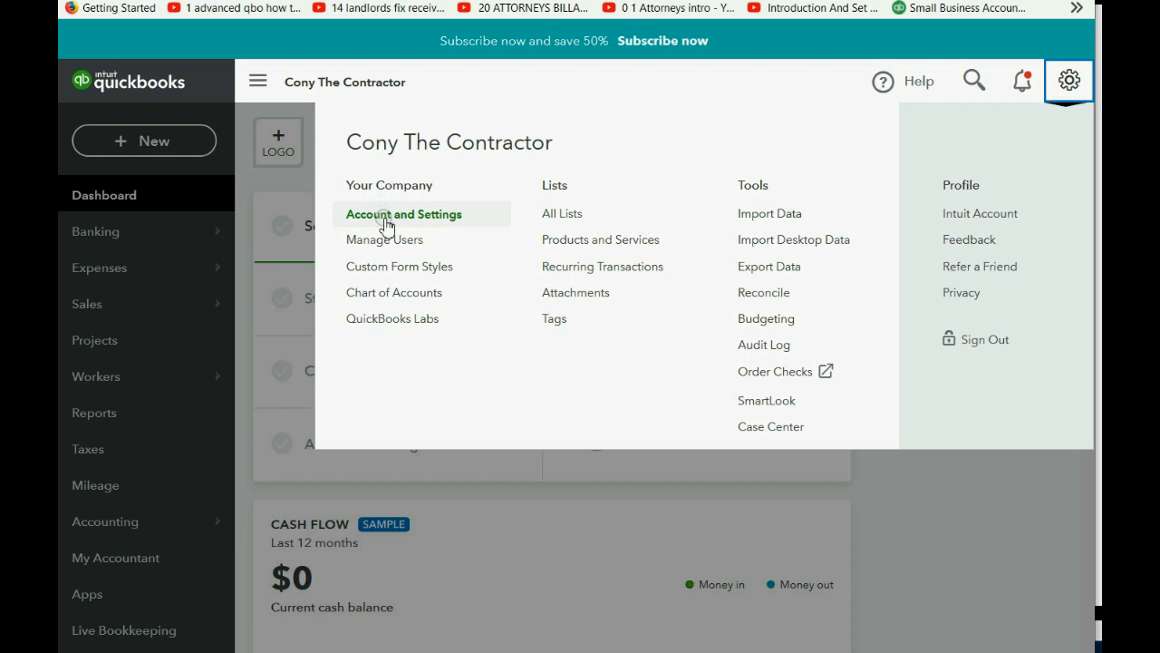
pyautogui.click(402, 214)
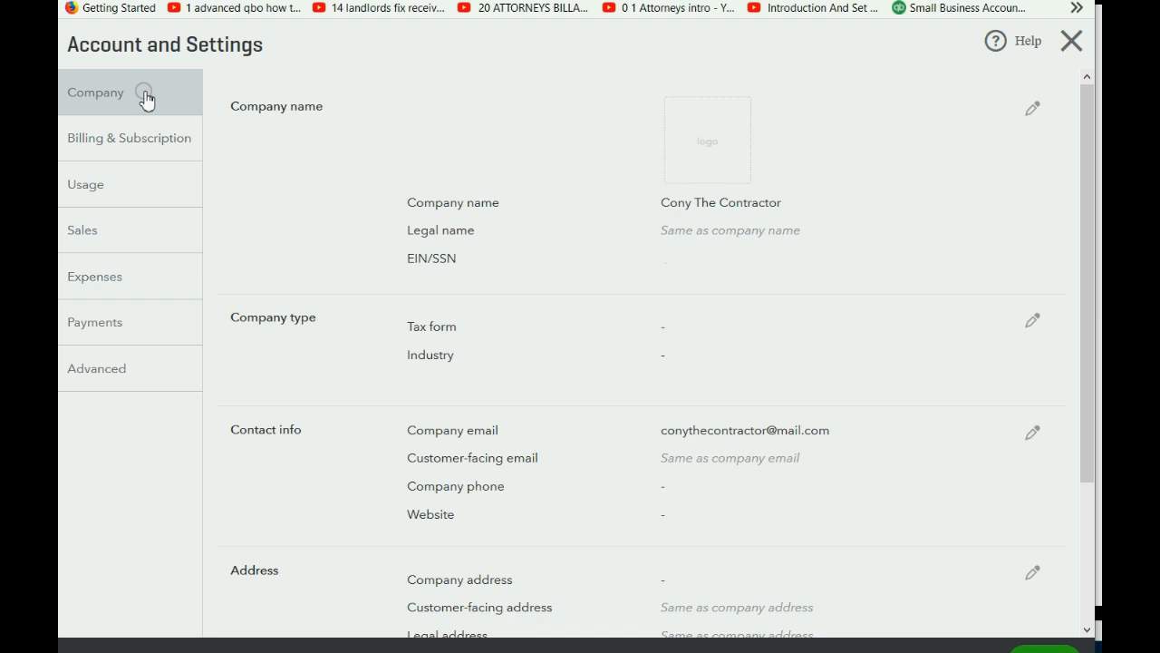
pyautogui.click(128, 138)
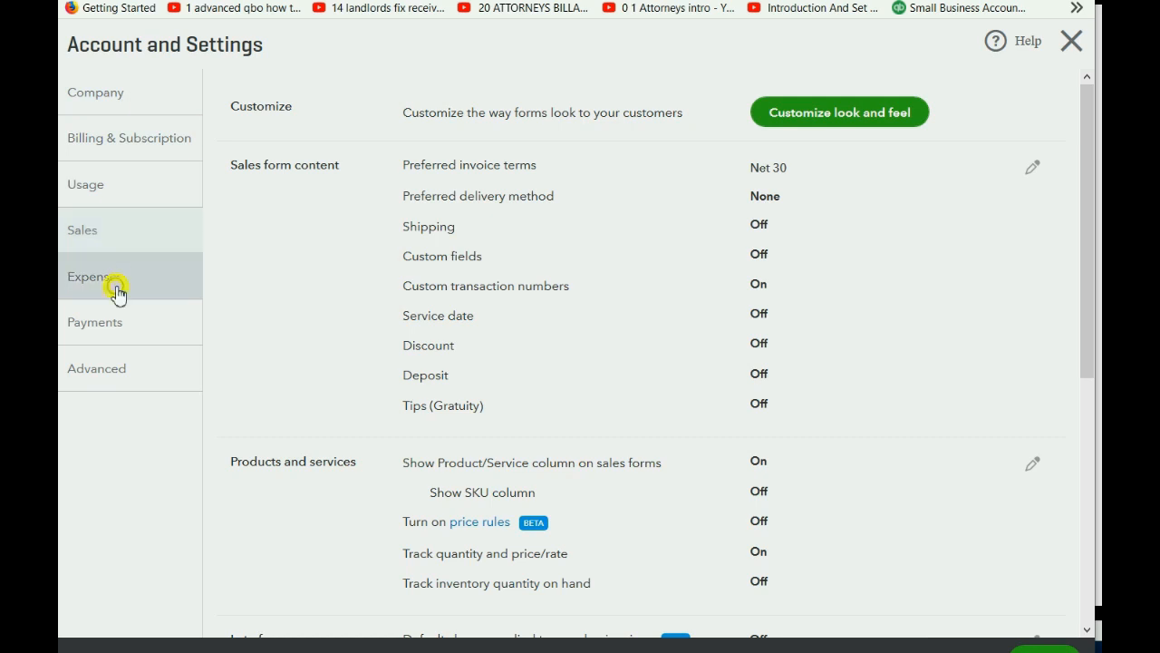
pyautogui.click(97, 368)
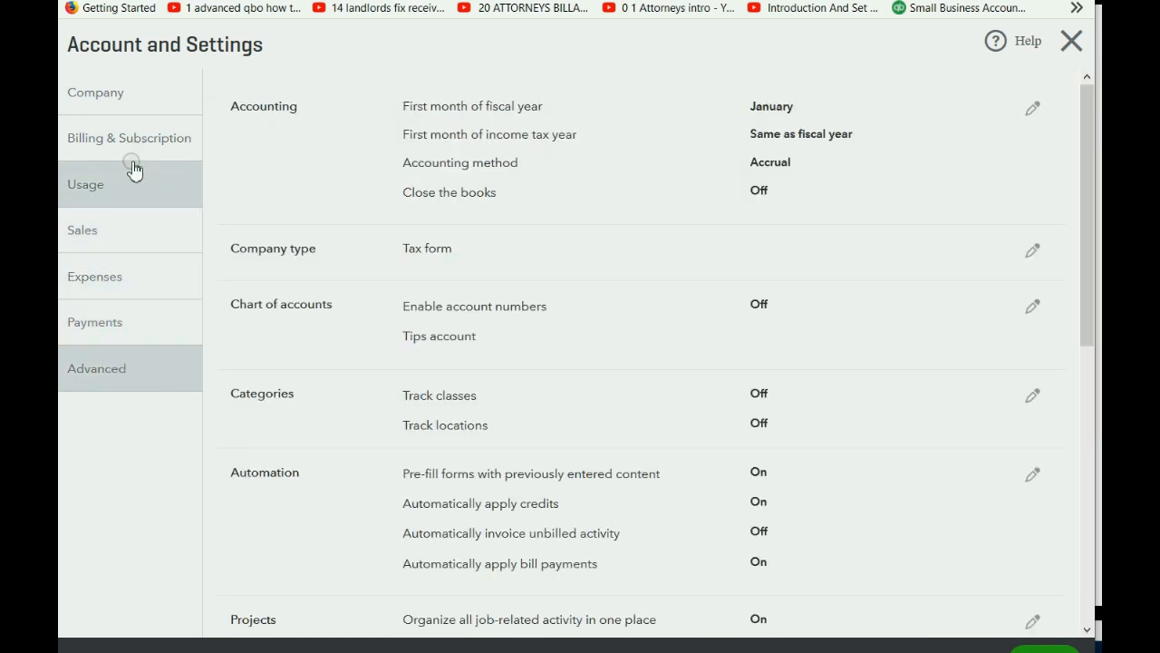
pyautogui.click(94, 91)
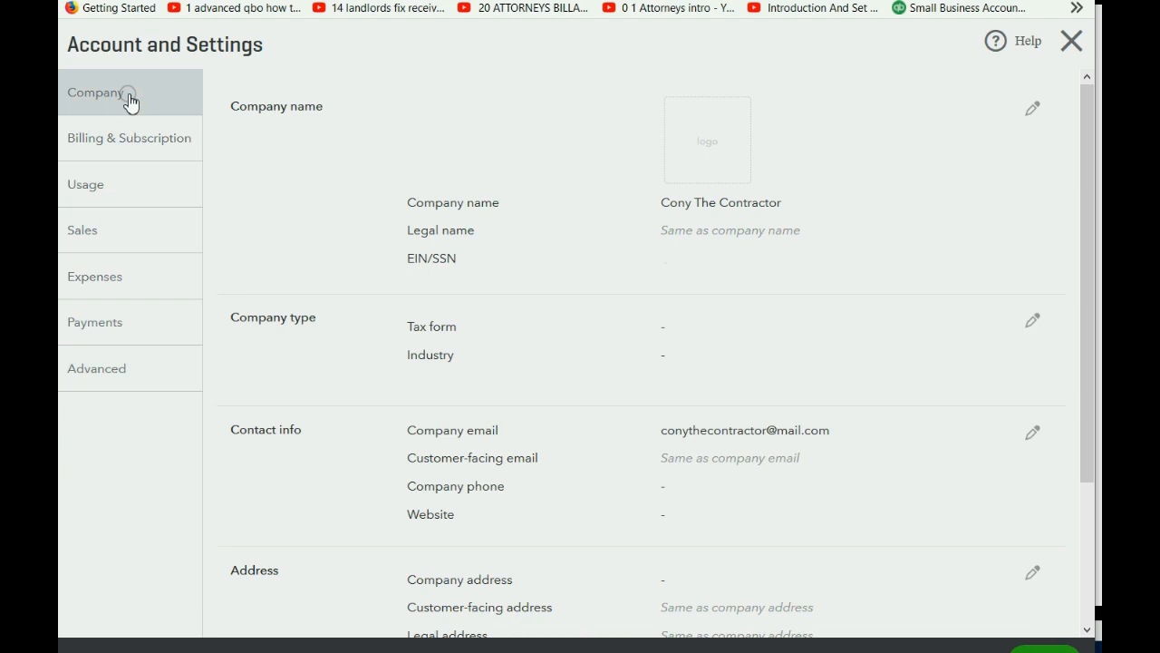
pyautogui.moveTo(116, 126)
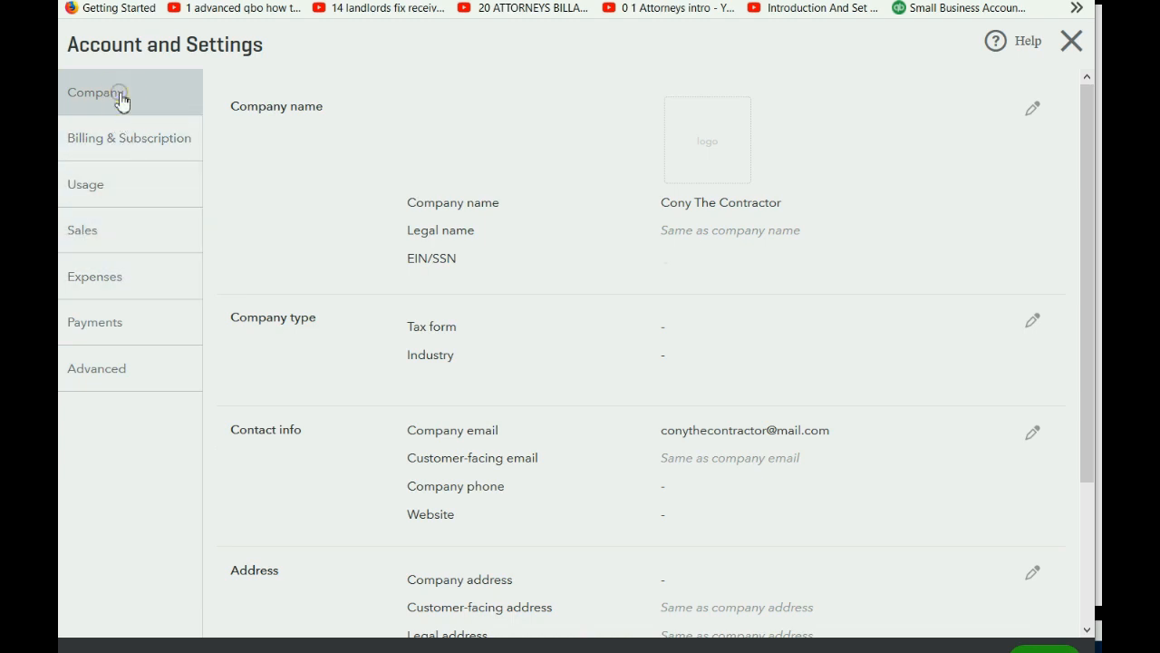
pyautogui.moveTo(482, 243)
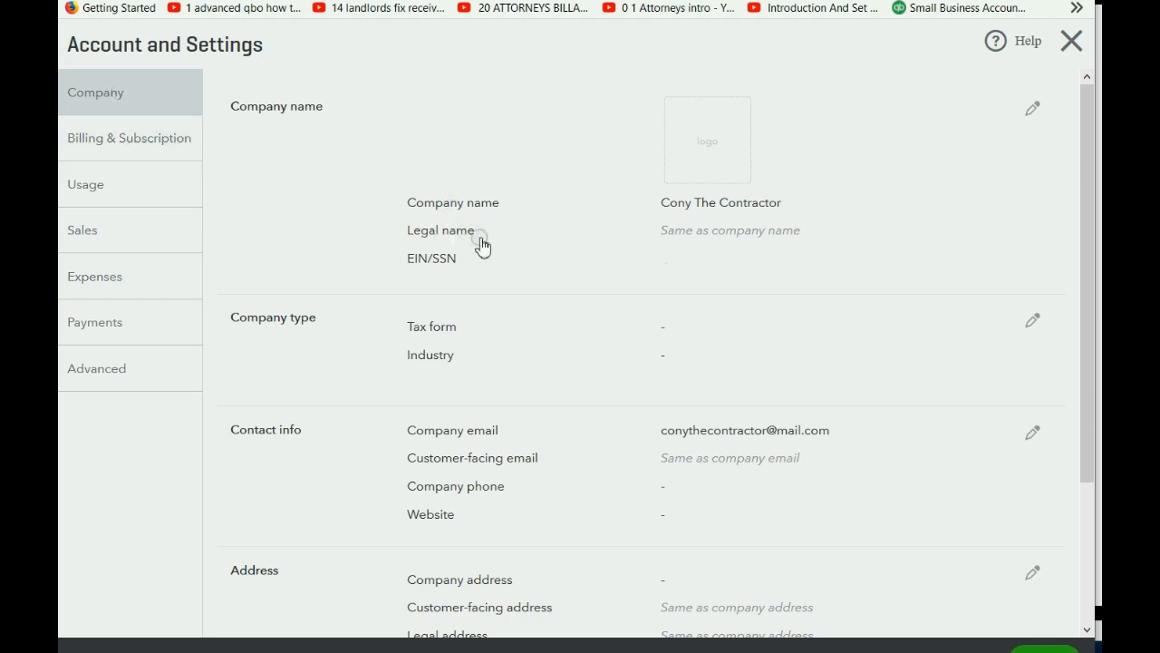
pyautogui.moveTo(345, 297)
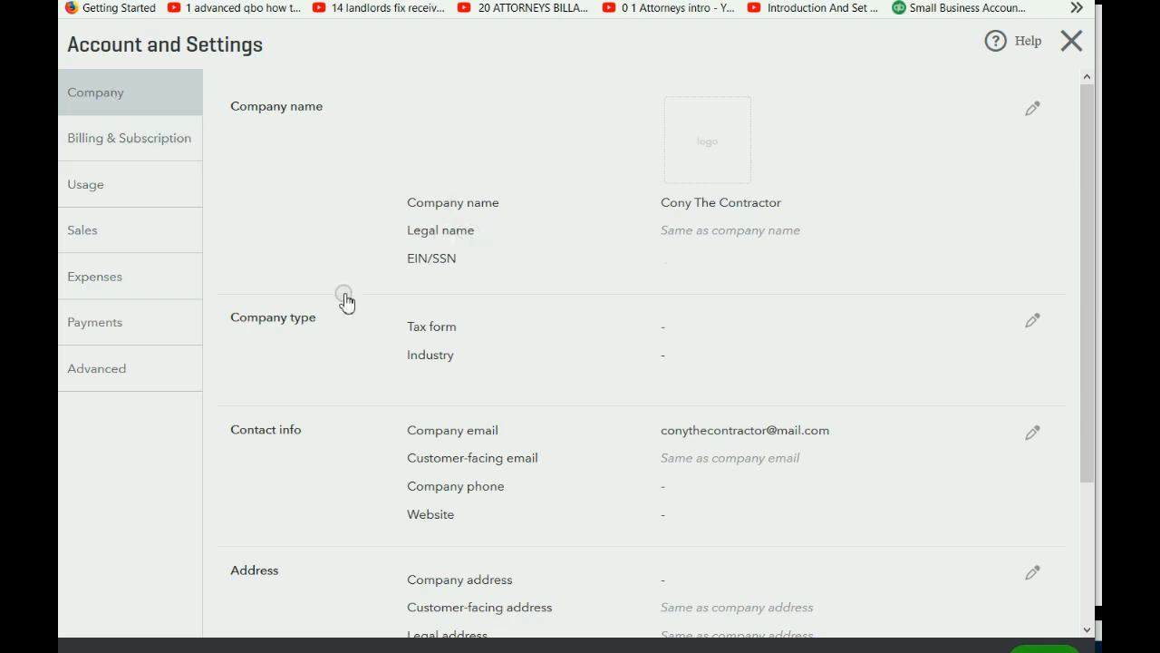
pyautogui.moveTo(414, 299)
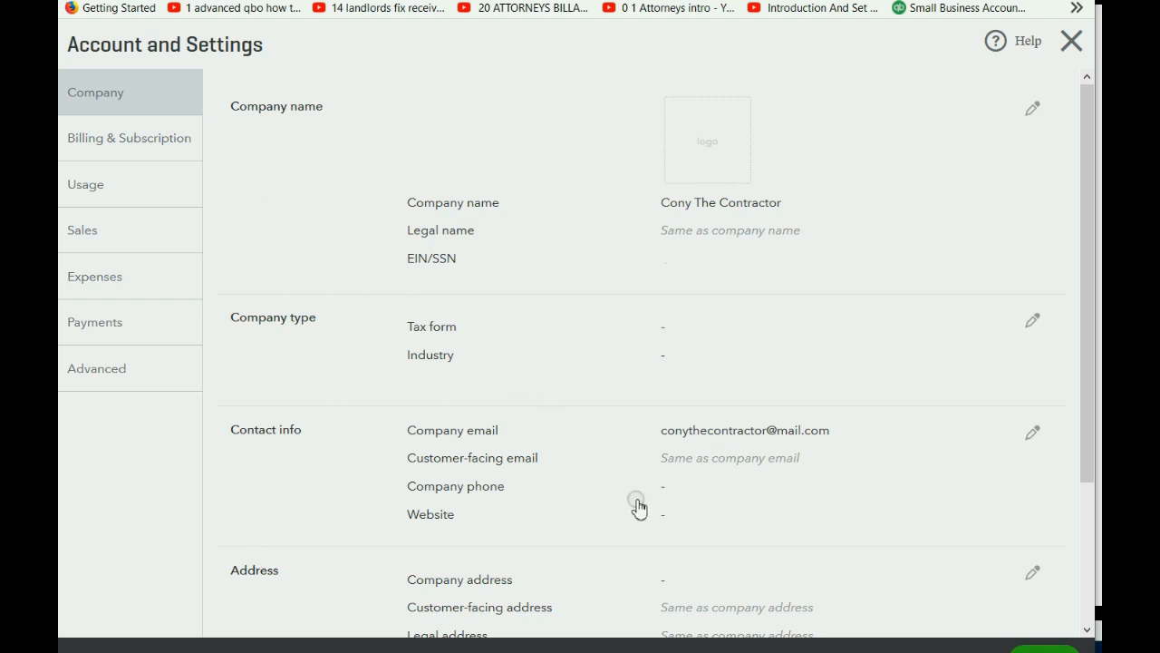
pyautogui.moveTo(667, 116)
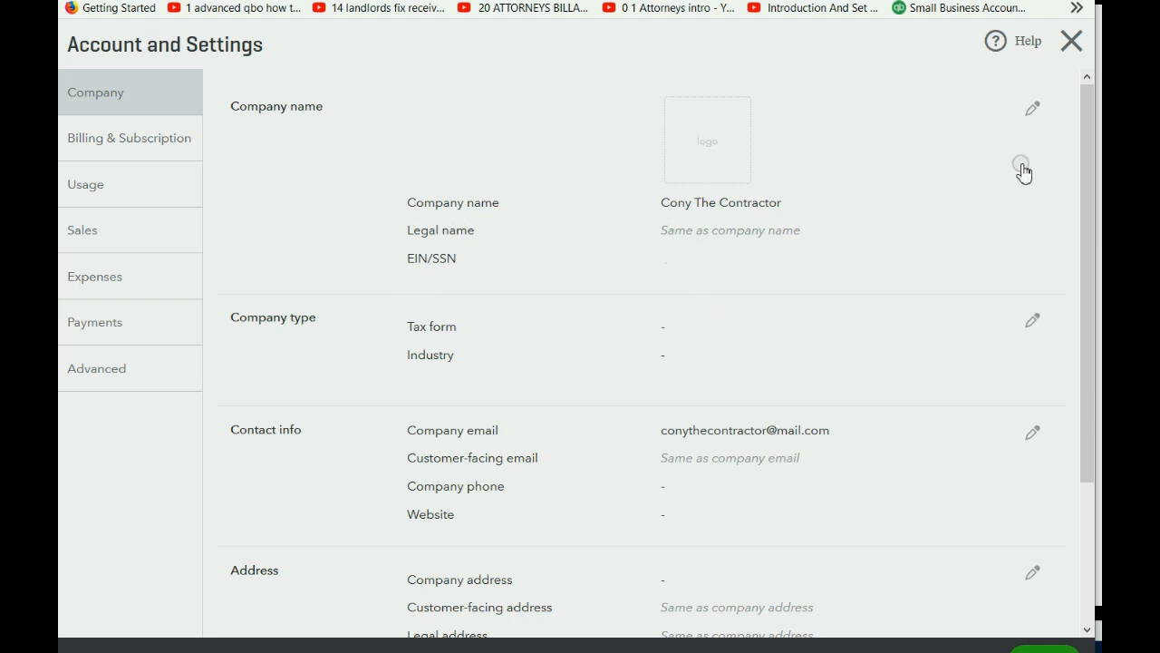
pyautogui.moveTo(1037, 113)
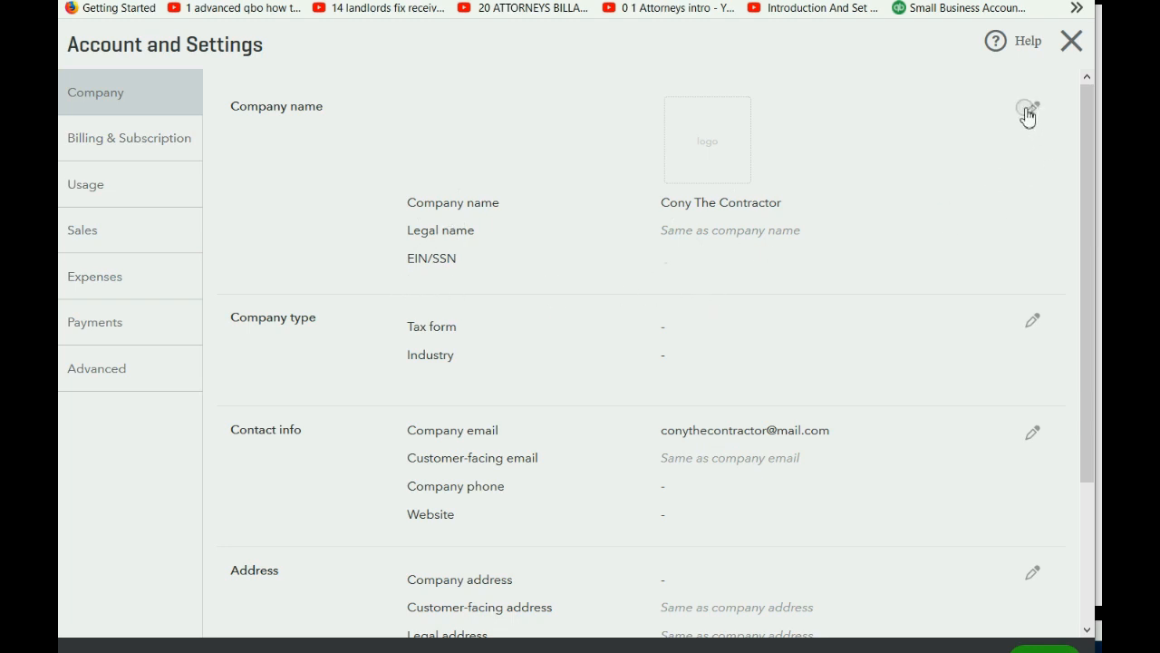
# Retype the company name as 'Cony The Contractor', legal name unchanged, and finish editing.
pyautogui.click(1026, 112)
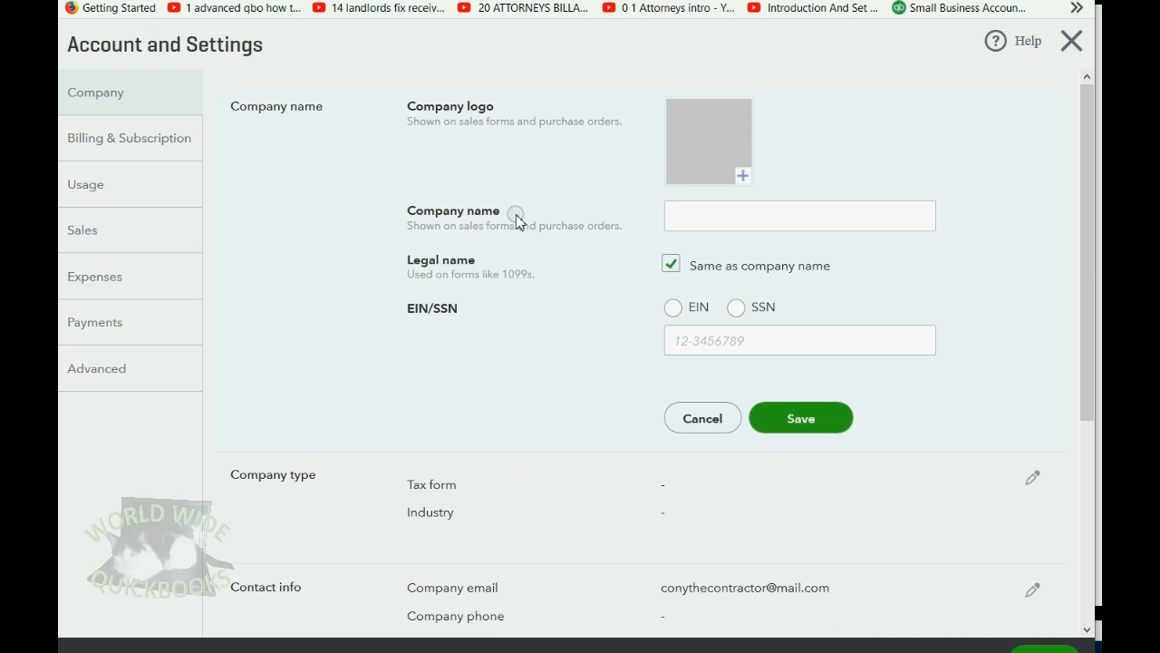
pyautogui.click(800, 216)
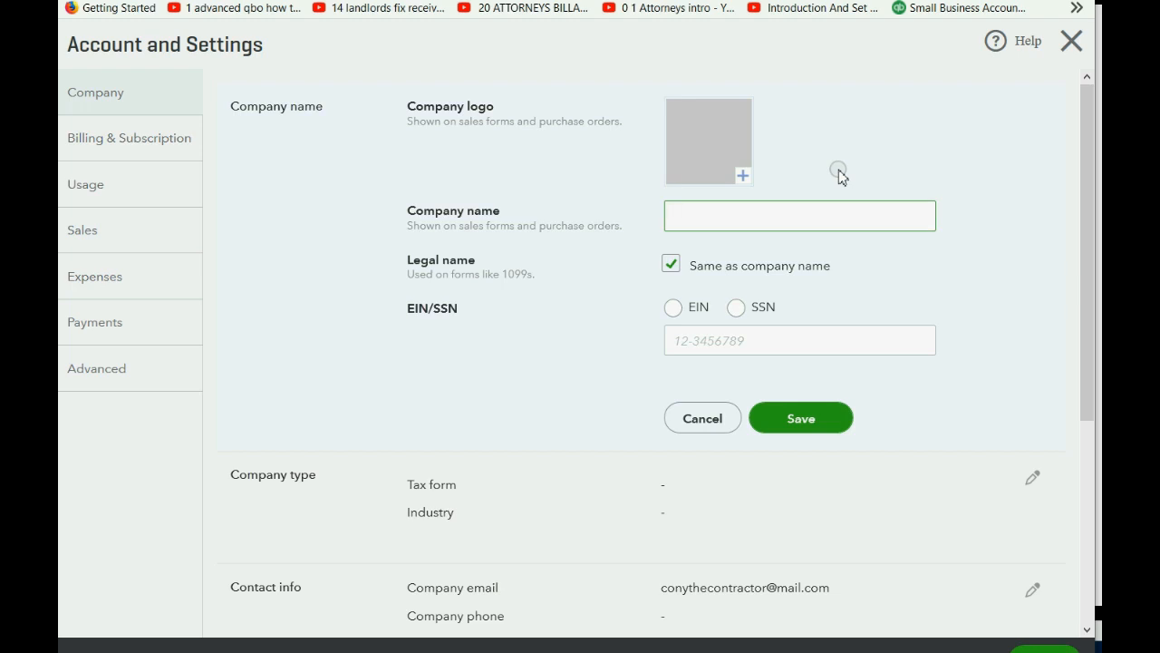
pyautogui.click(799, 214)
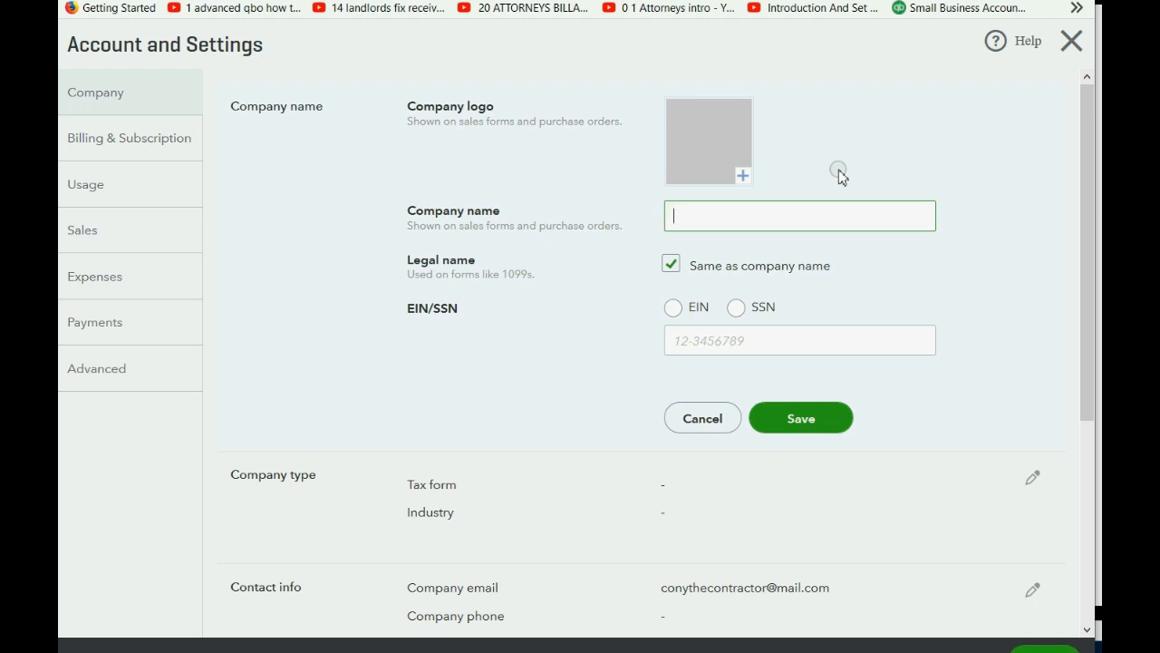
pyautogui.write('Cony The Contr')
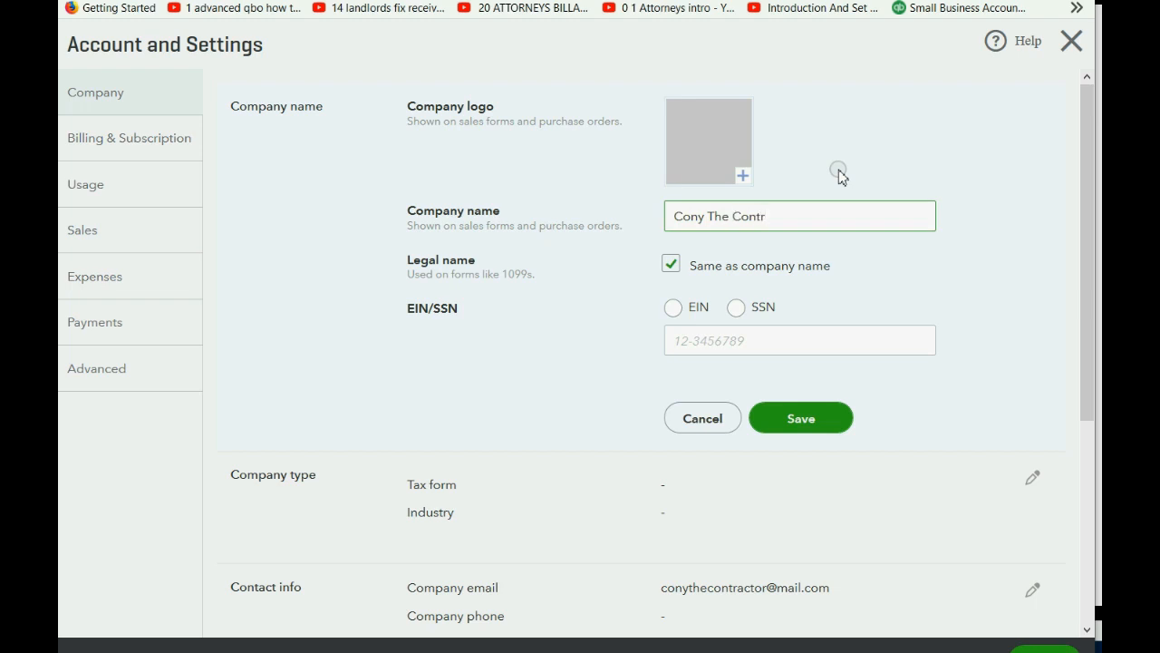
pyautogui.write('actor')
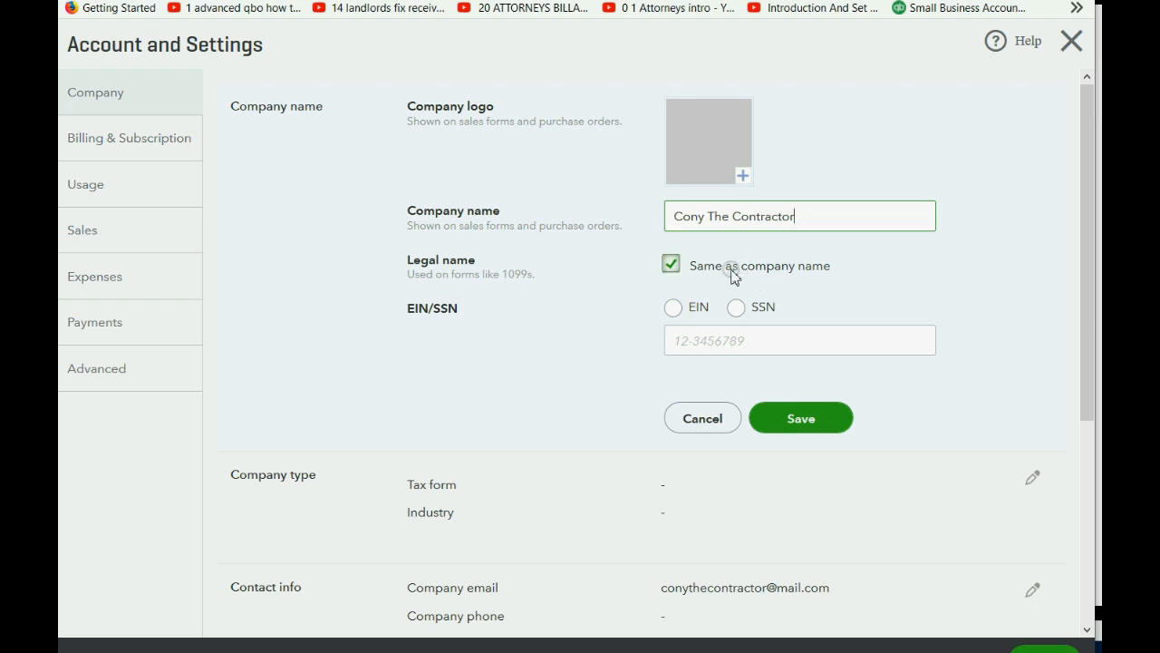
pyautogui.click(670, 265)
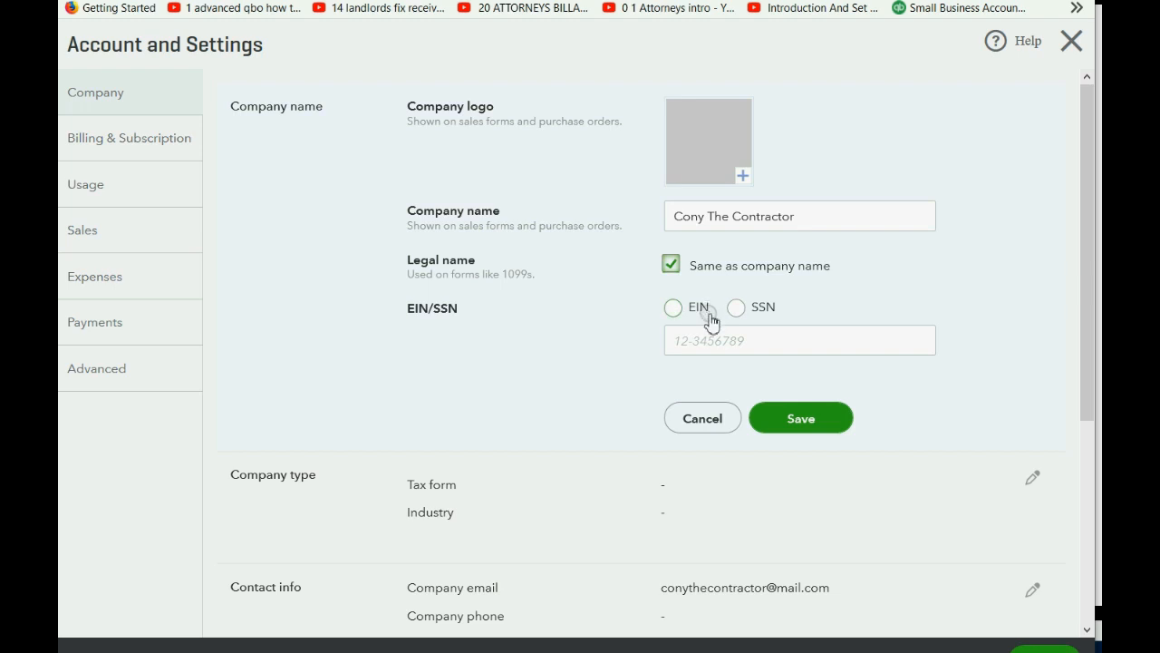
pyautogui.click(799, 416)
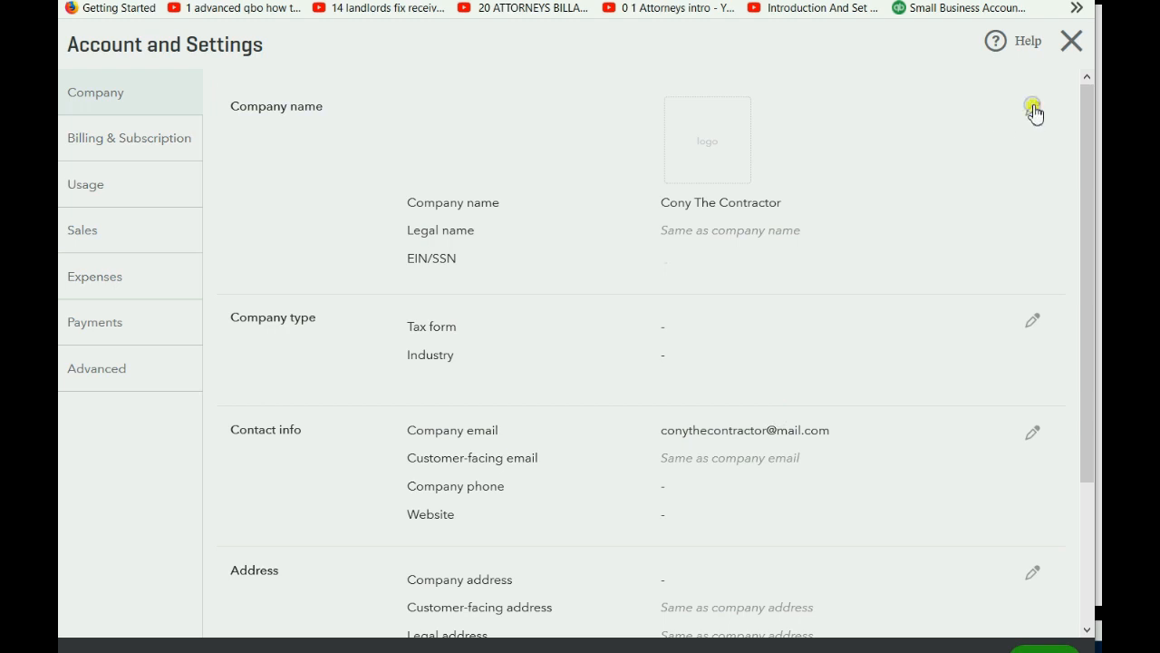
# Leave Account and Settings so the Cony The Contractor dashboard shows again.
pyautogui.click(1033, 107)
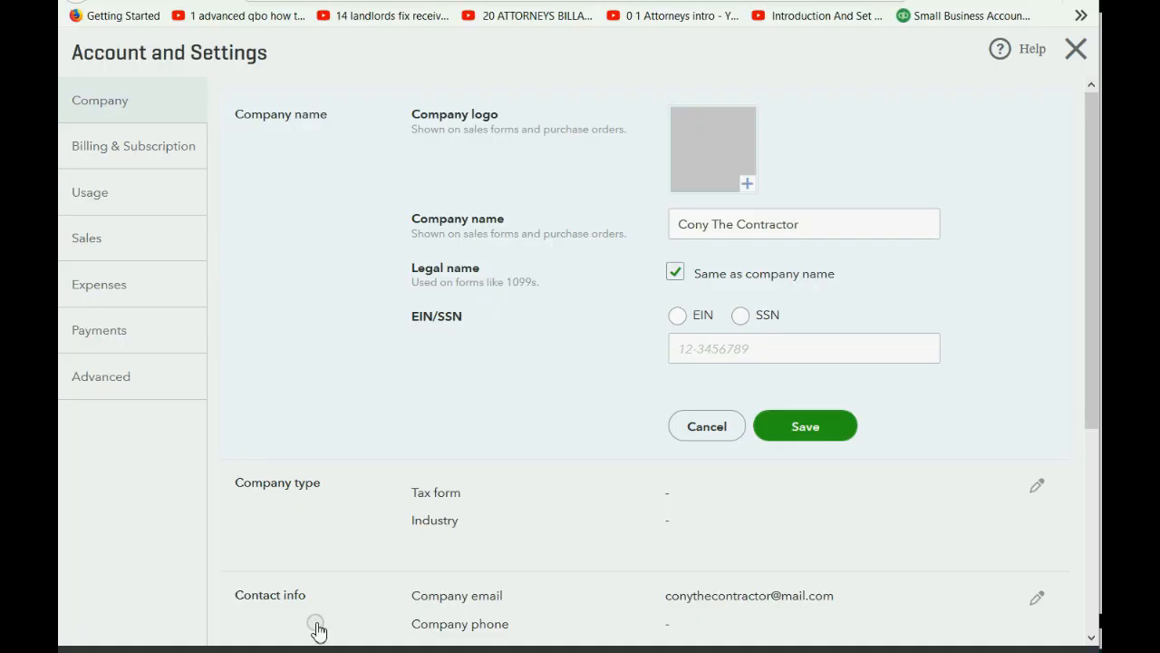
pyautogui.click(1077, 48)
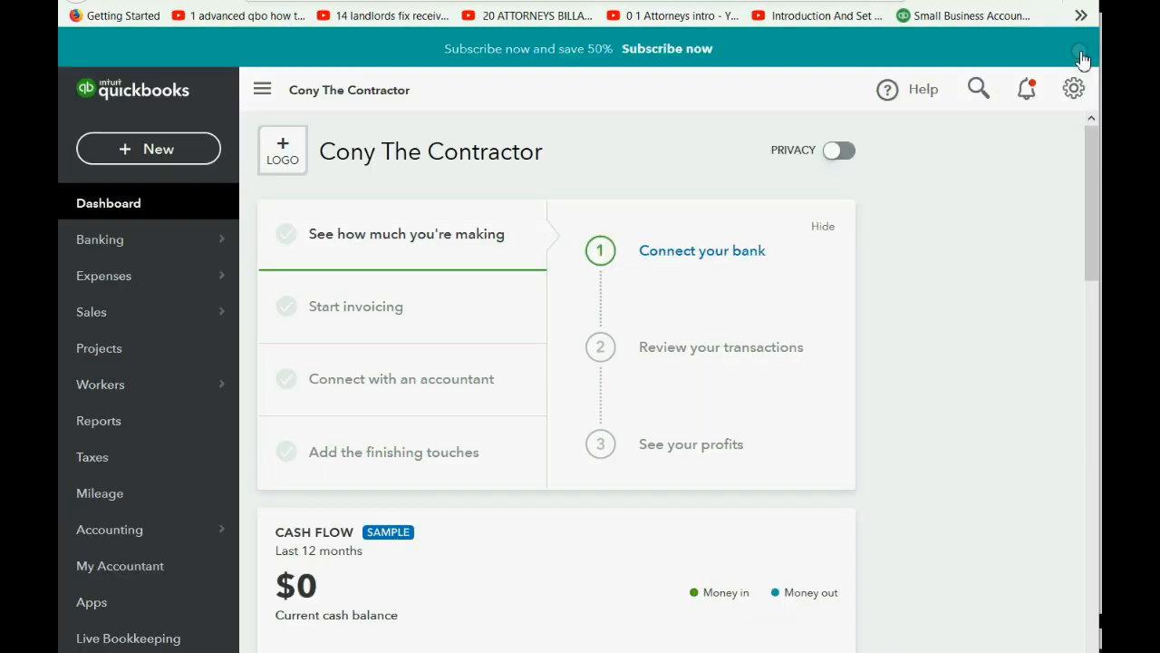
pyautogui.scroll(-3)
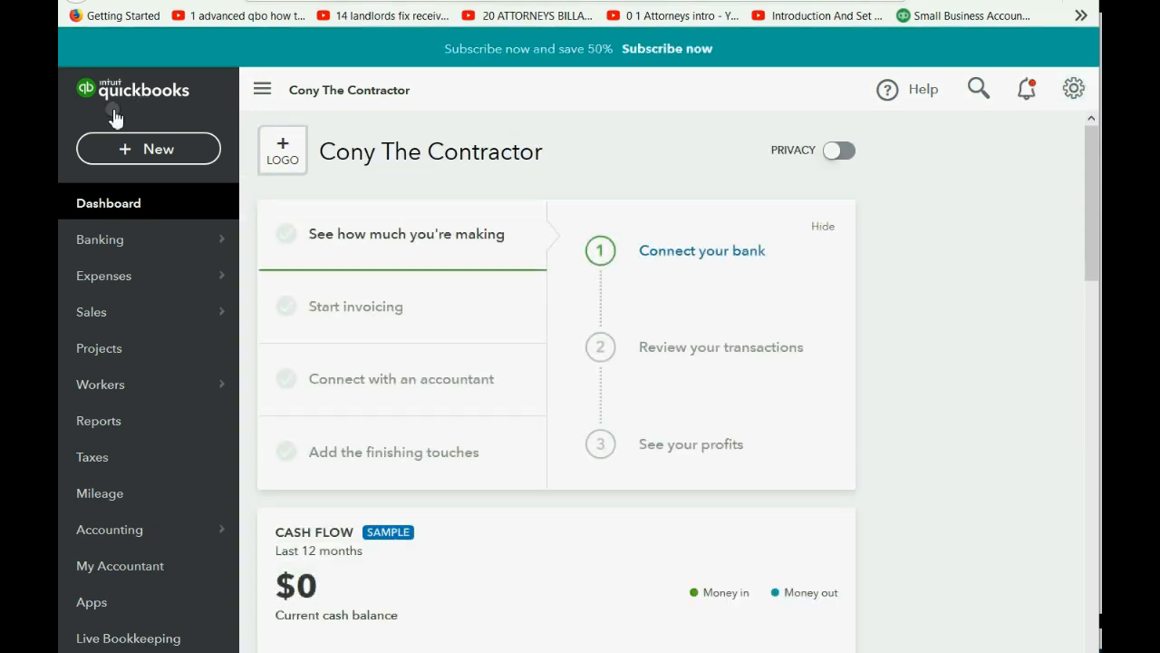
pyautogui.click(149, 149)
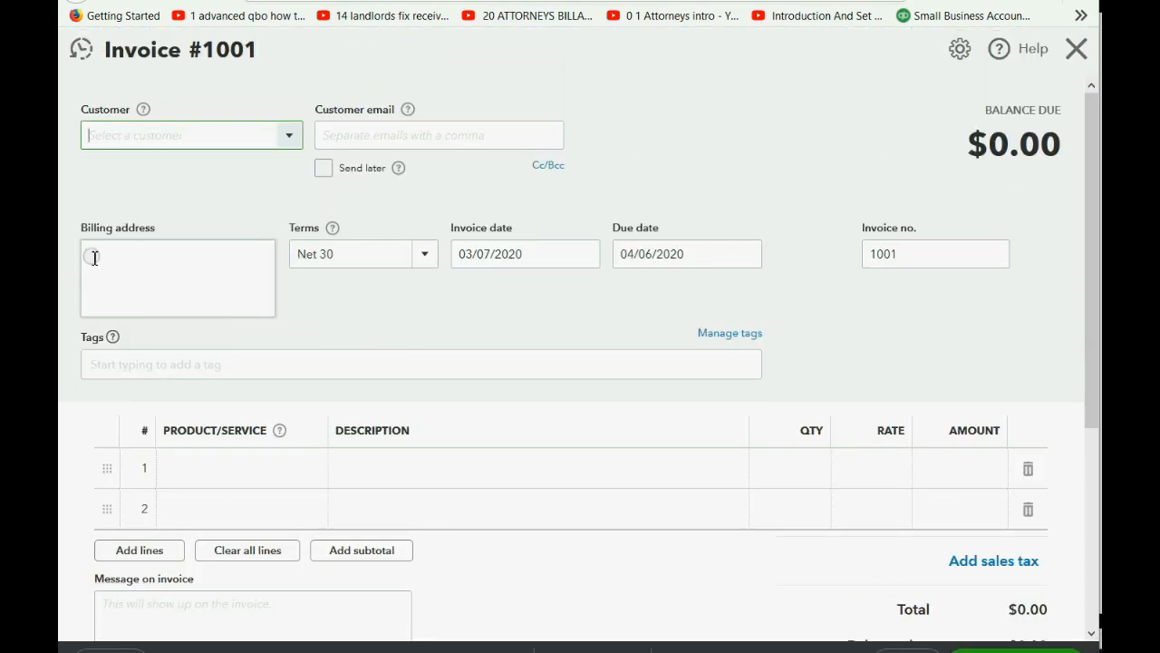
pyautogui.scroll(-3)
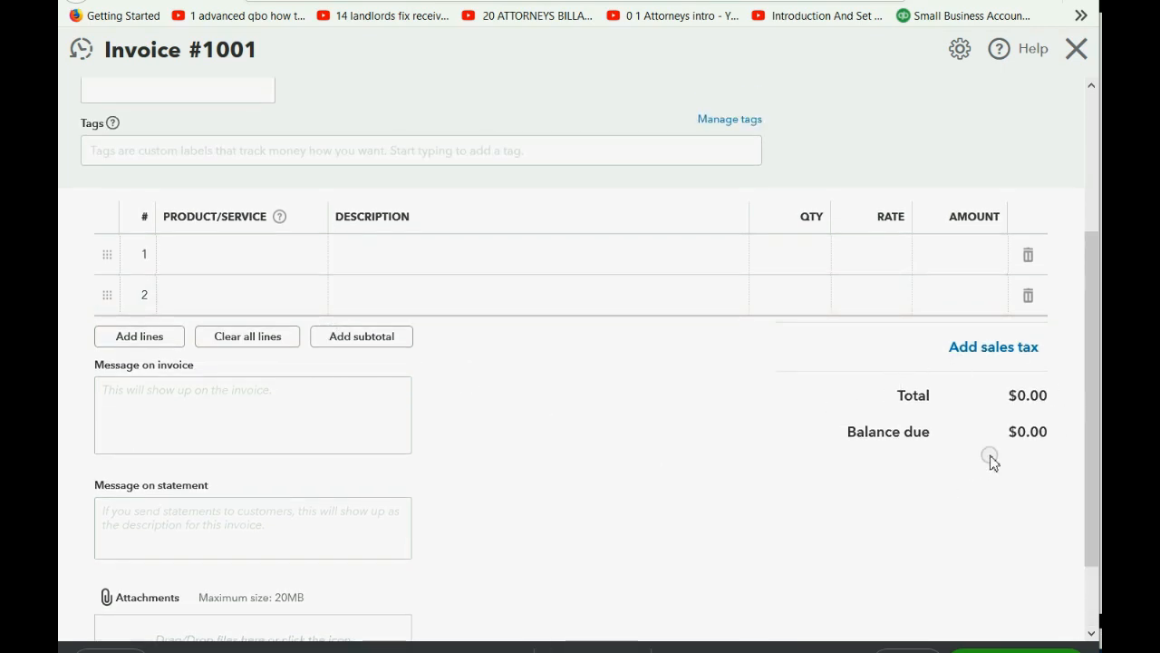
pyautogui.moveTo(964, 482)
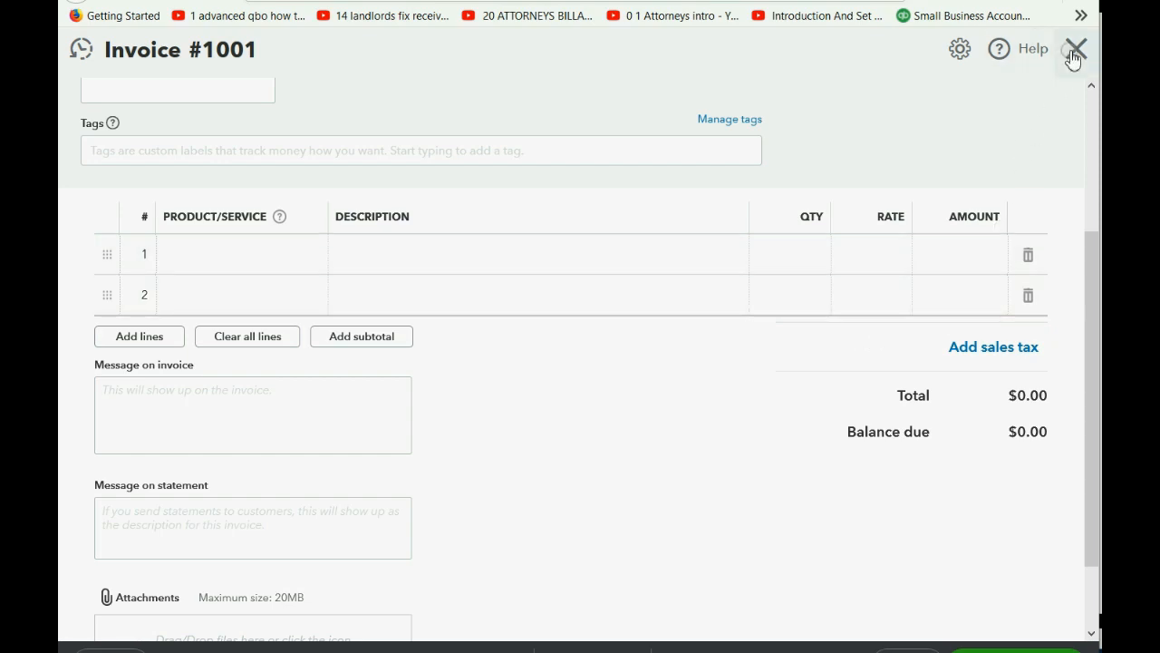
pyautogui.click(1077, 49)
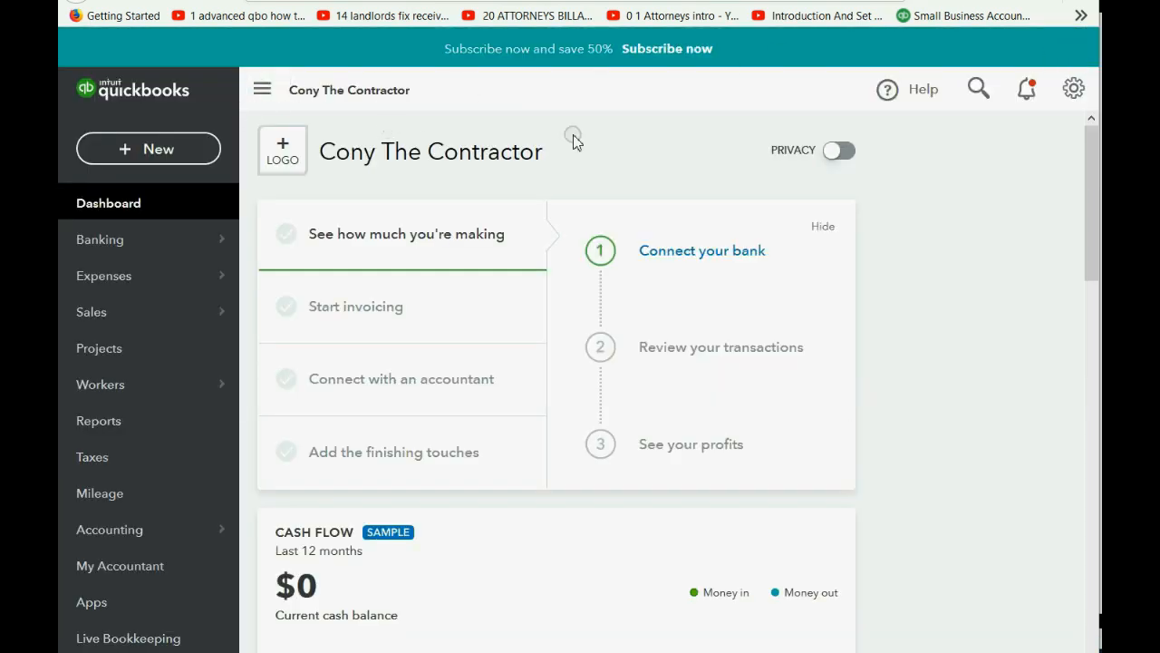
# Go to the Sales section of Account and Settings with sales form content visible.
pyautogui.click(1073, 89)
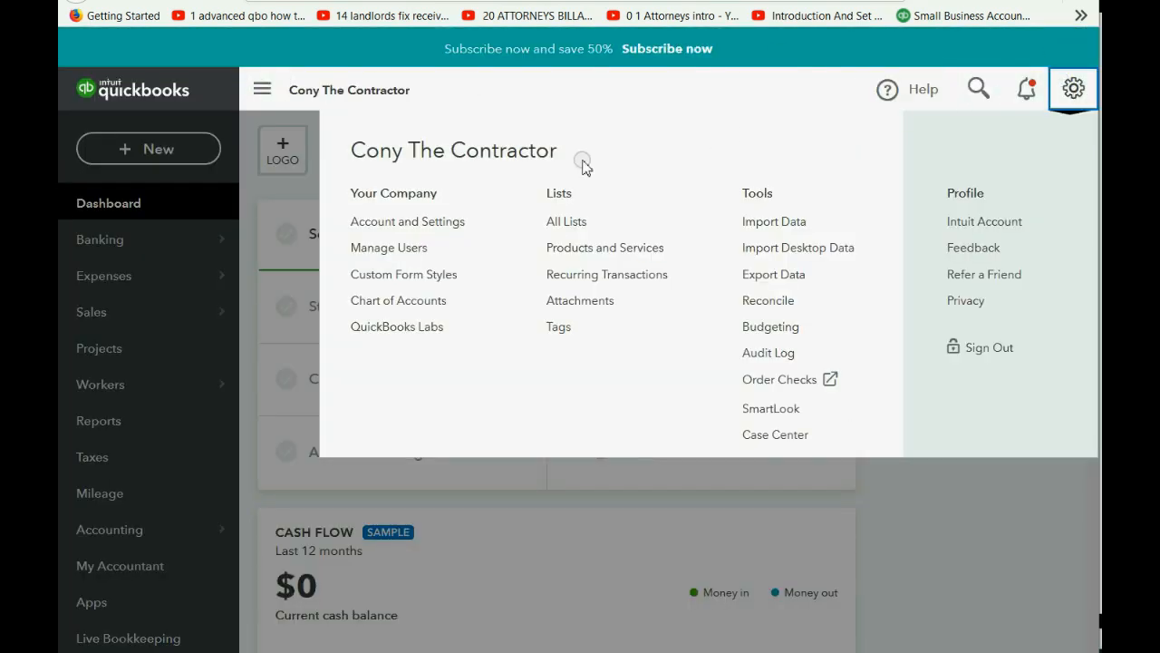
pyautogui.moveTo(406, 221)
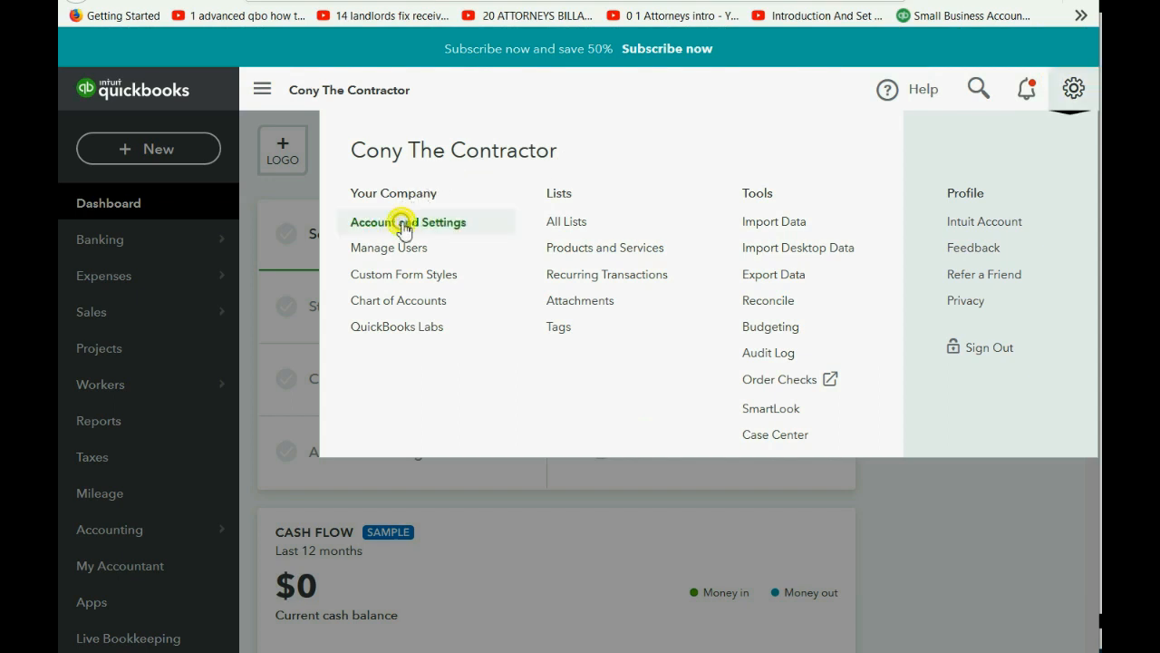
pyautogui.click(410, 221)
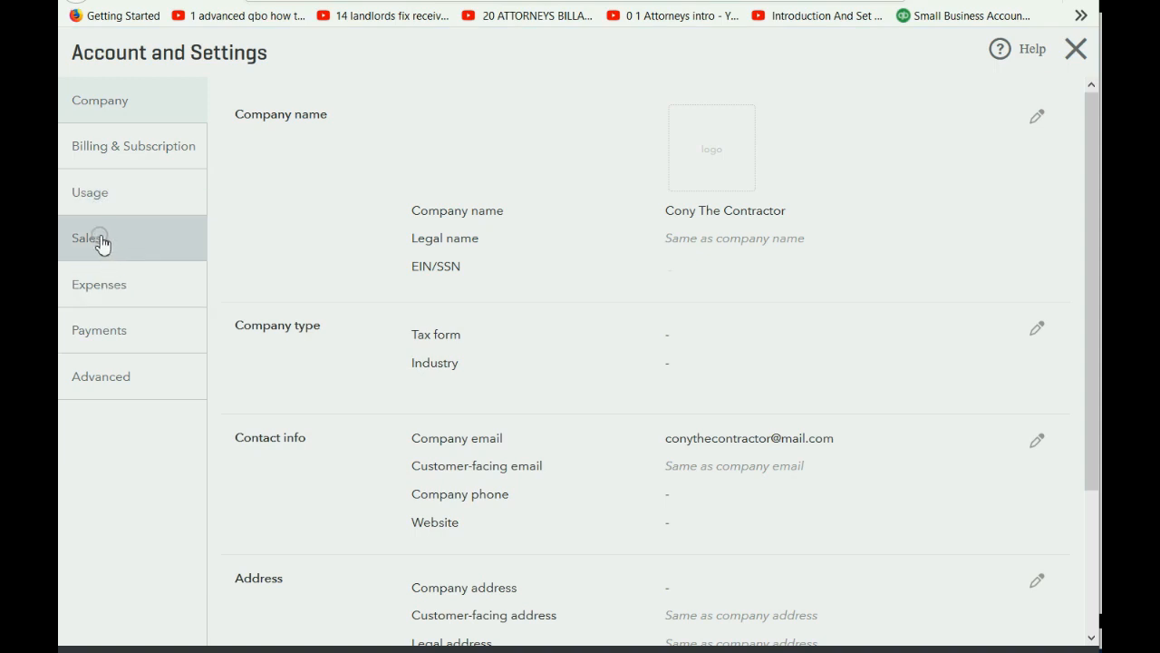
pyautogui.click(87, 236)
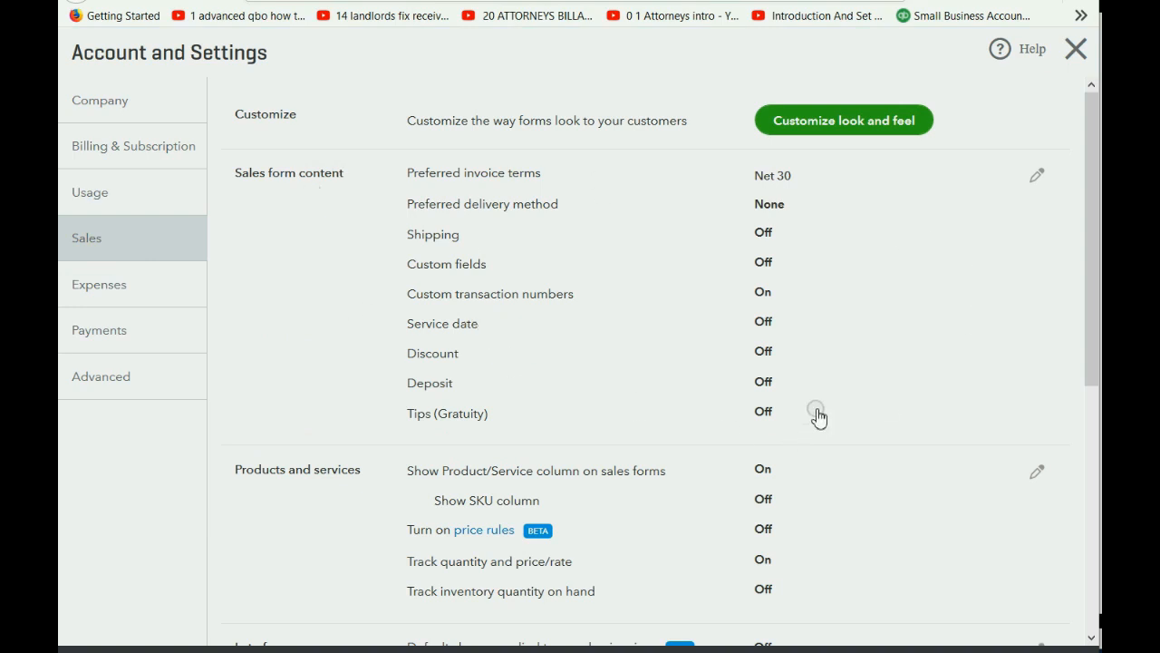
pyautogui.moveTo(639, 435)
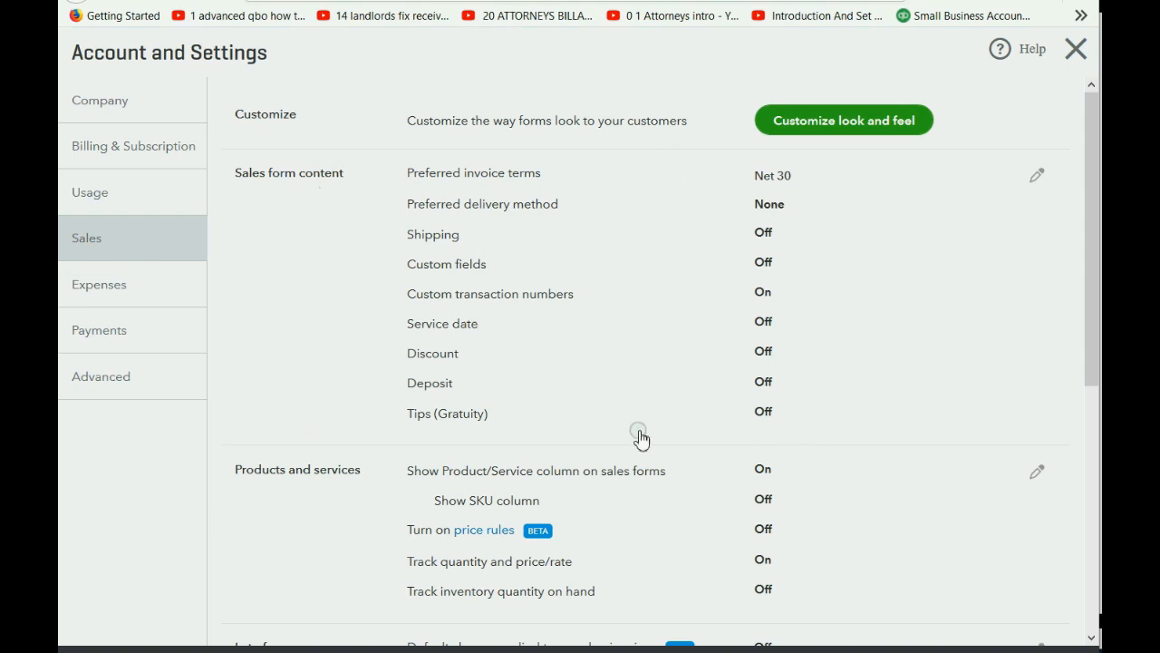
pyautogui.moveTo(627, 174)
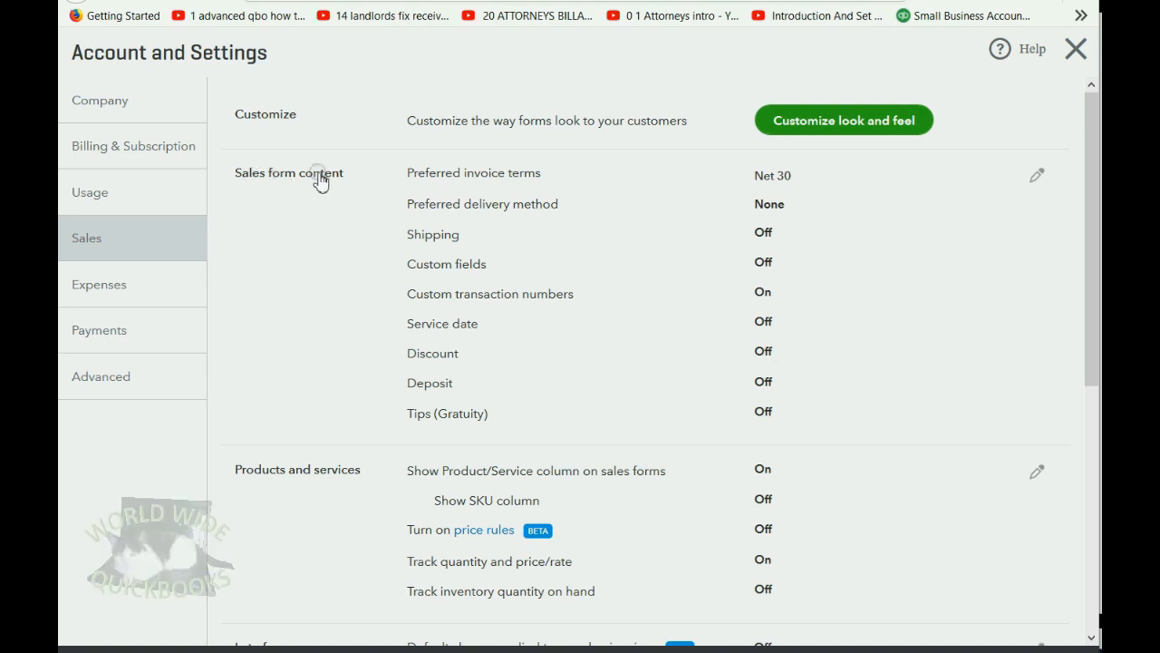
pyautogui.moveTo(454, 289)
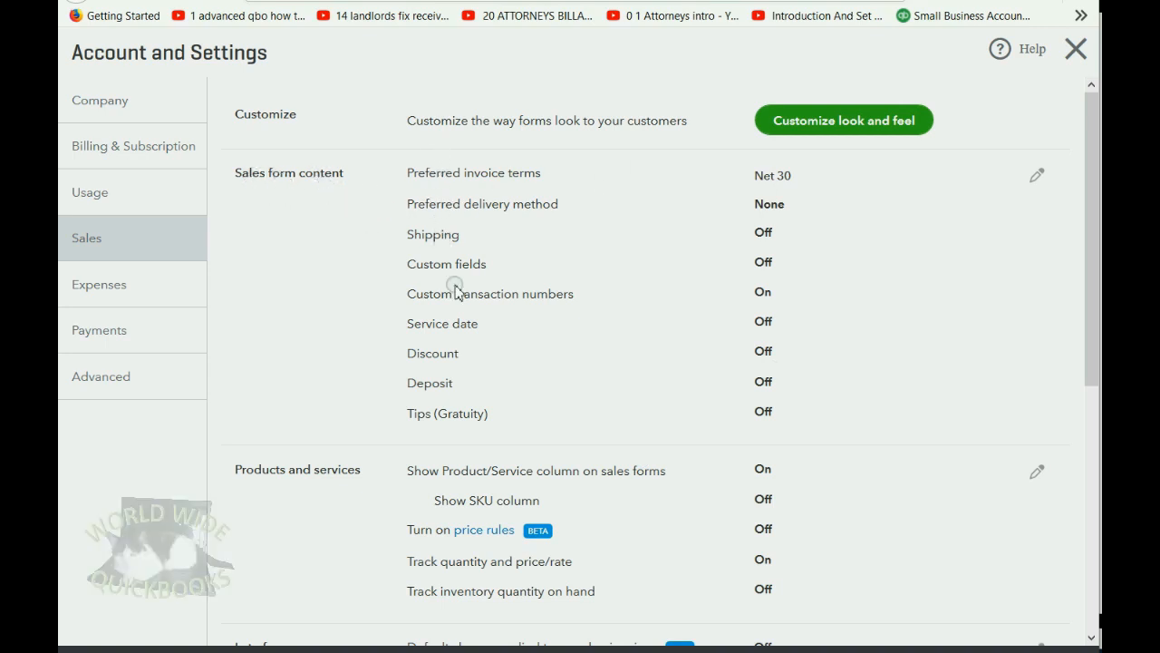
pyautogui.moveTo(435, 392)
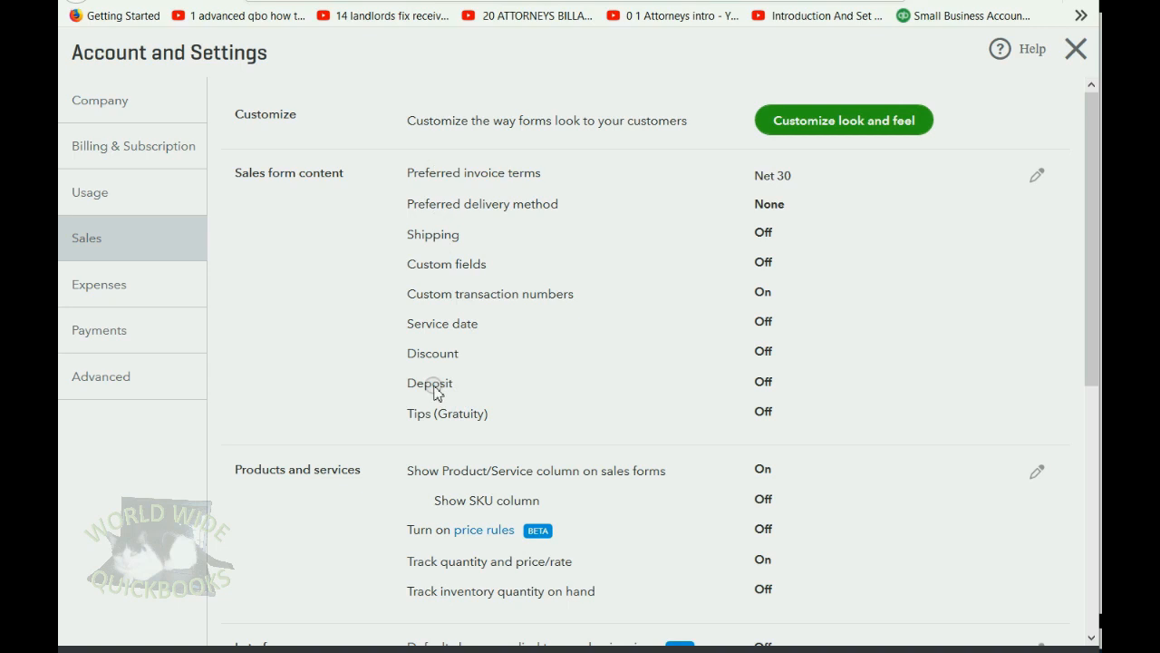
pyautogui.moveTo(609, 370)
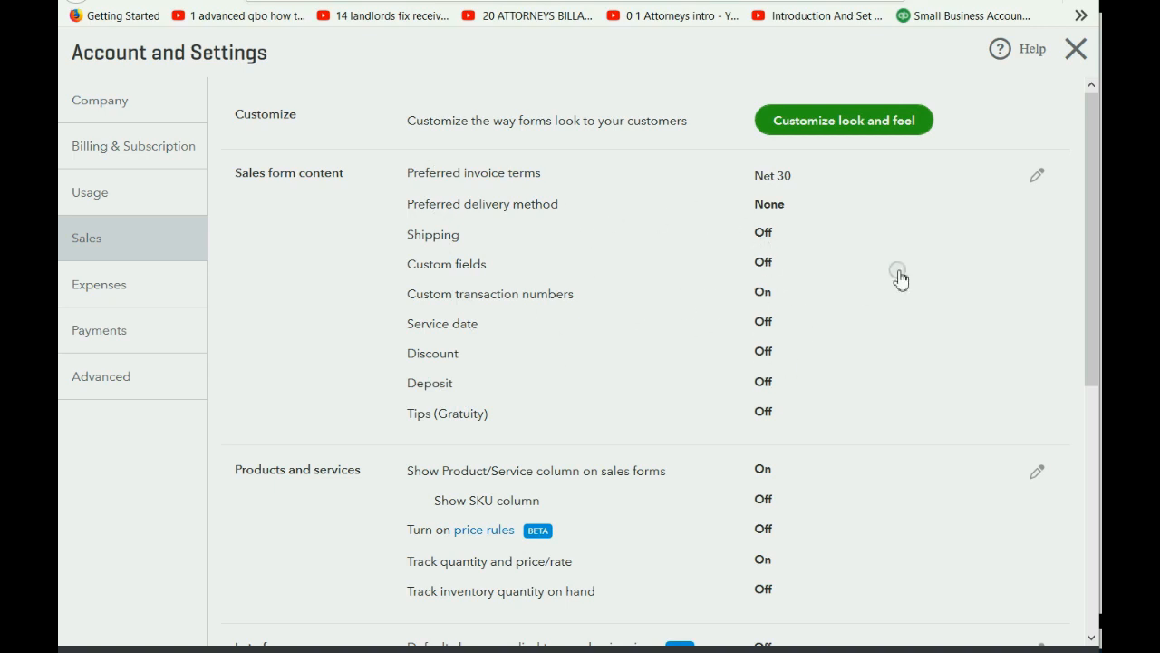
# Enable the Deposit field under Sales form content, save it, and exit settings.
pyautogui.click(1037, 174)
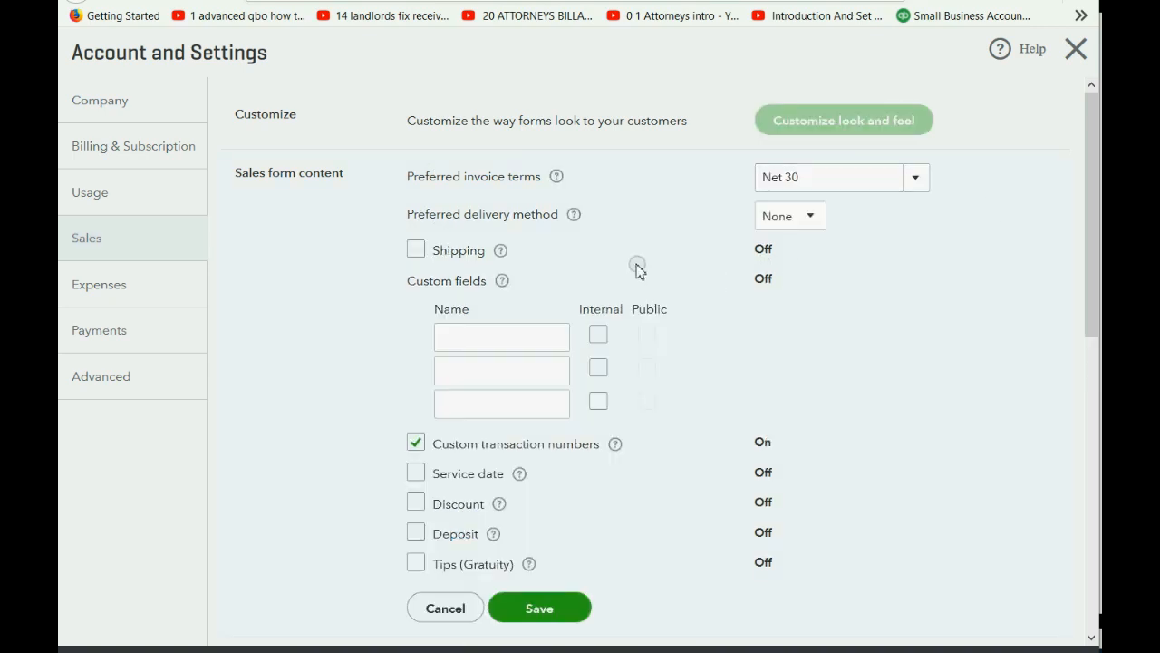
pyautogui.scroll(-3)
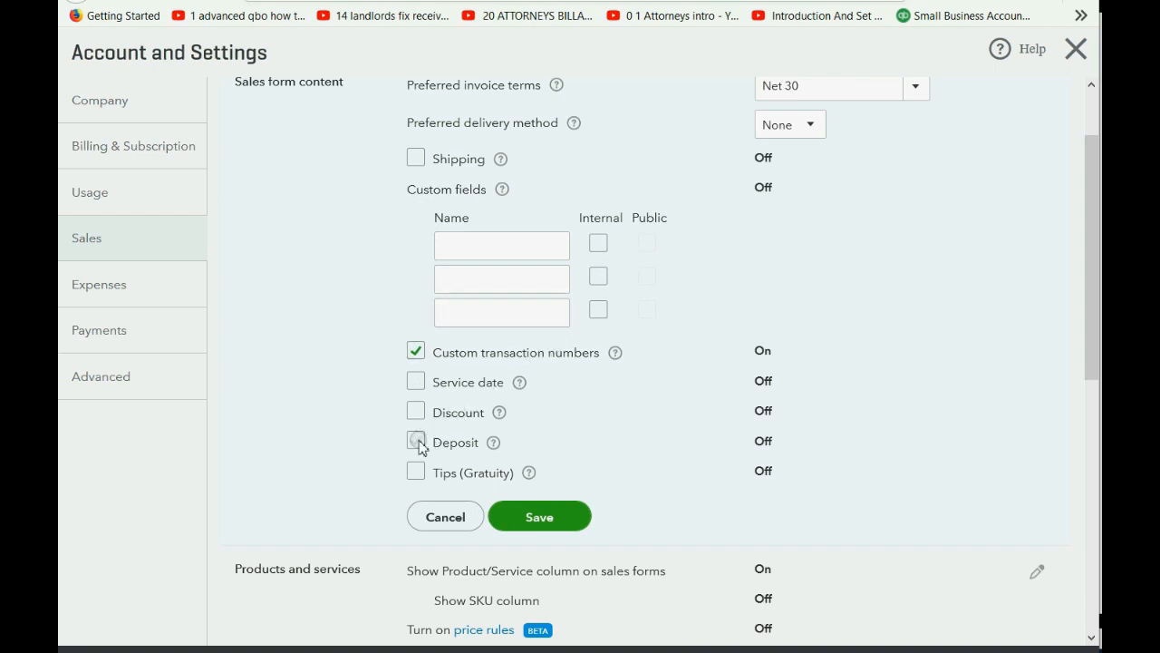
pyautogui.click(415, 442)
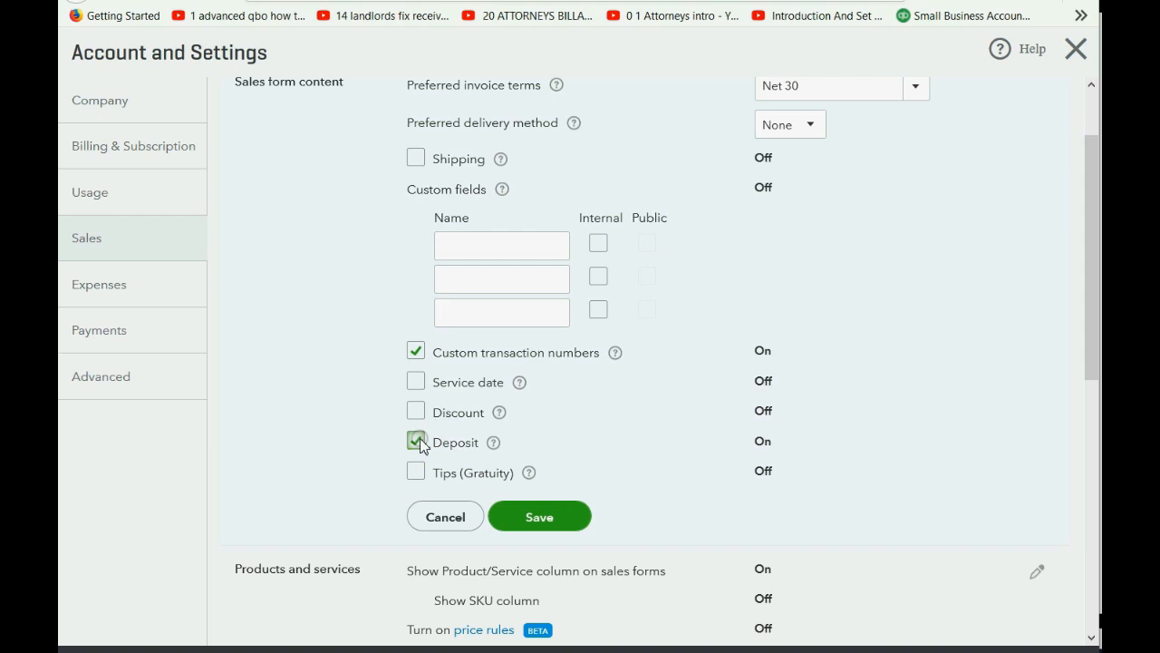
pyautogui.click(541, 515)
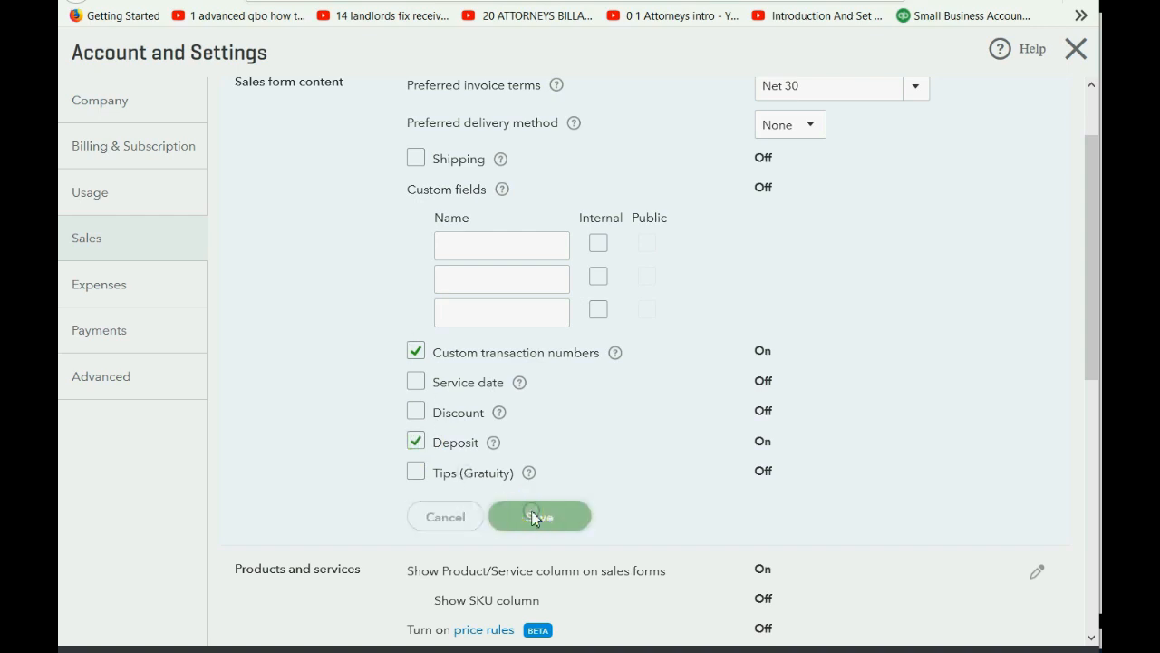
pyautogui.click(541, 515)
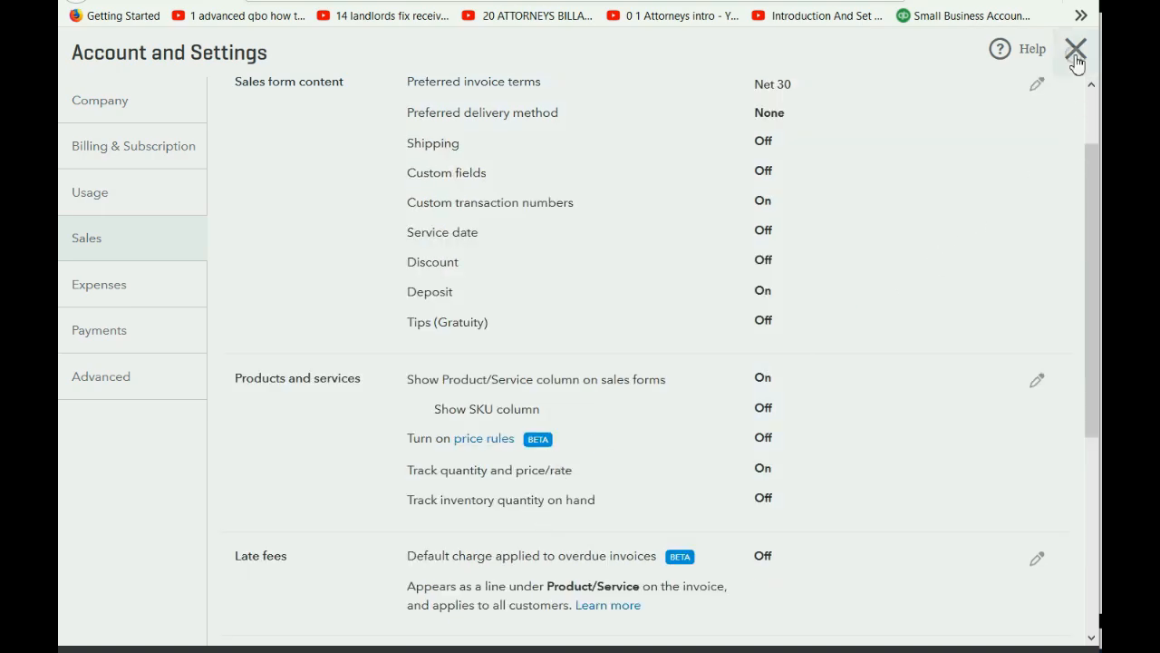
pyautogui.click(1077, 47)
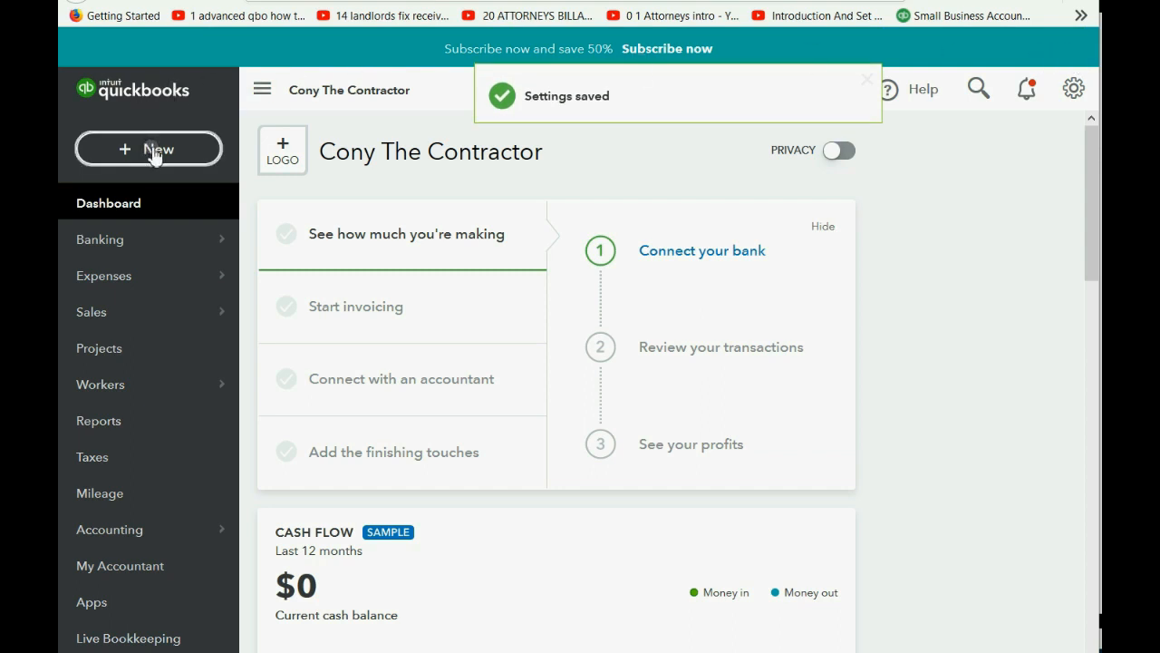
# Start a new invoice from the + New transactions list.
pyautogui.click(866, 79)
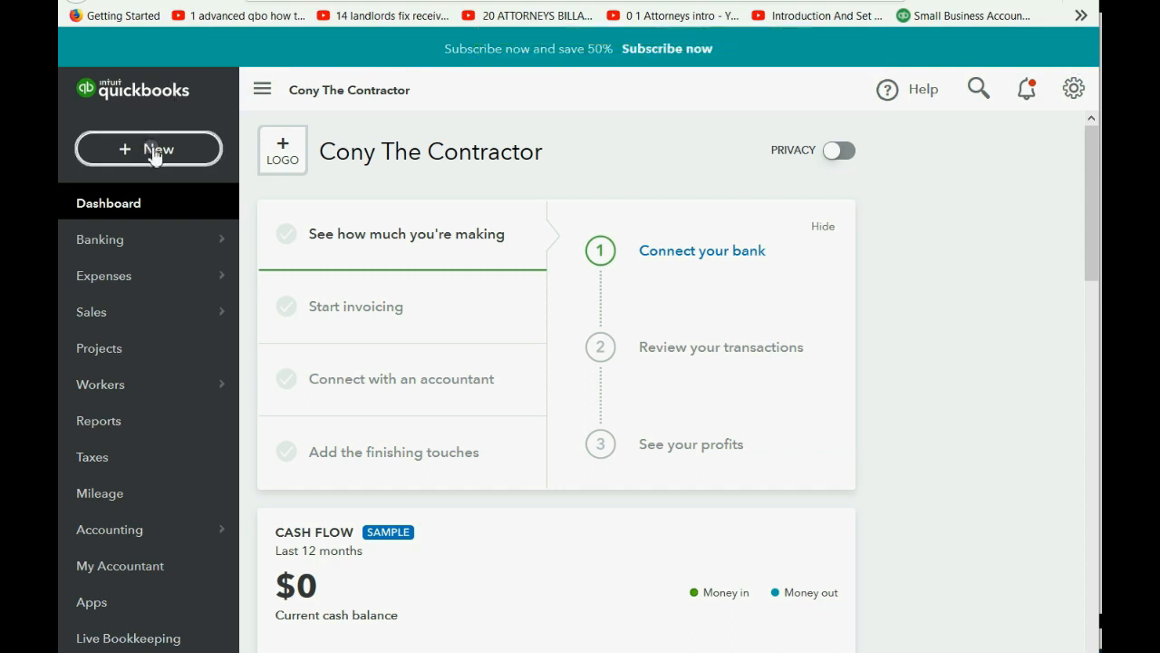
pyautogui.click(149, 148)
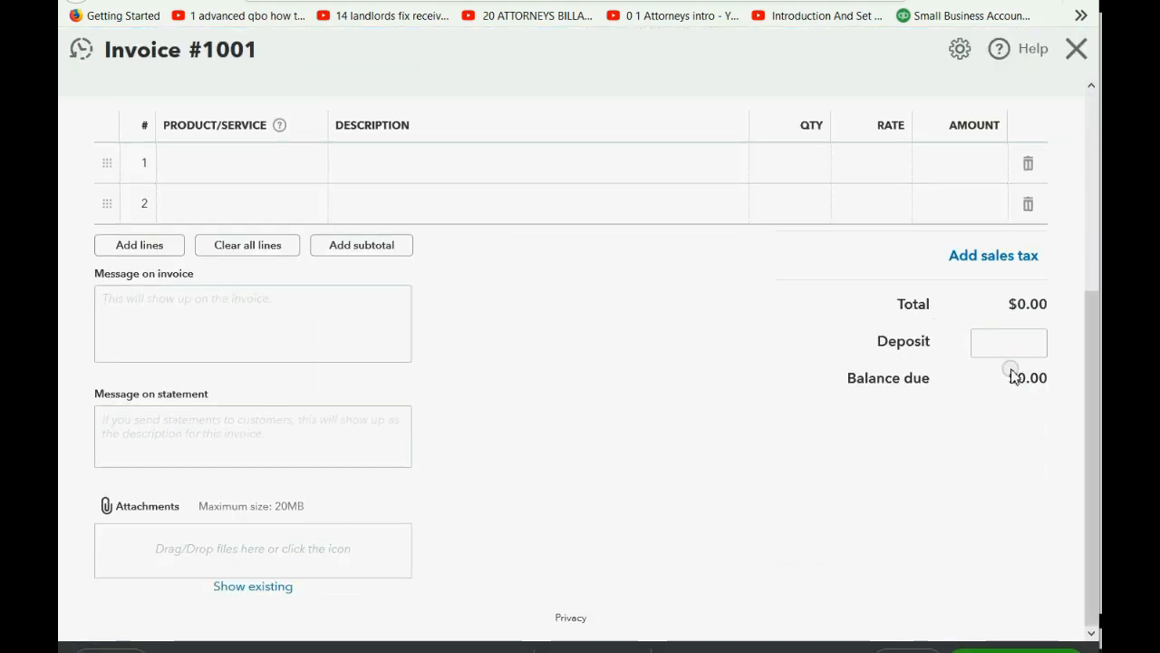
# Place the cursor in invoice #1001's blank Deposit field beneath the $0.00 total.
pyautogui.click(1008, 341)
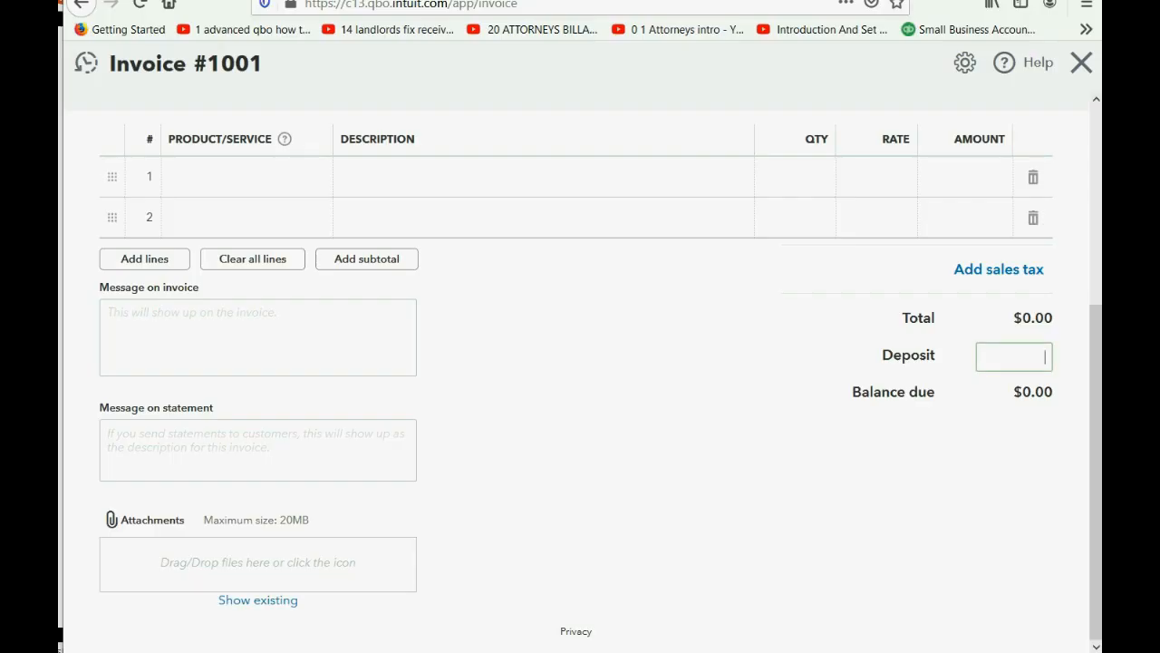
# Review the Expenses settings, confirming Track expenses and items by customer is on, then exit.
pyautogui.scroll(-3)
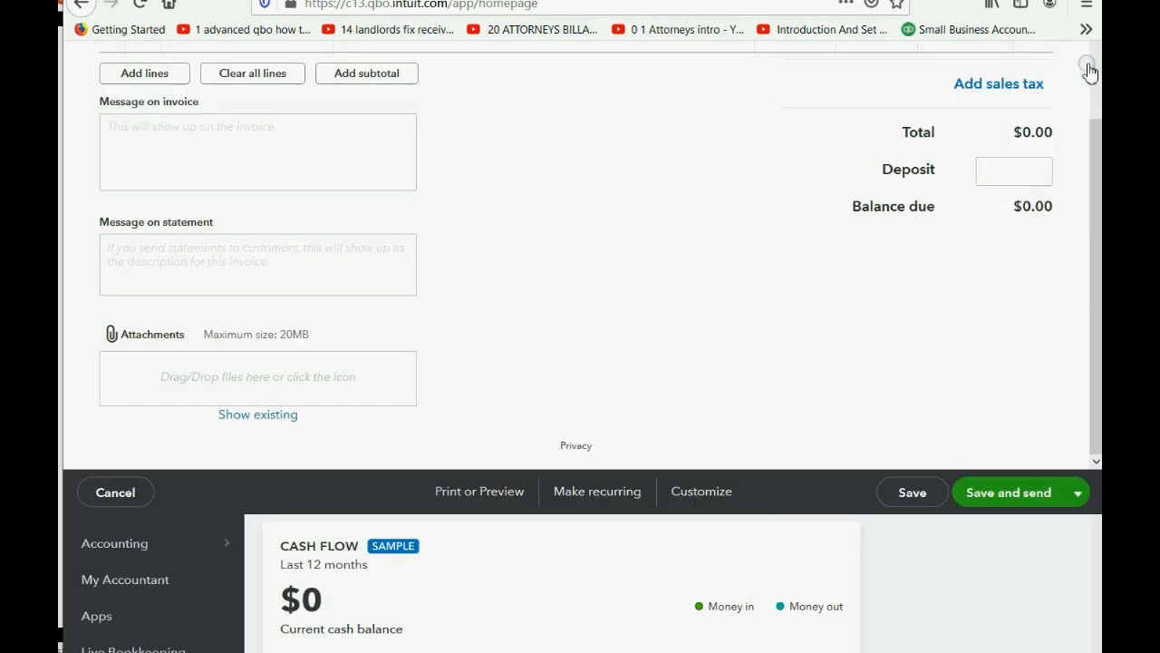
pyautogui.click(1076, 101)
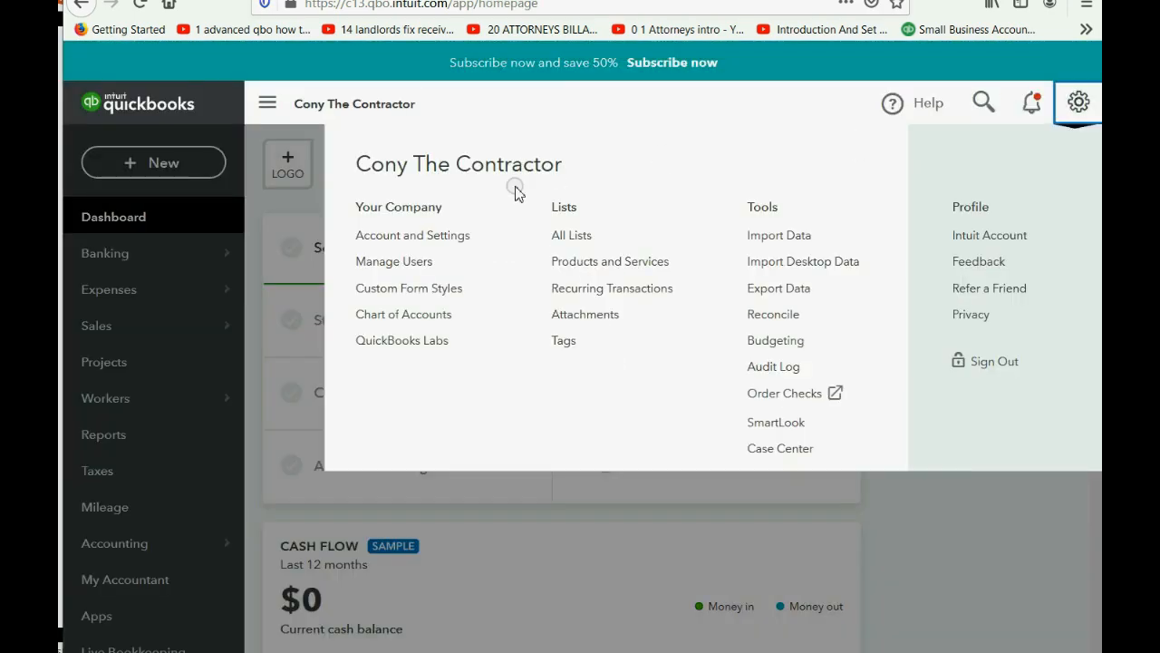
pyautogui.click(413, 236)
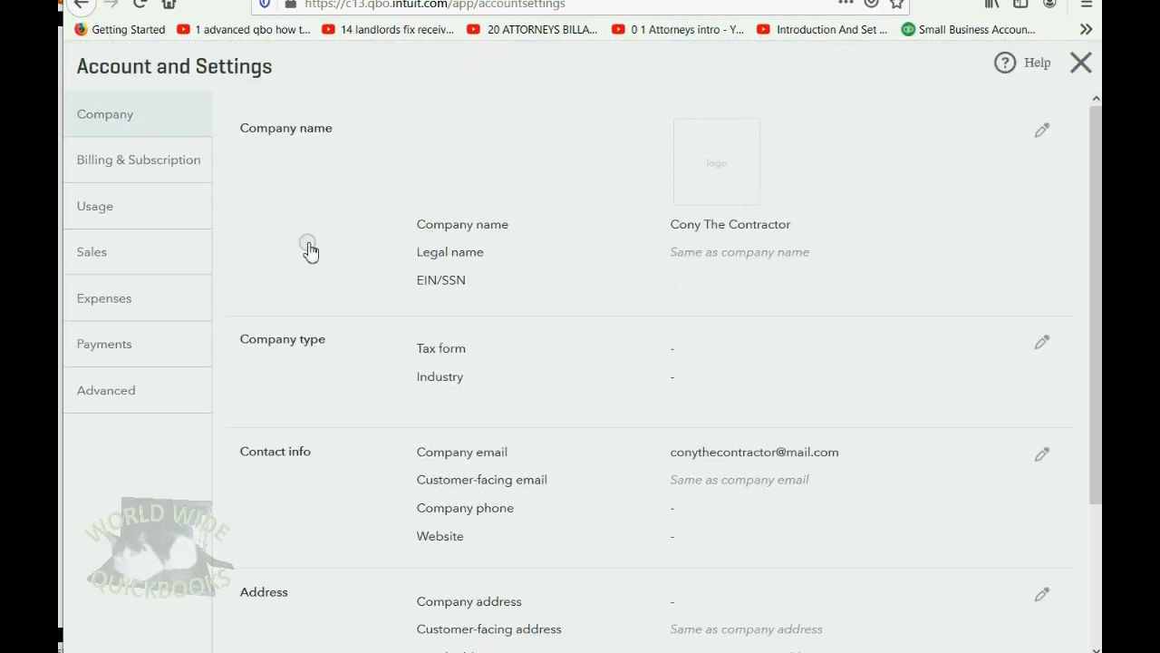
pyautogui.click(103, 298)
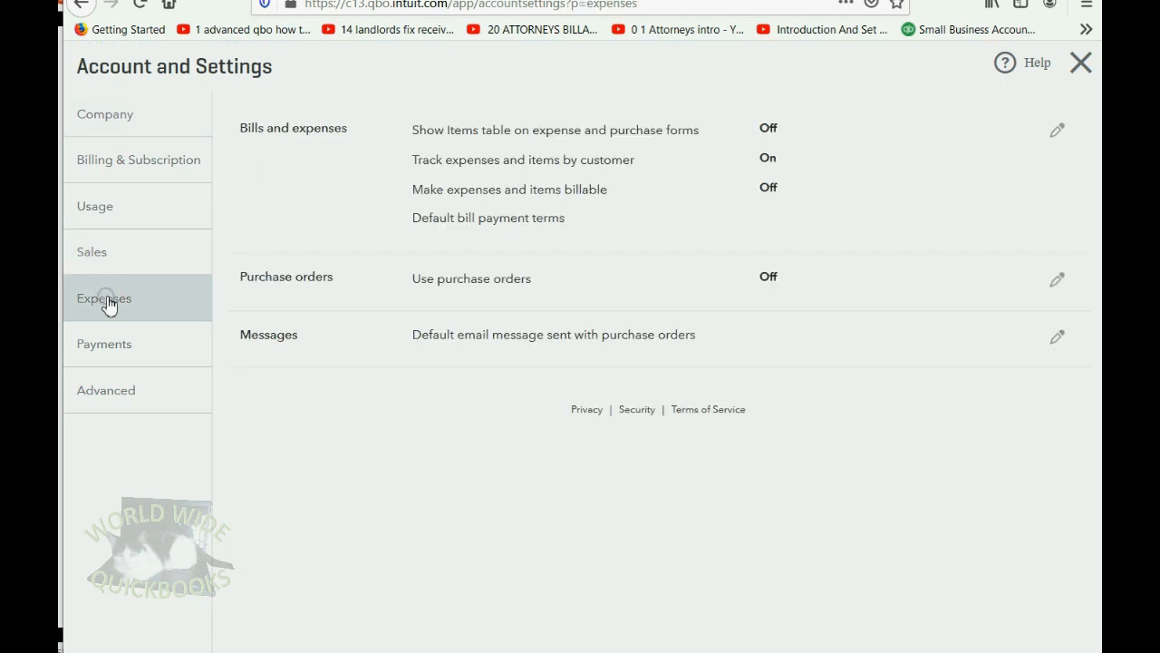
pyautogui.moveTo(435, 145)
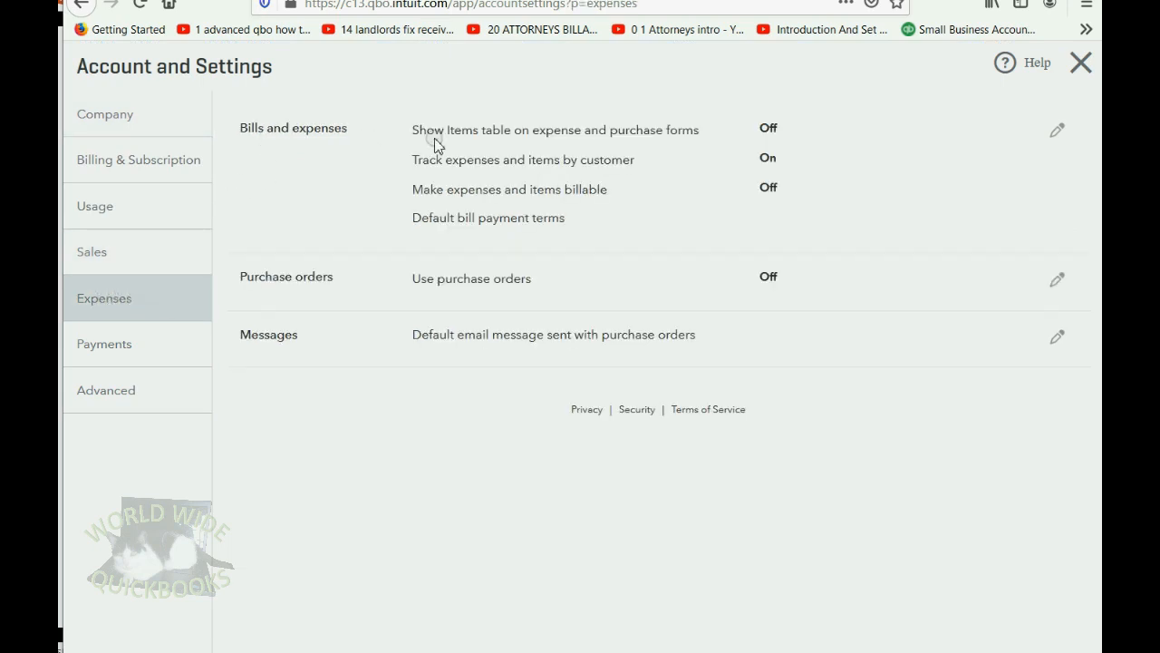
pyautogui.moveTo(431, 171)
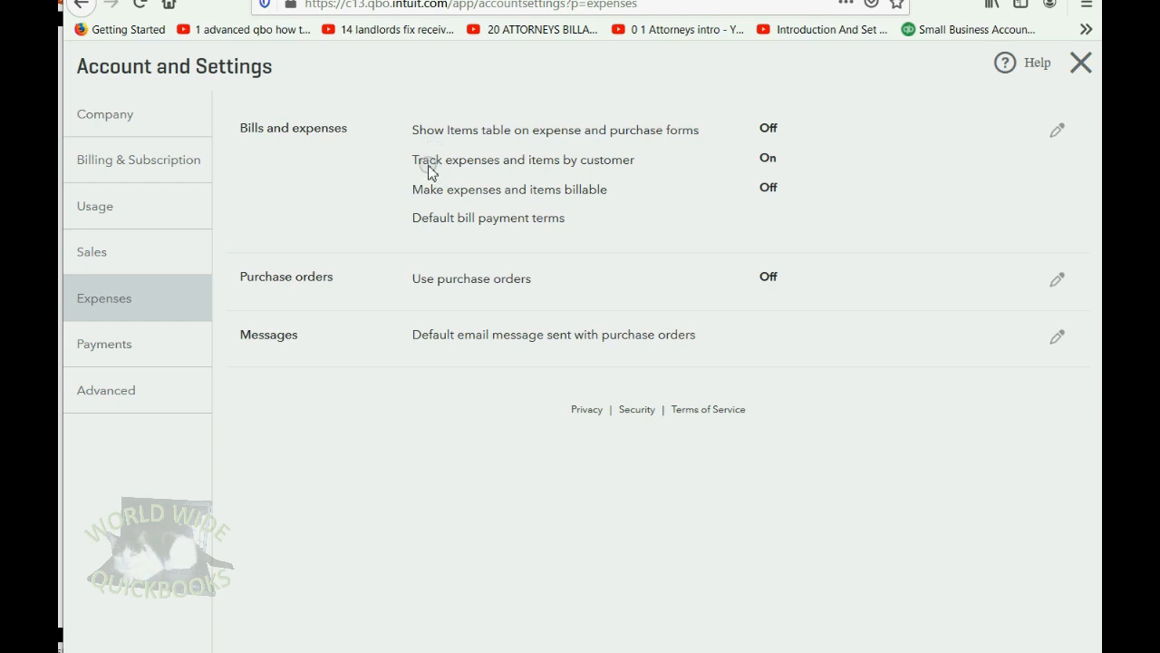
pyautogui.moveTo(540, 170)
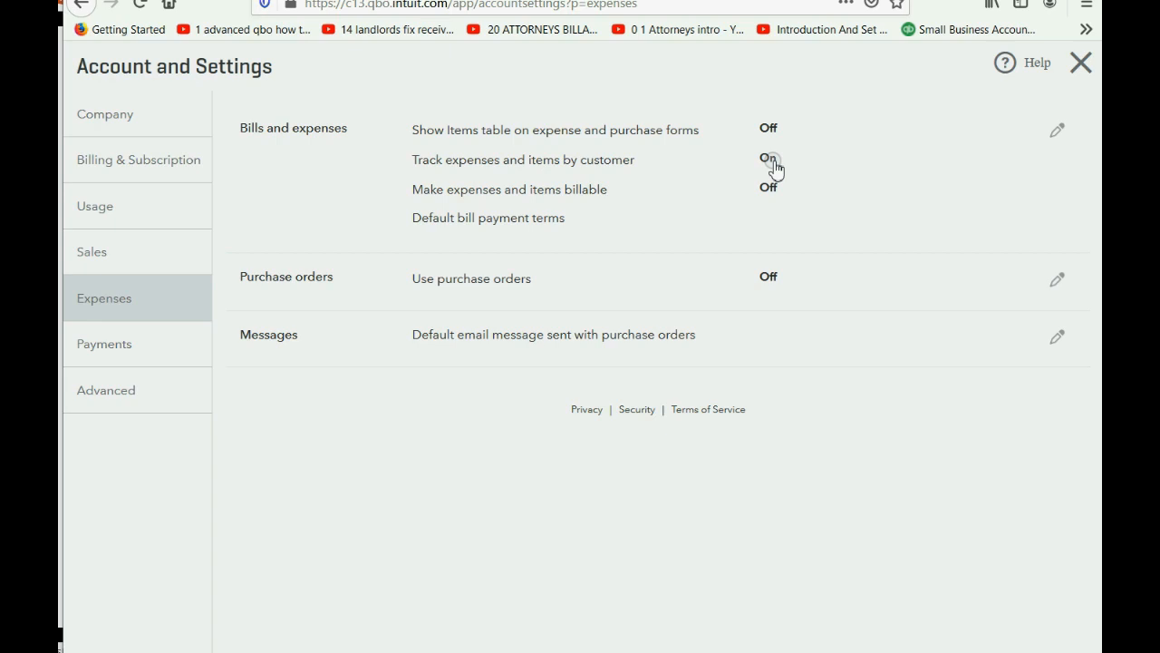
pyautogui.click(1081, 61)
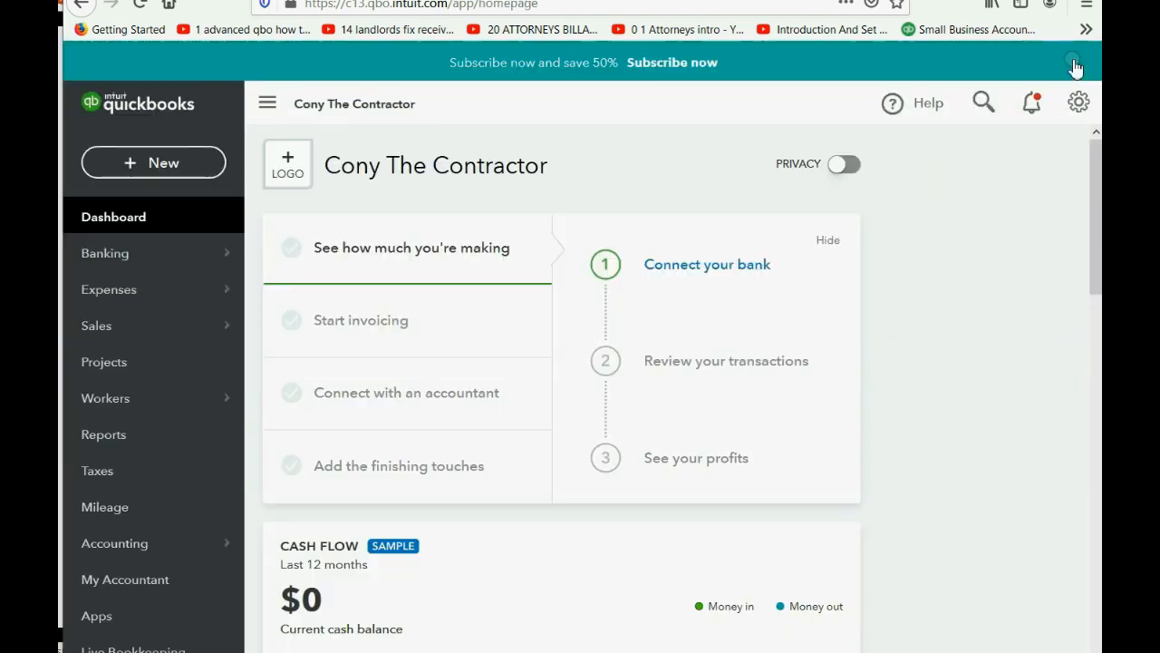
pyautogui.click(152, 163)
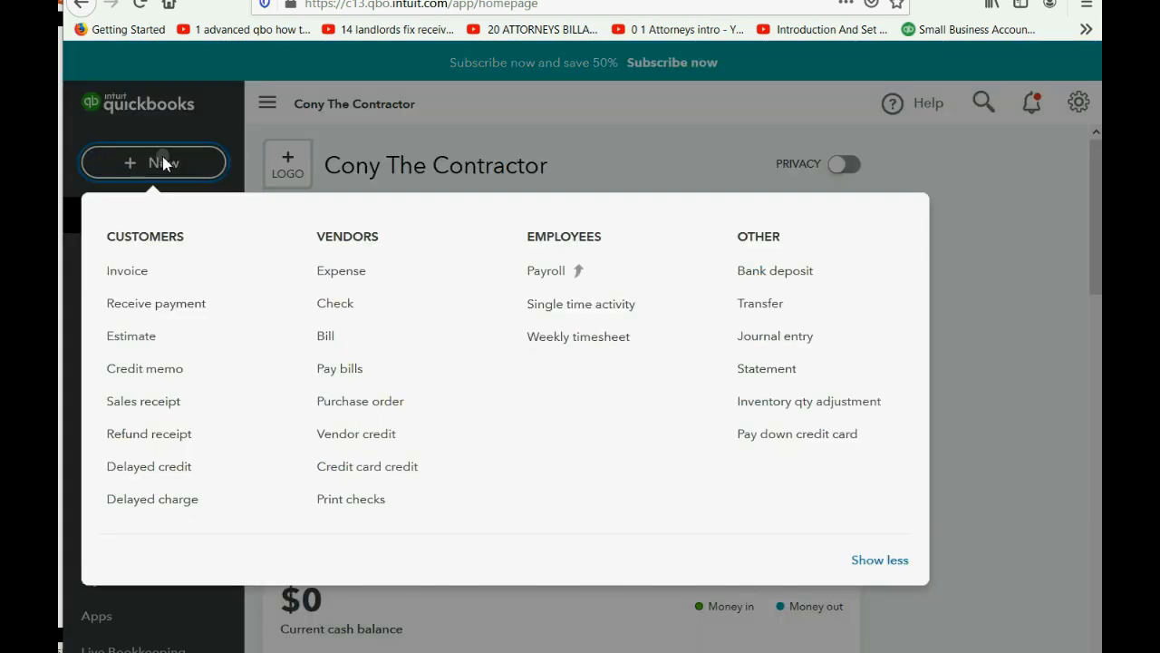
pyautogui.click(334, 302)
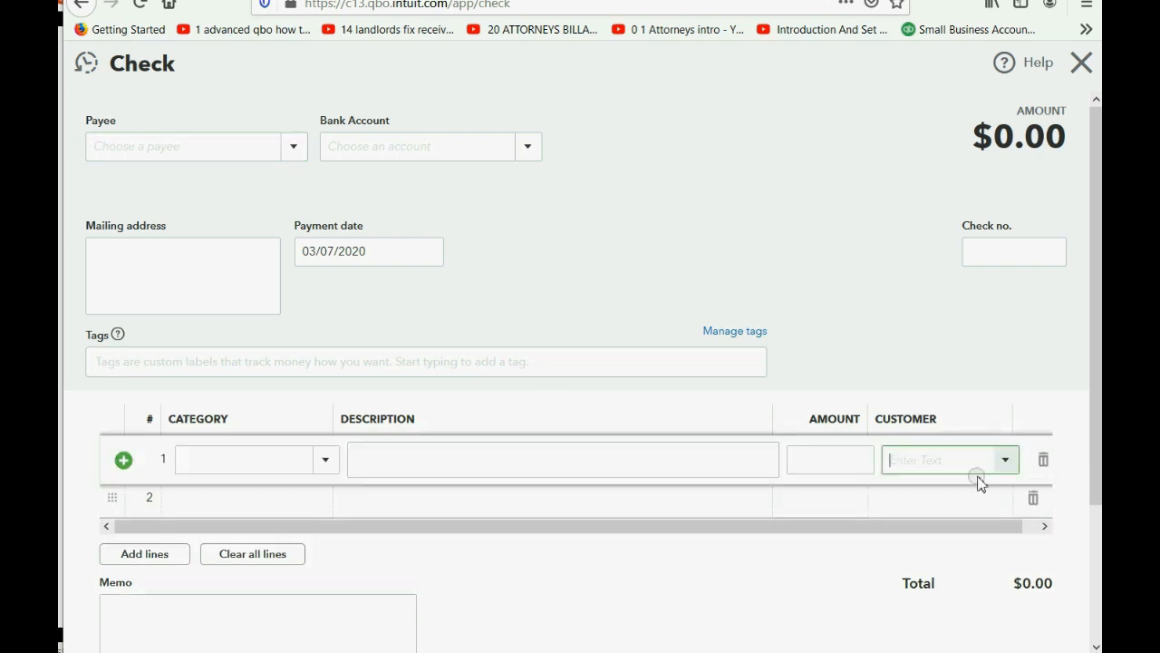
pyautogui.click(1004, 459)
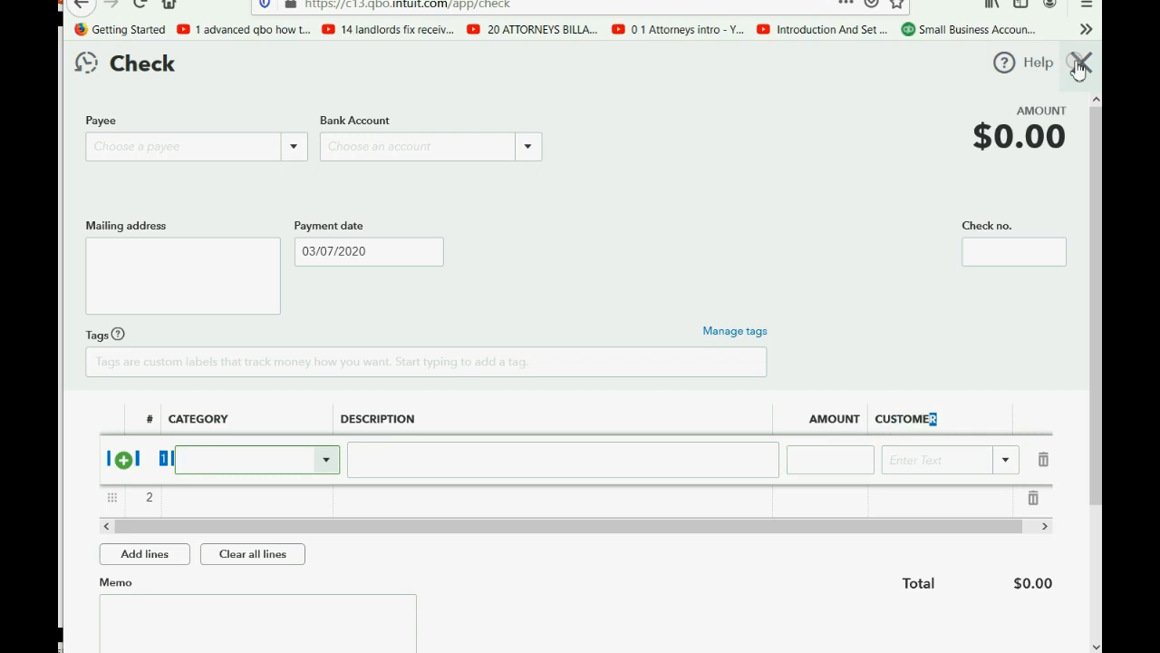
pyautogui.click(1079, 61)
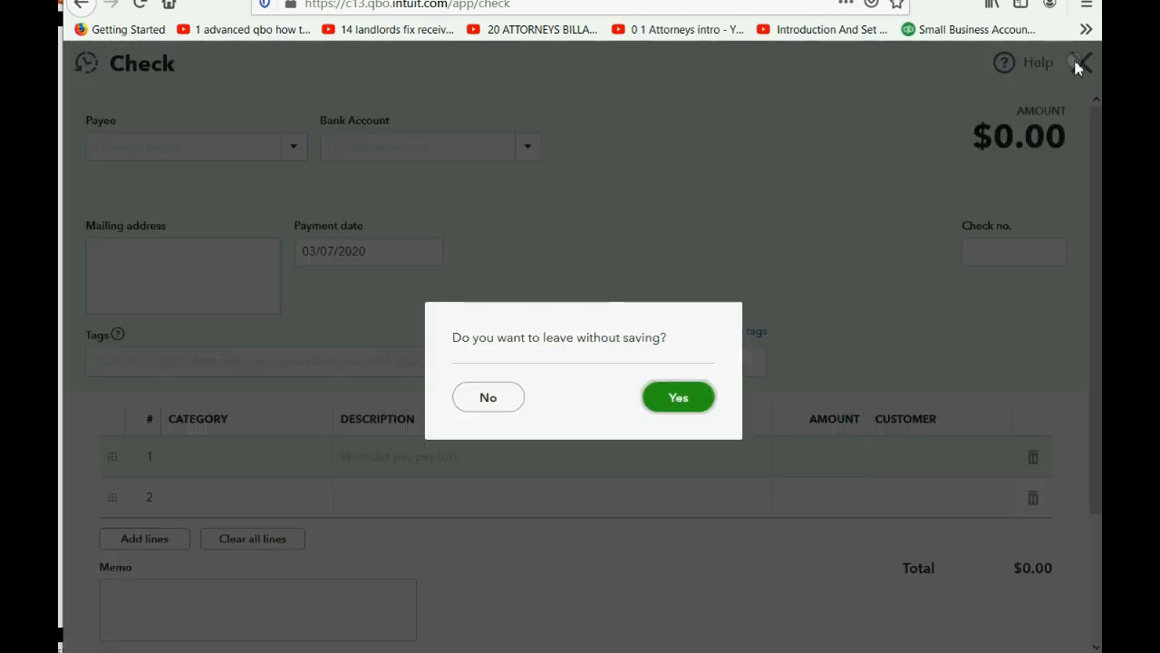
pyautogui.click(678, 397)
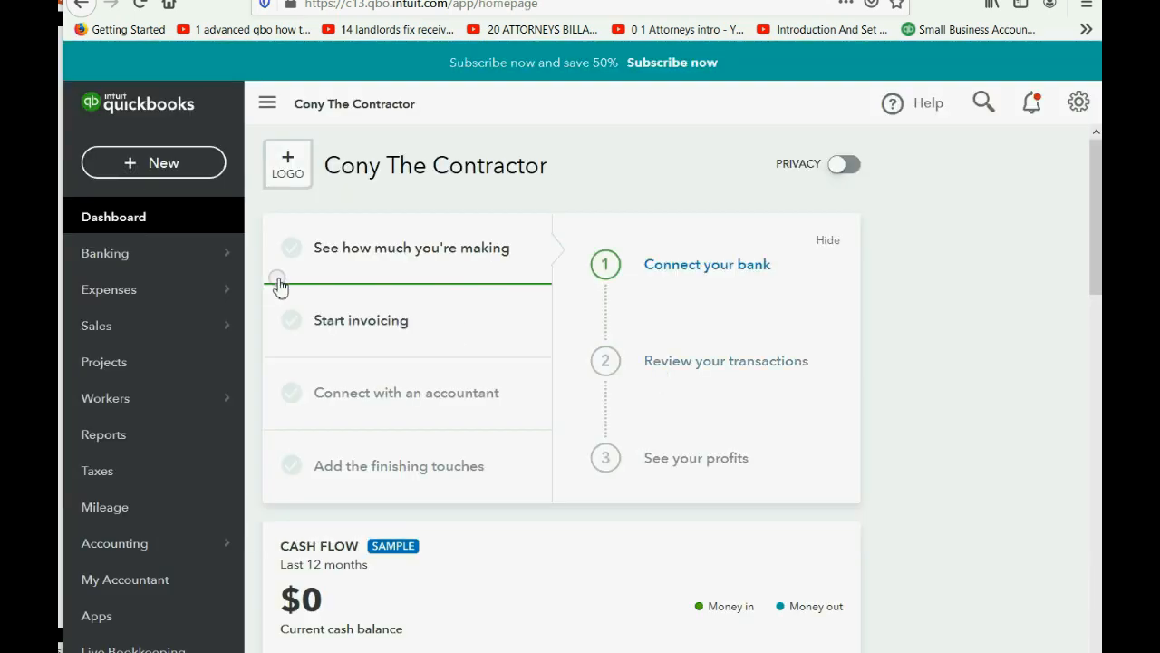
# Uncheck Track expenses and items by customer under Bills and expenses, save, and exit settings.
pyautogui.click(1077, 102)
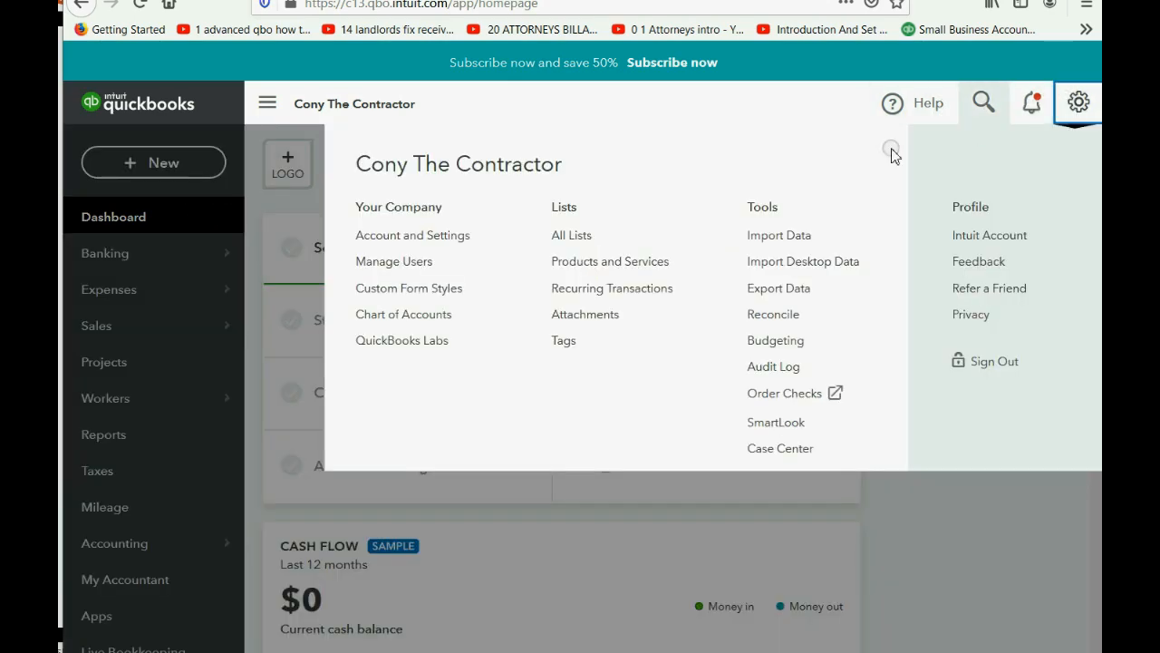
pyautogui.click(413, 236)
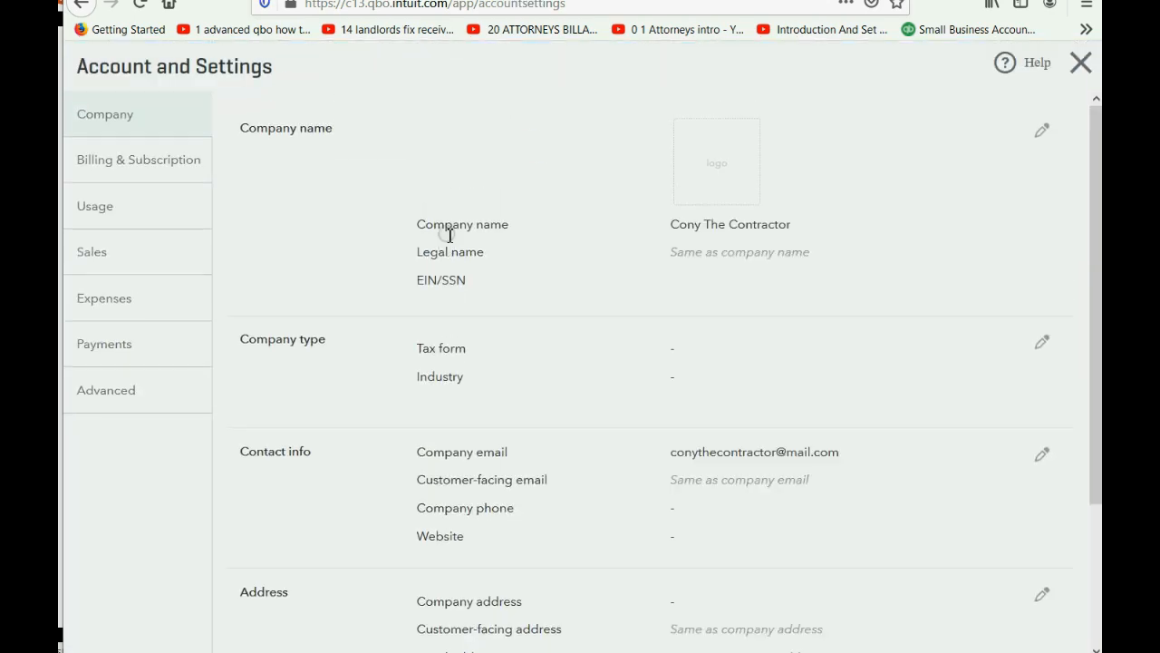
pyautogui.click(103, 298)
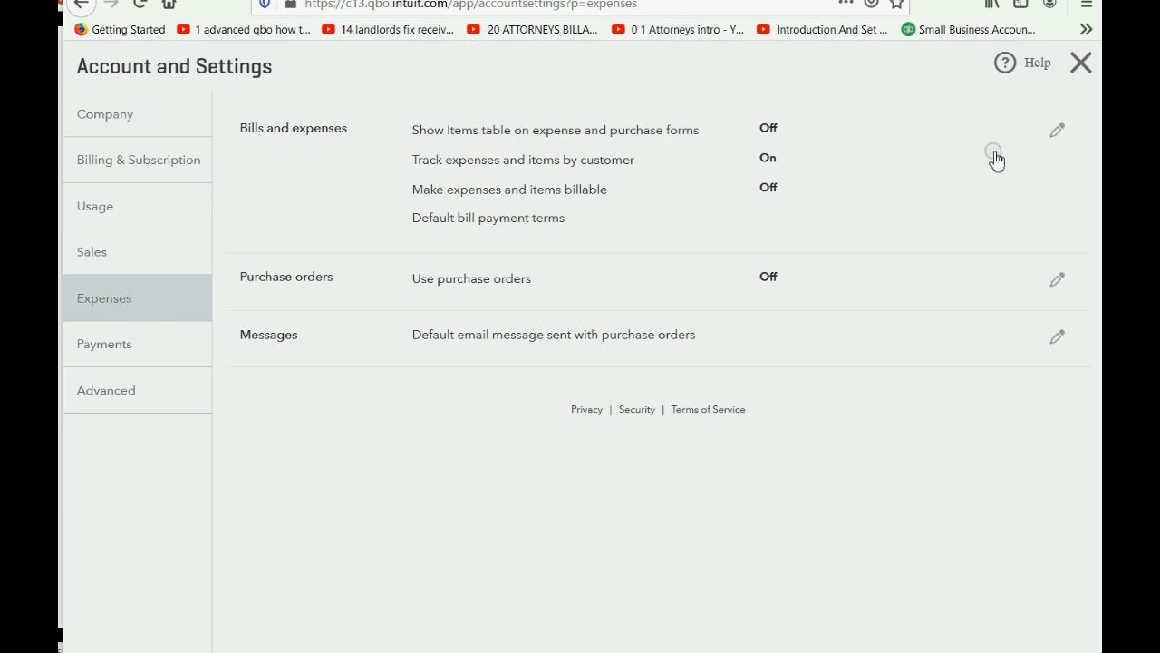
pyautogui.click(1056, 131)
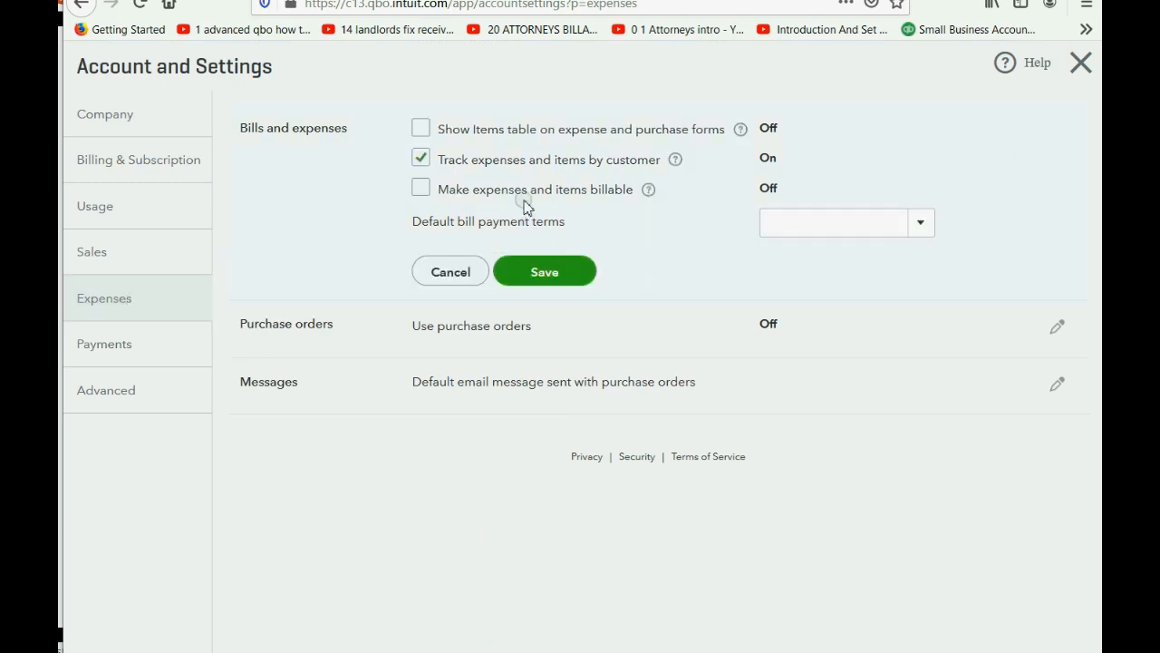
pyautogui.click(420, 159)
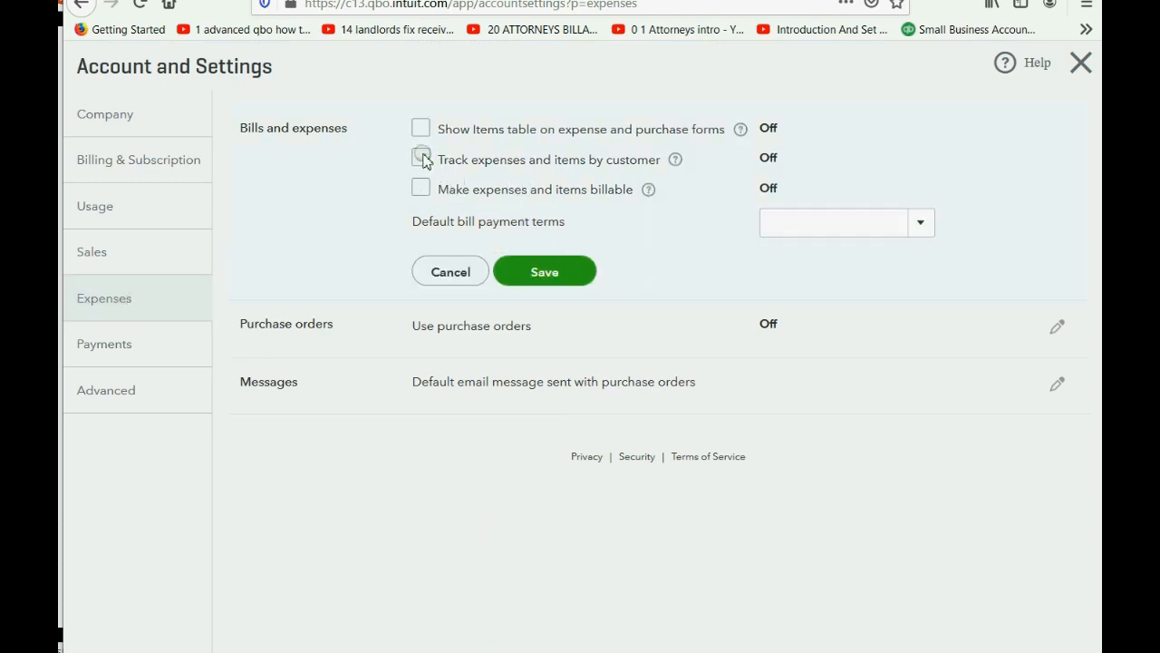
pyautogui.click(420, 160)
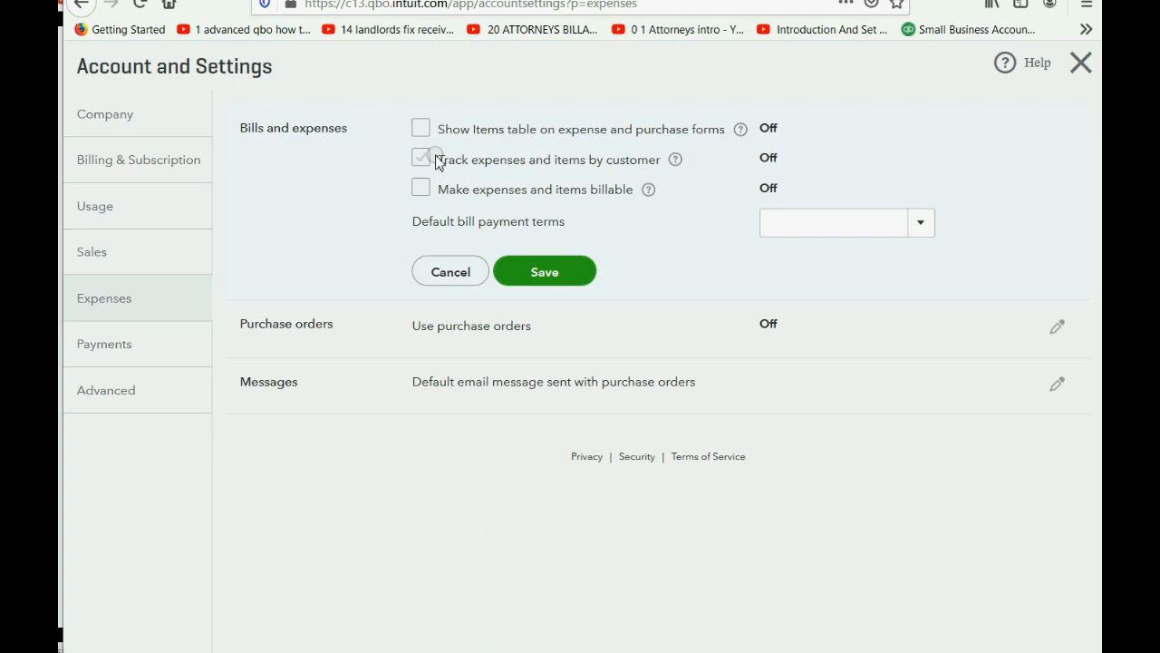
pyautogui.click(544, 272)
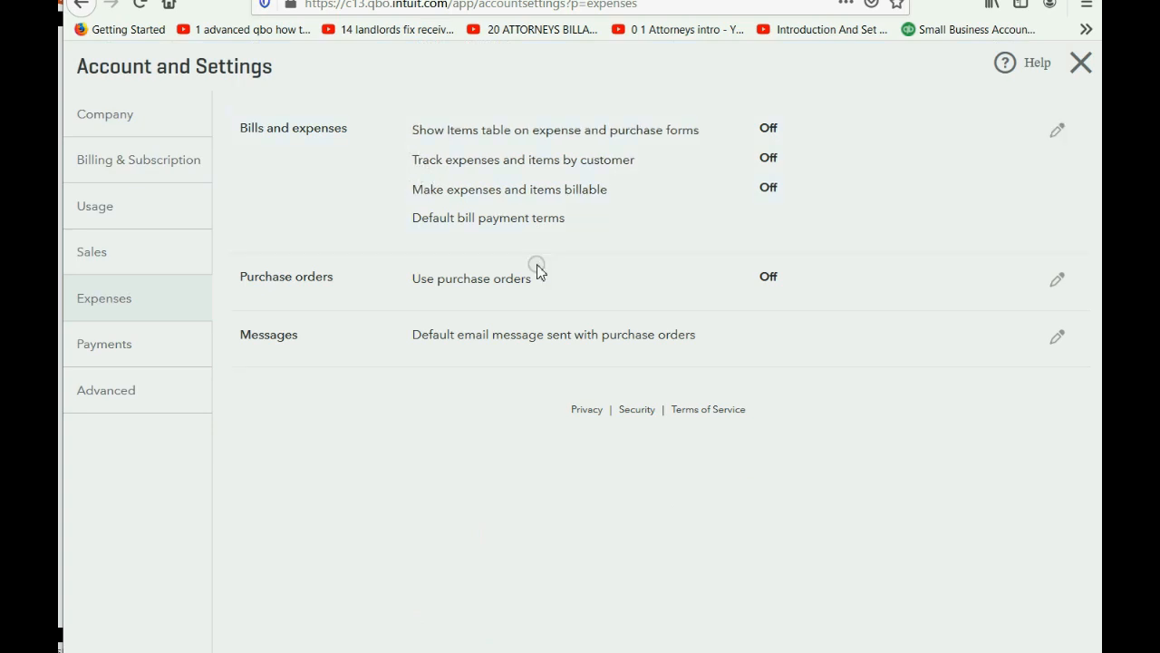
pyautogui.click(1080, 61)
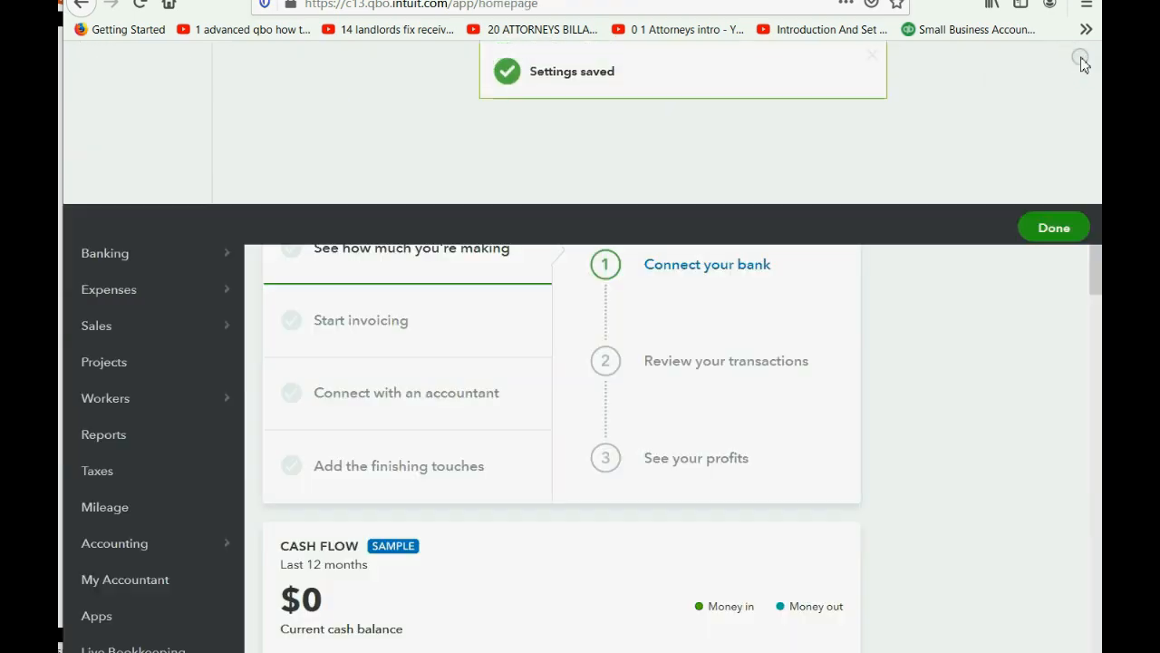
pyautogui.click(153, 163)
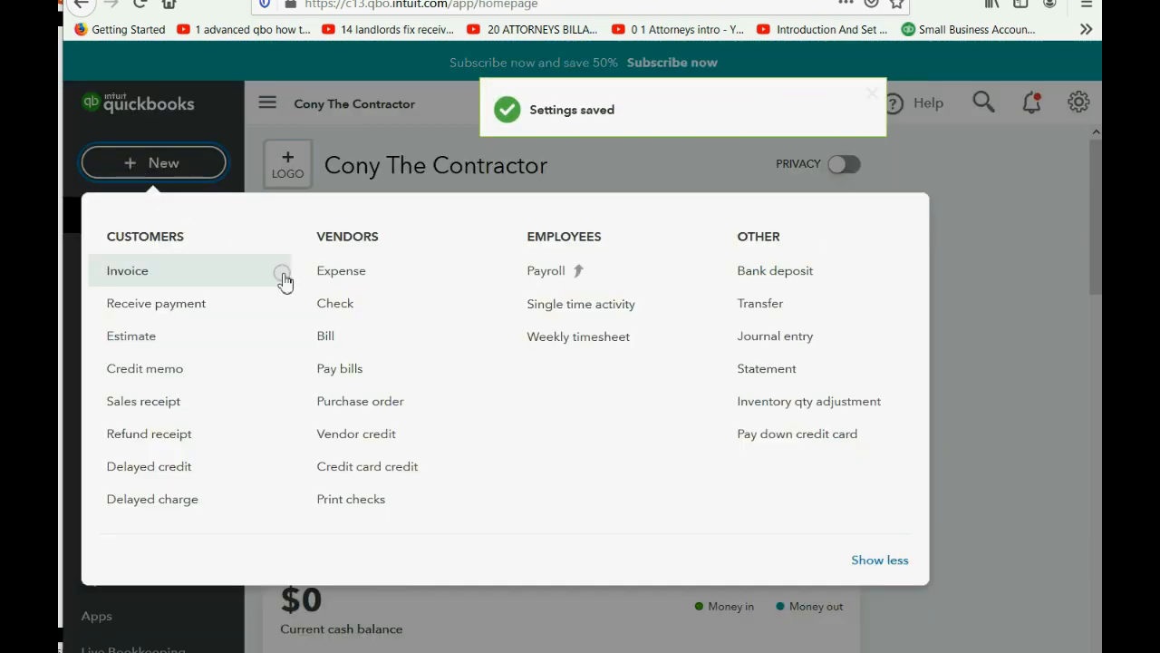
pyautogui.click(334, 303)
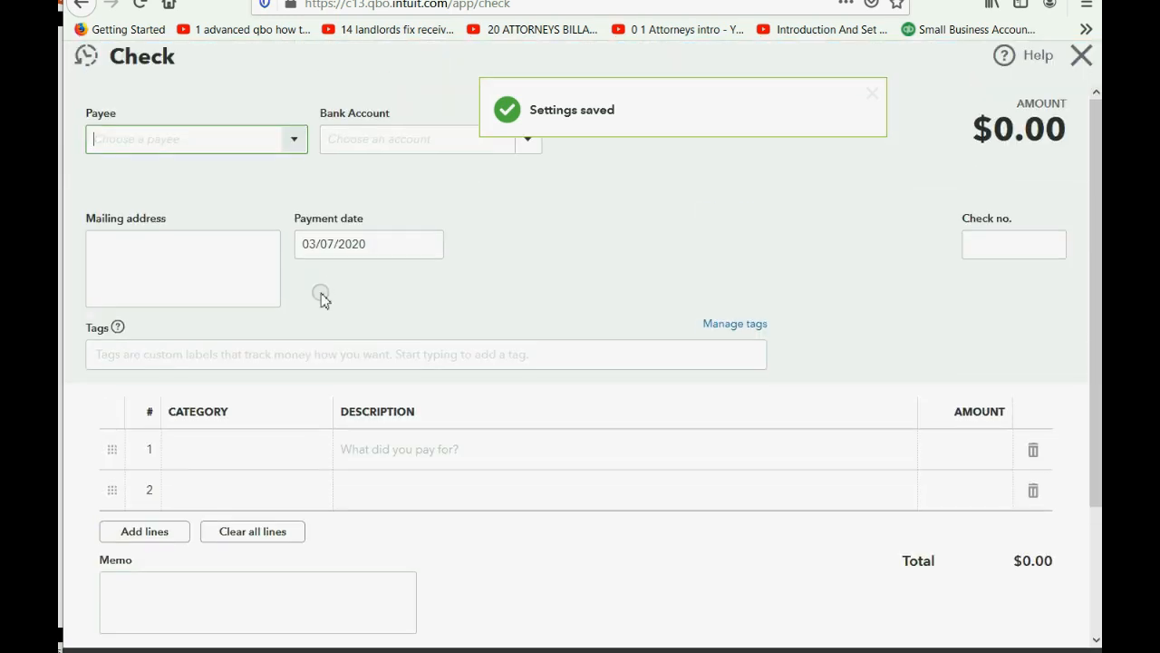
pyautogui.scroll(-3)
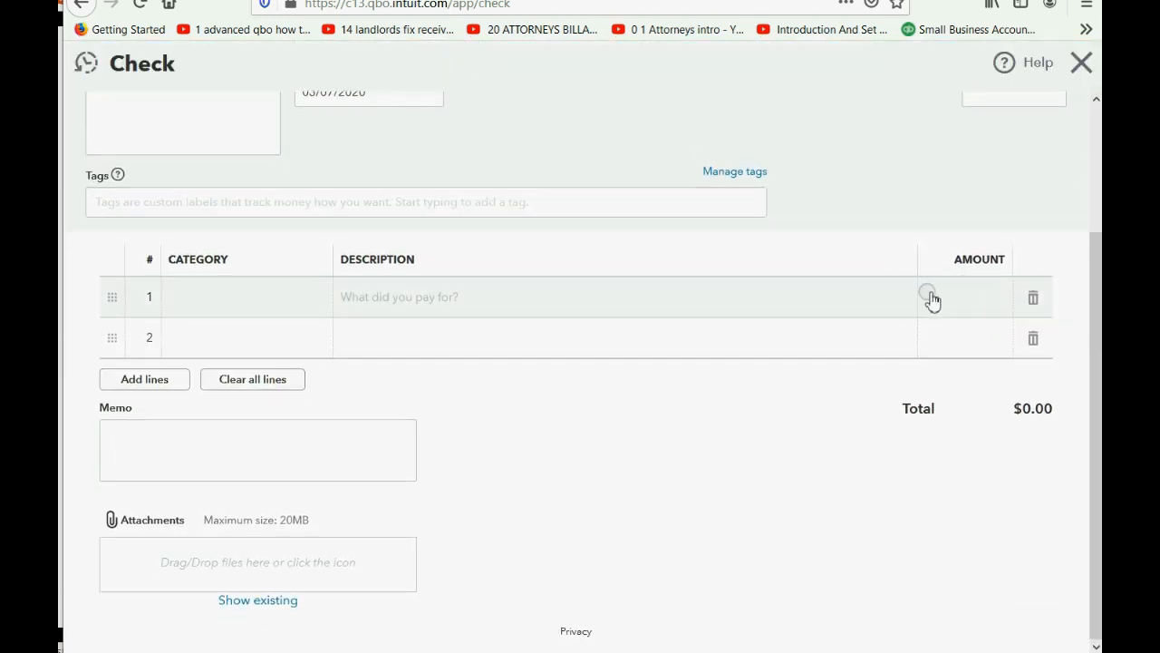
pyautogui.scroll(3)
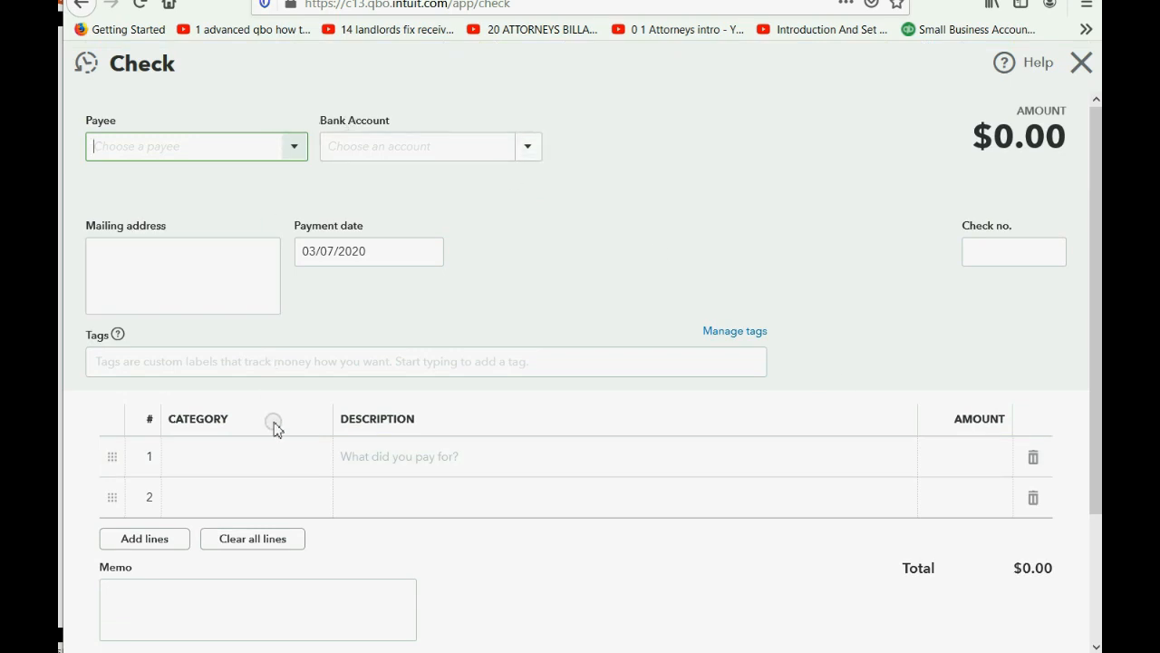
pyautogui.moveTo(939, 449)
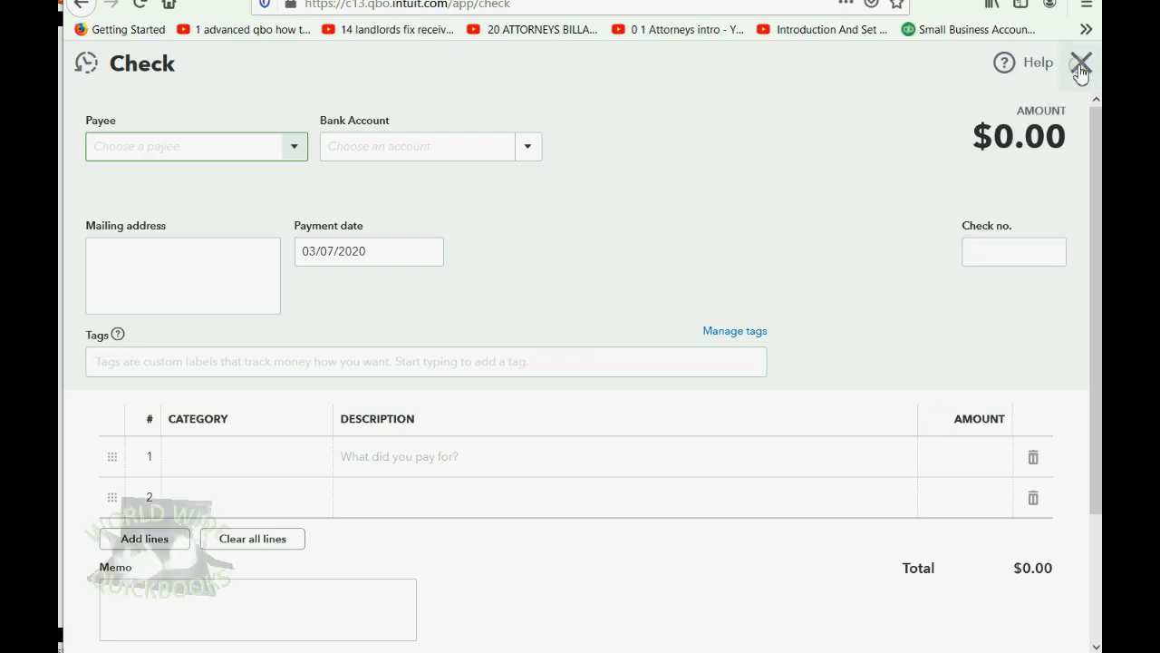
pyautogui.click(1080, 62)
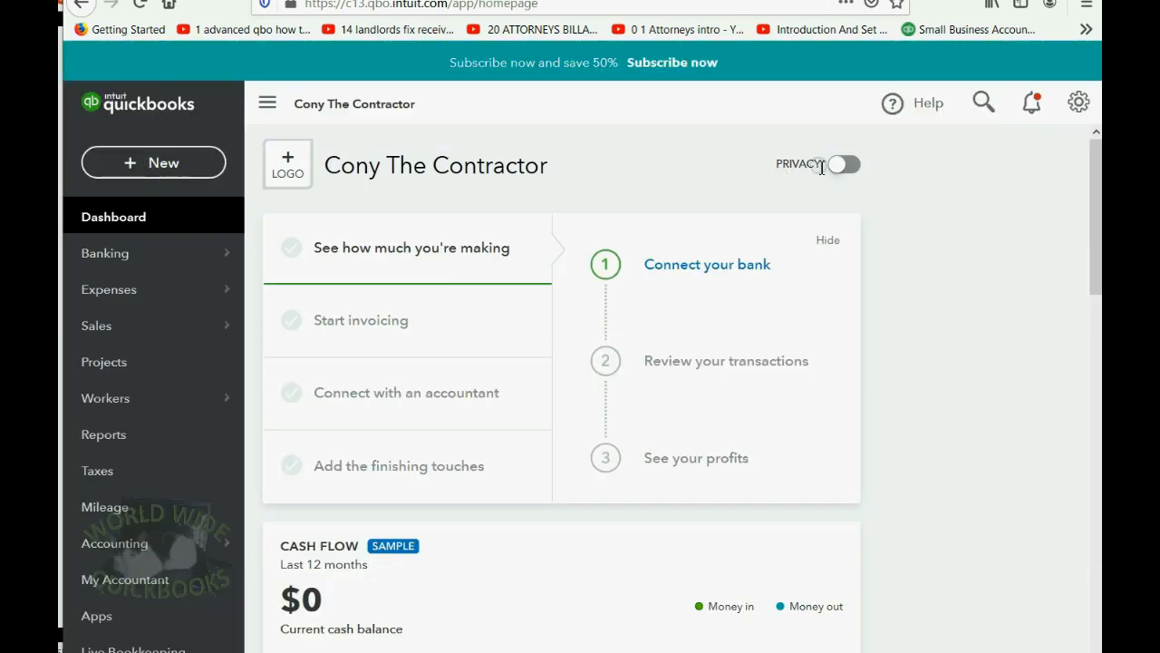
# Revisit the Company section's name editor, then go back to the dashboard.
pyautogui.click(1077, 101)
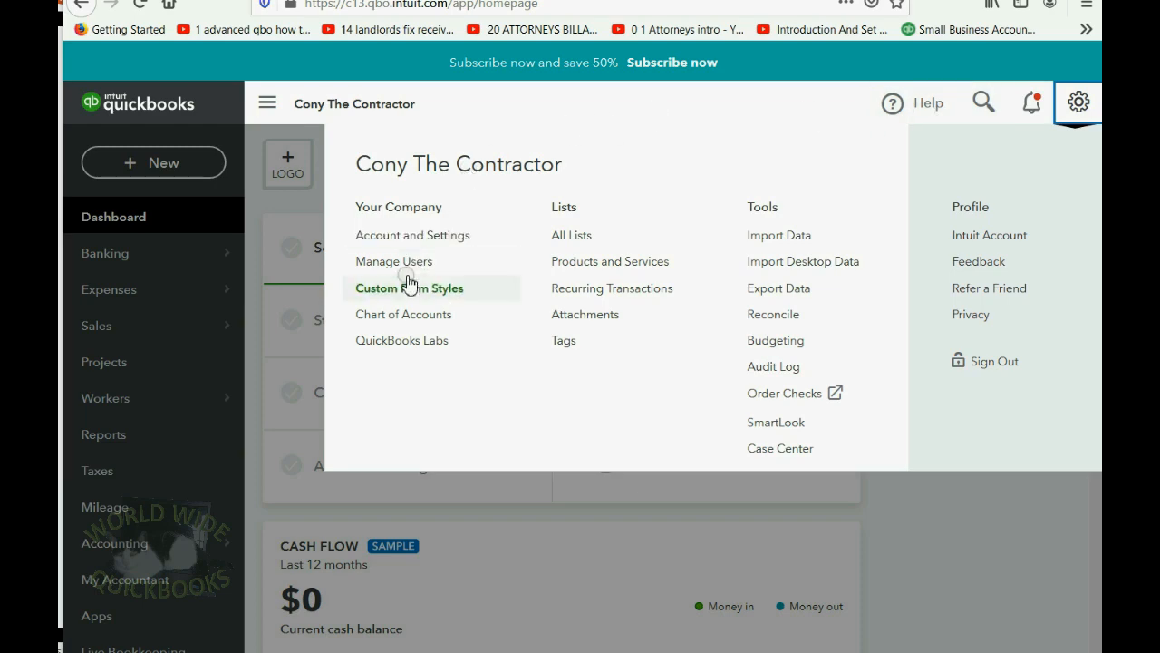
pyautogui.click(413, 235)
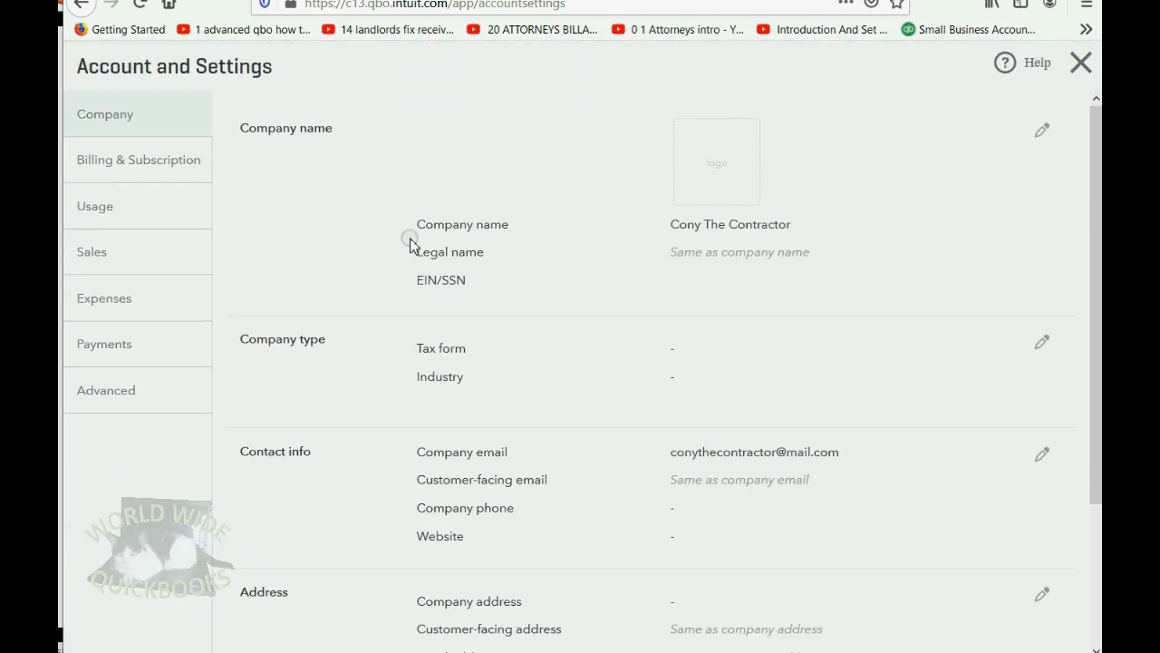
pyautogui.click(1040, 130)
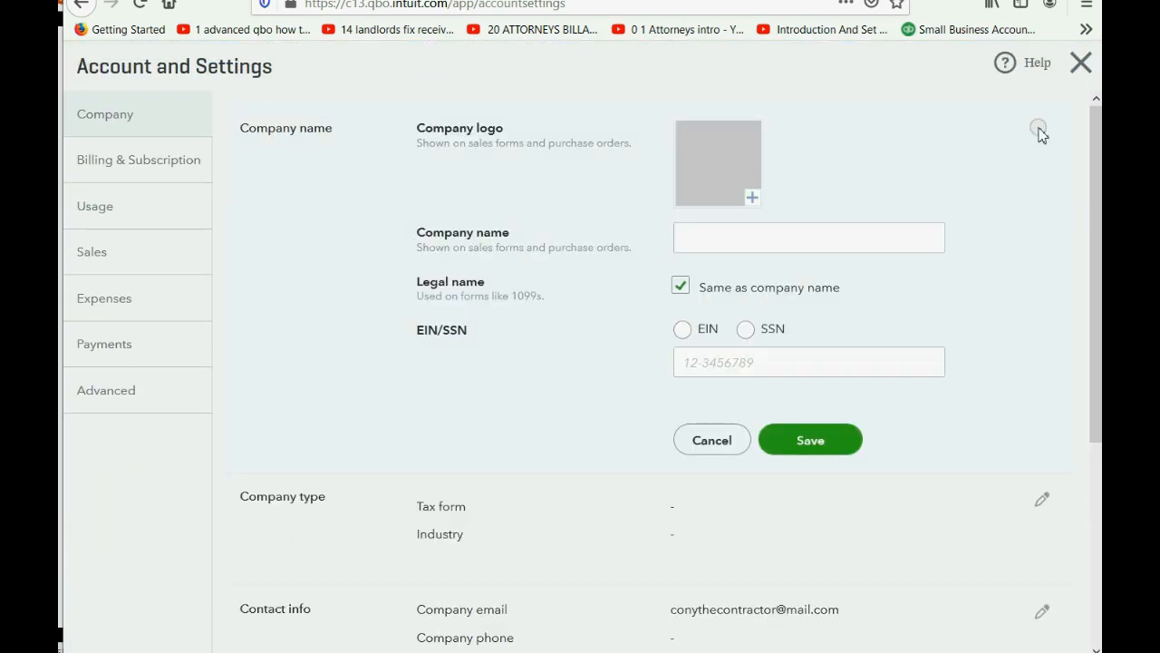
pyautogui.click(1080, 61)
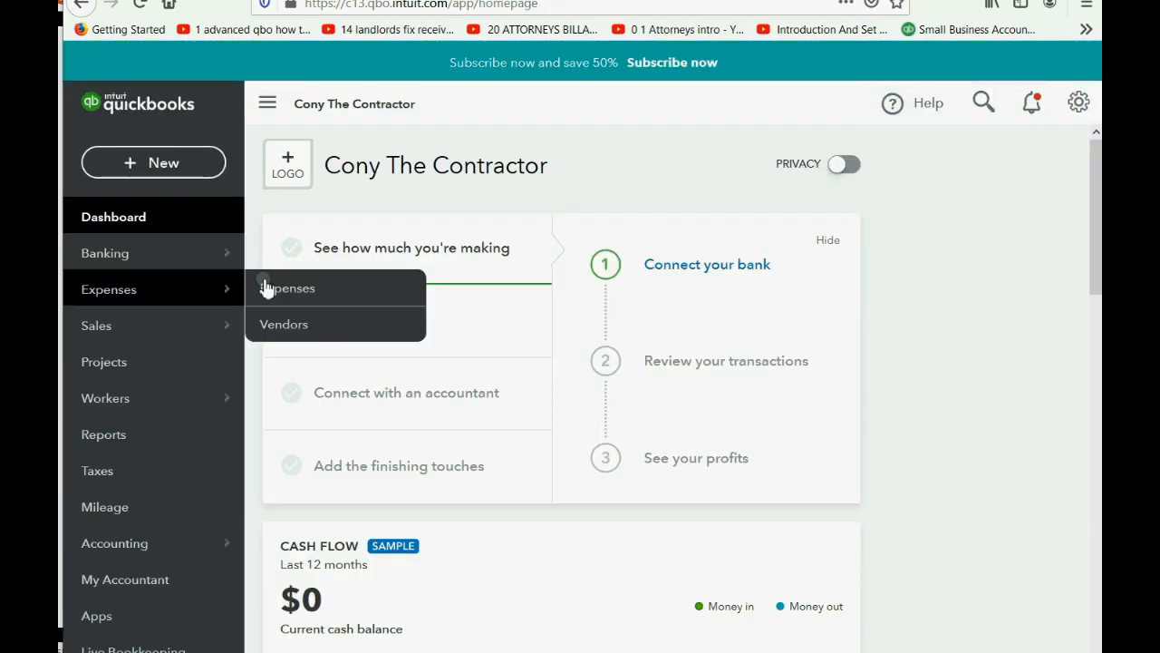
# Browse the Sales section, exit, and return to Account and Settings on Company.
pyautogui.click(1077, 102)
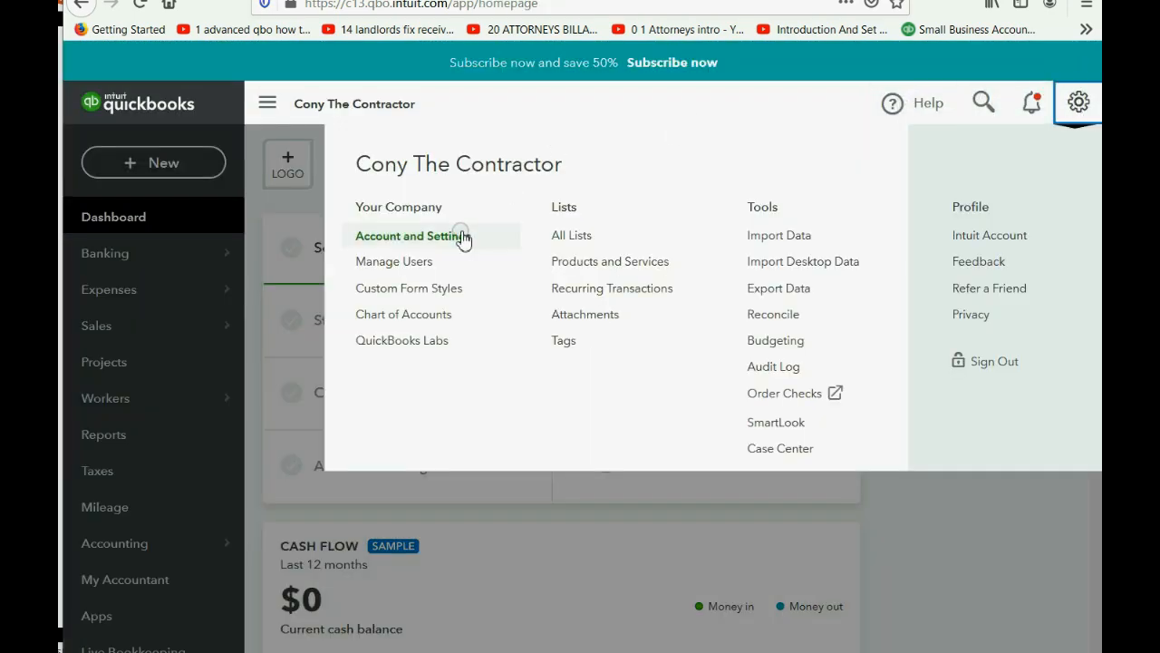
pyautogui.click(411, 235)
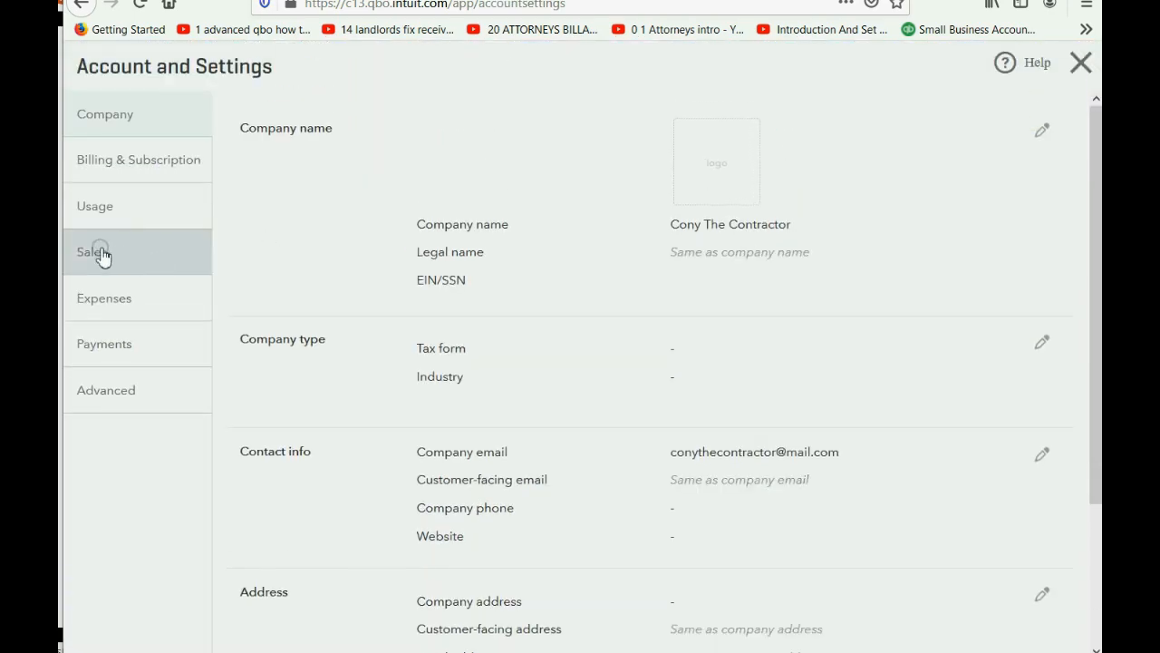
pyautogui.click(90, 250)
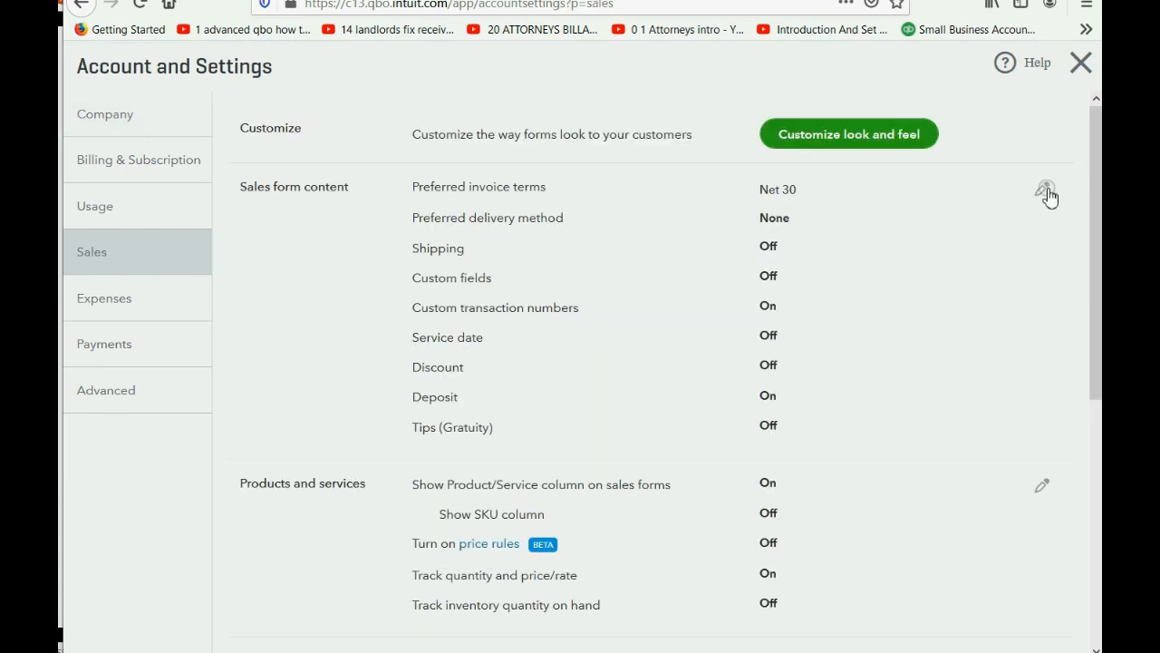
pyautogui.click(1047, 190)
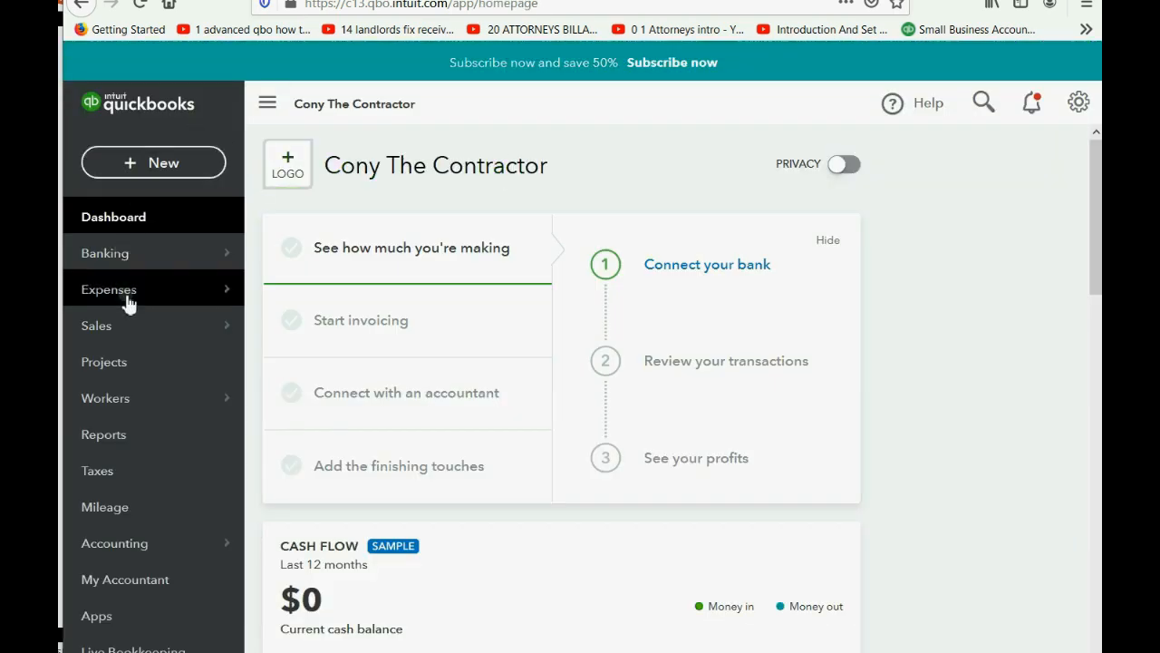
pyautogui.click(1077, 102)
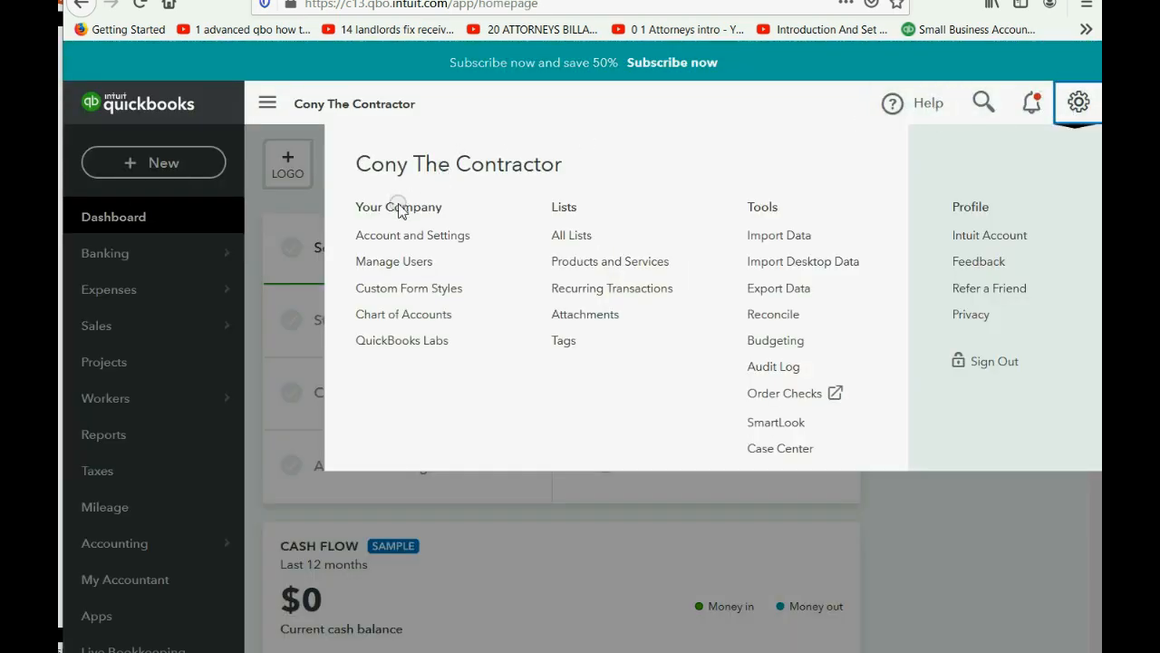
pyautogui.click(413, 236)
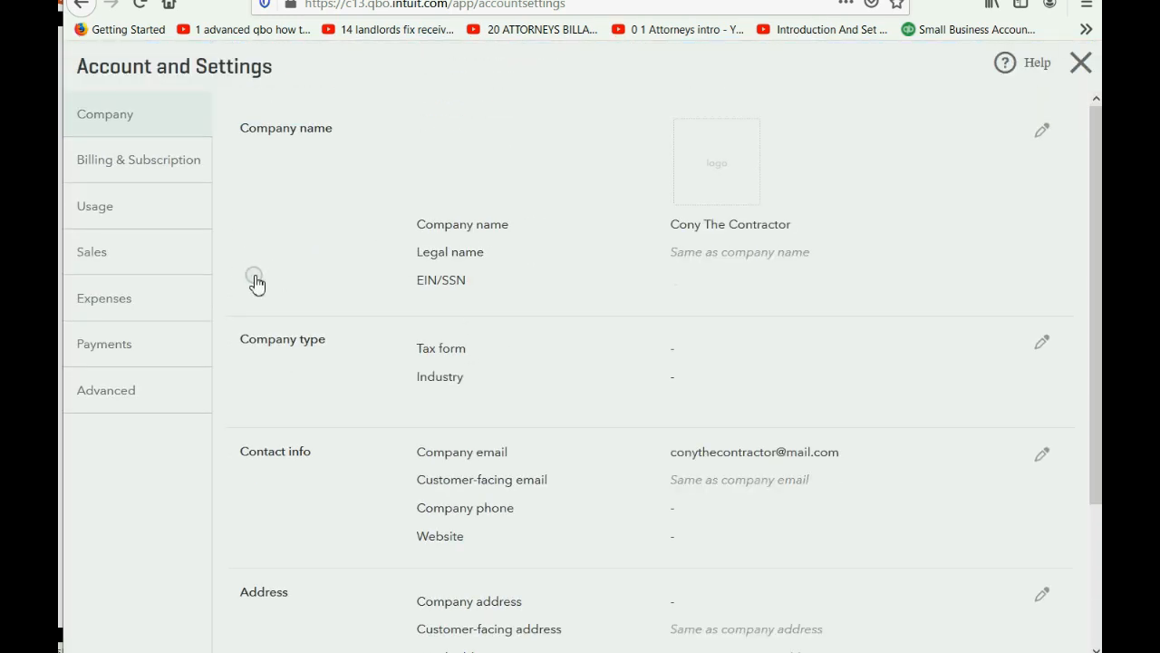
# Re-check Track expenses and items by customer under Bills and expenses, save, and exit settings.
pyautogui.click(103, 297)
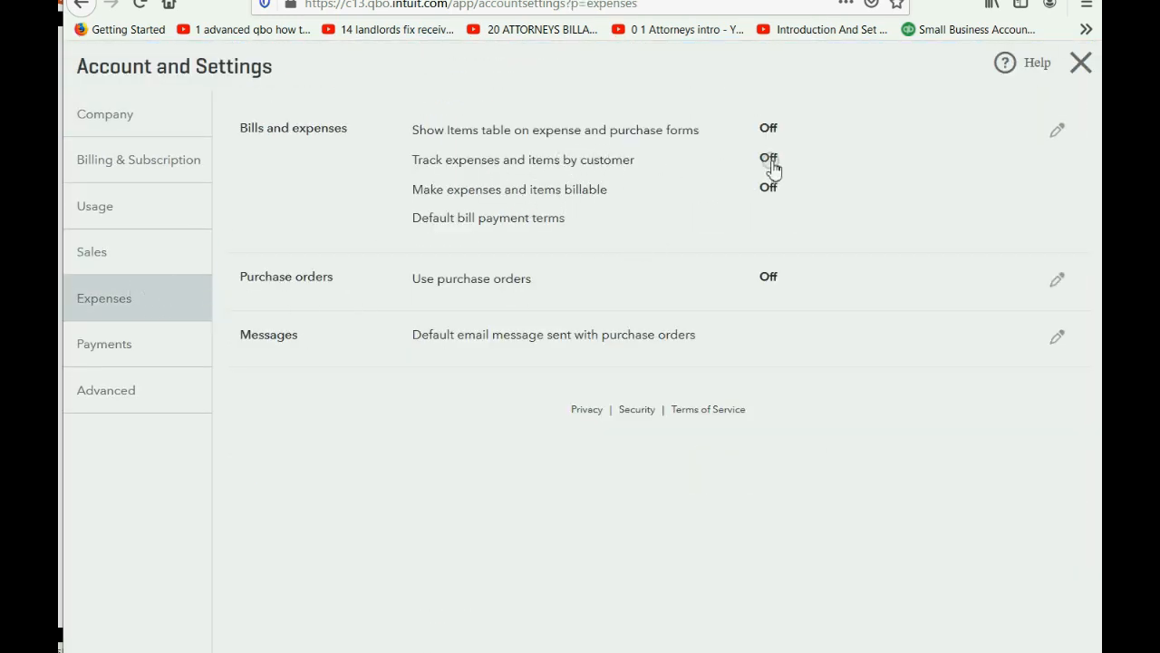
pyautogui.click(1057, 130)
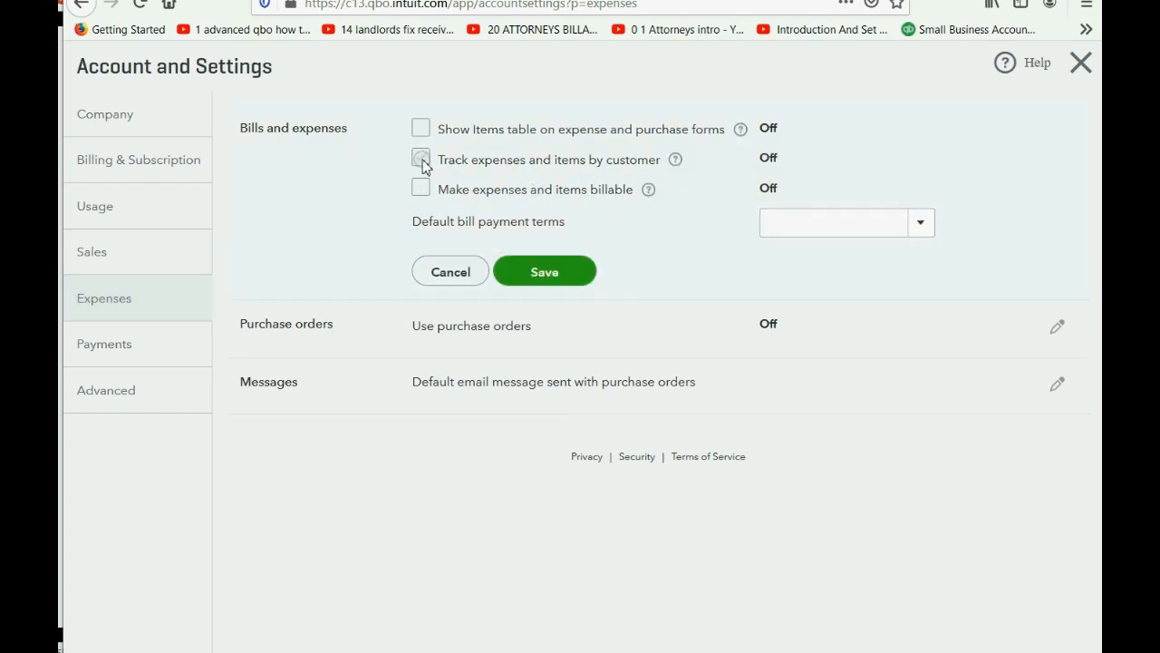
pyautogui.click(420, 159)
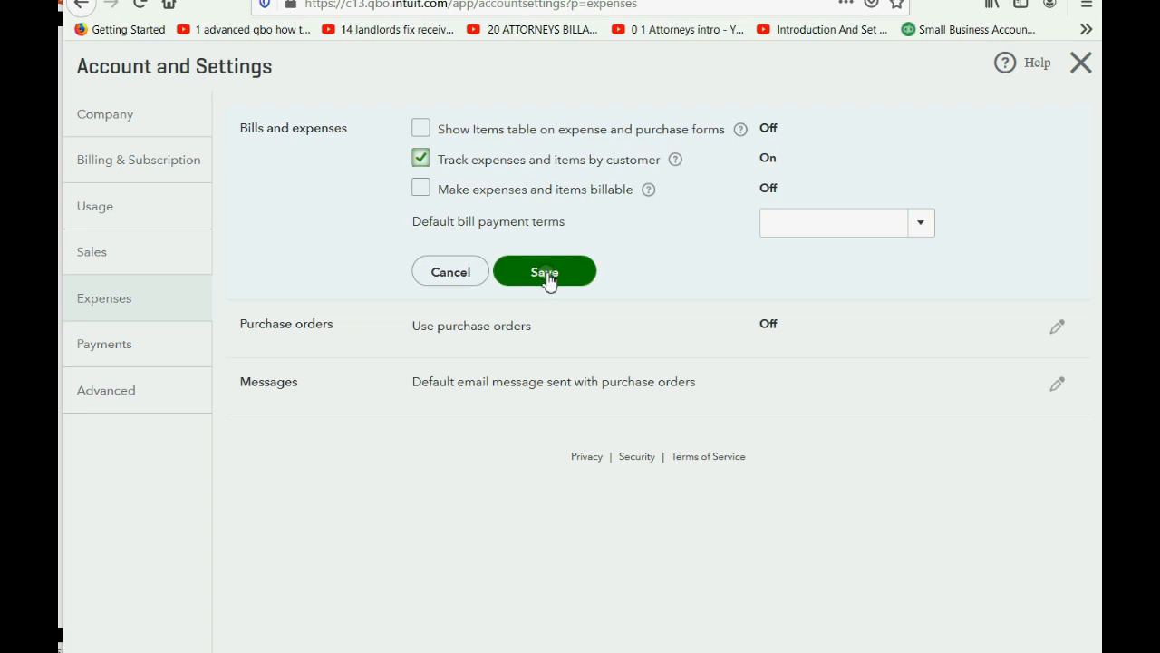
pyautogui.click(544, 272)
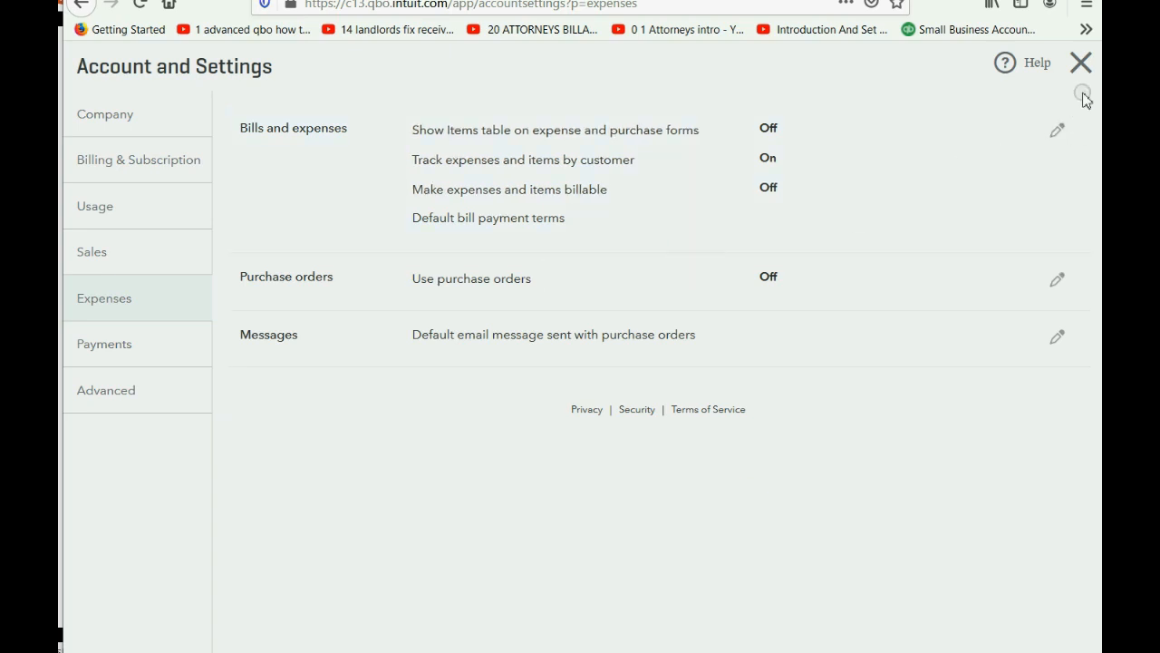
pyautogui.click(1081, 62)
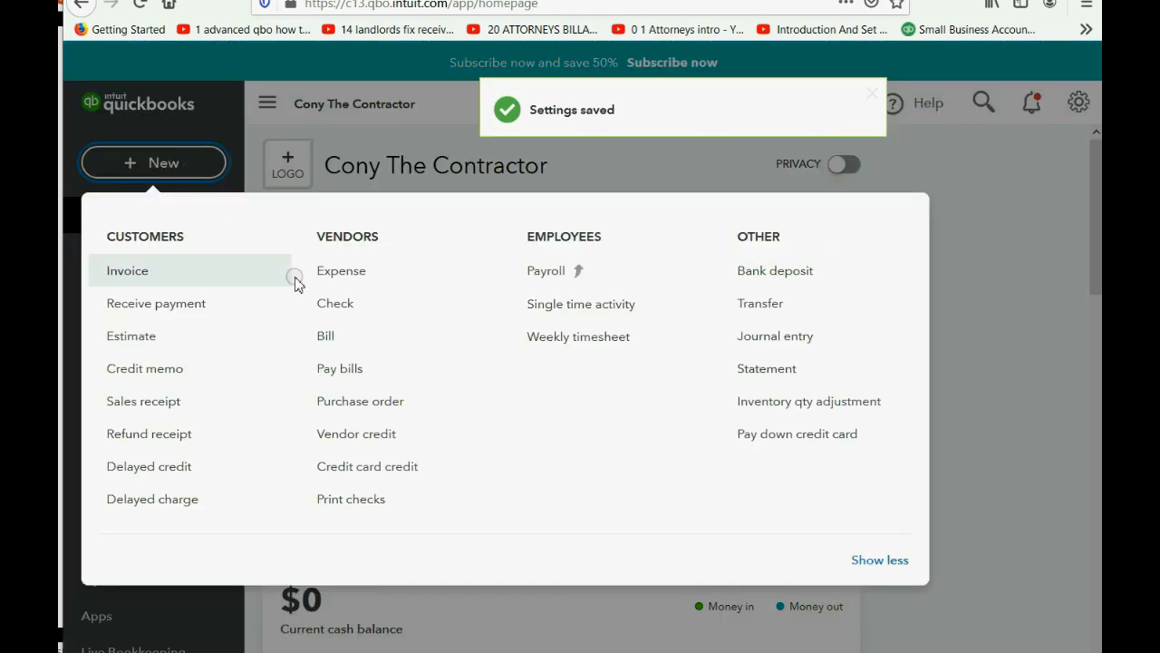
pyautogui.click(333, 302)
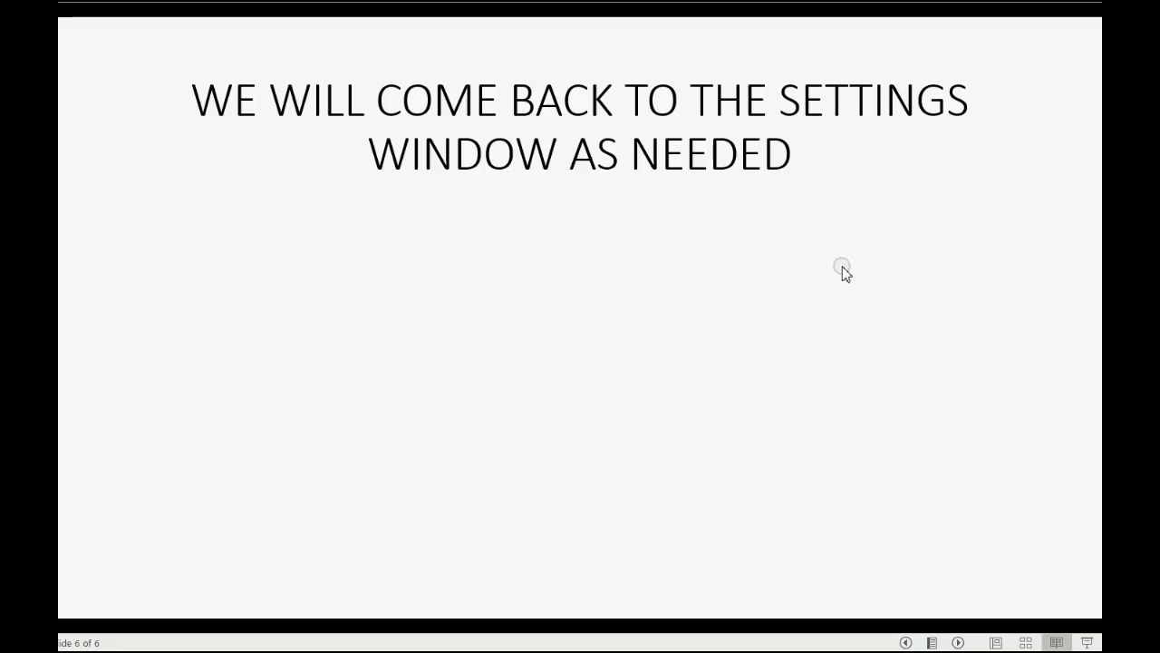
pyautogui.moveTo(861, 264)
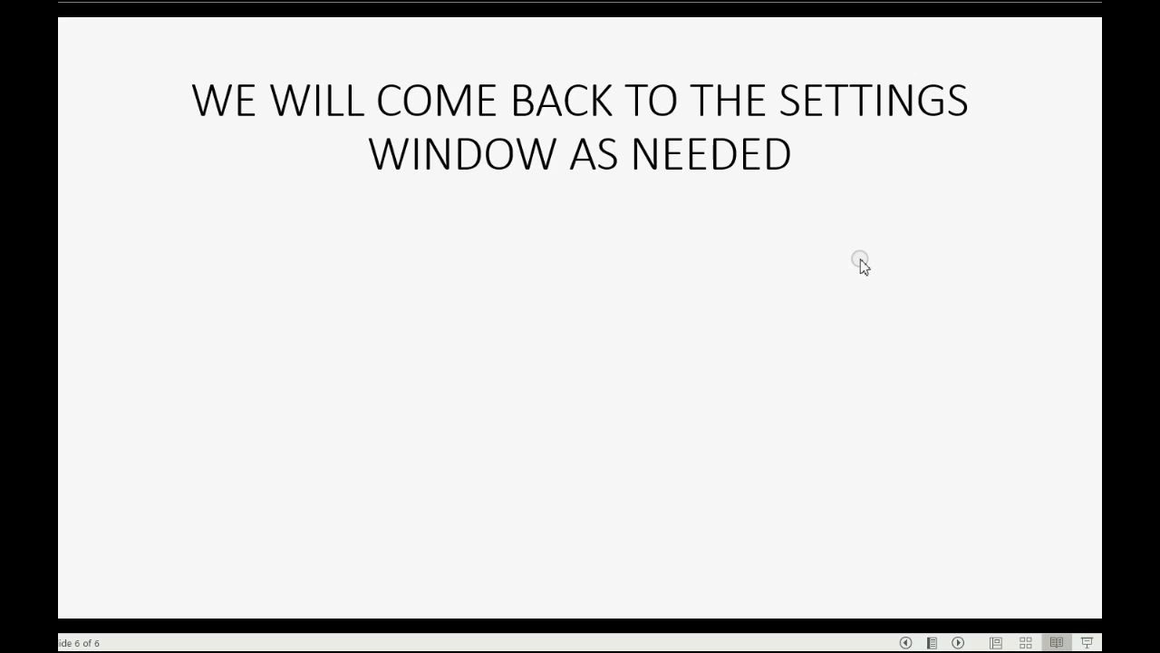